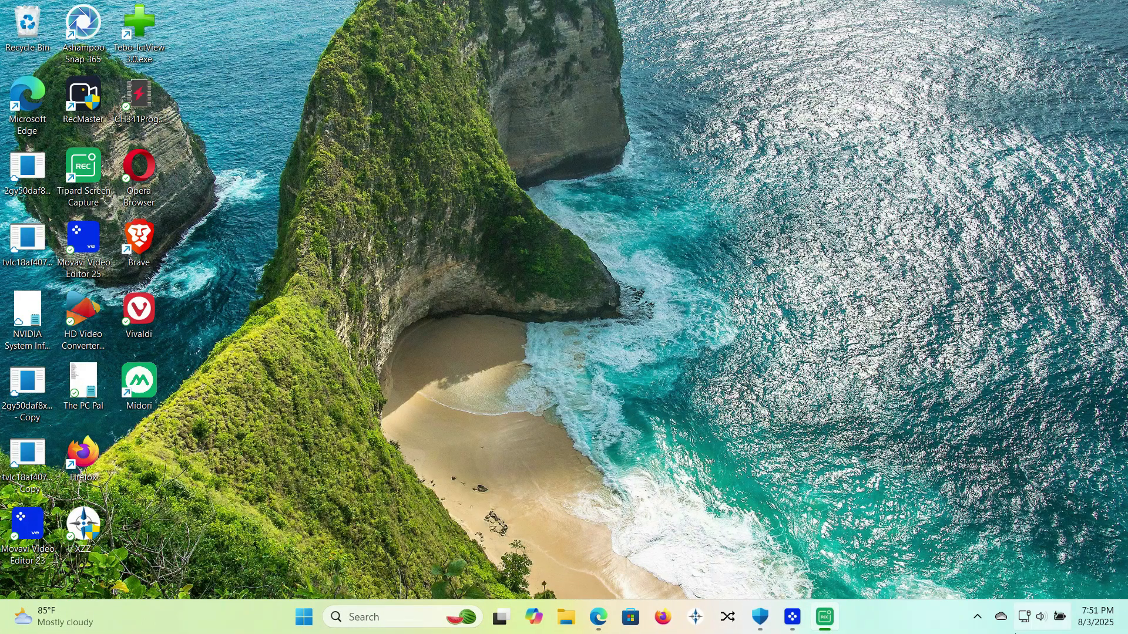
mouse_move(649, 587)
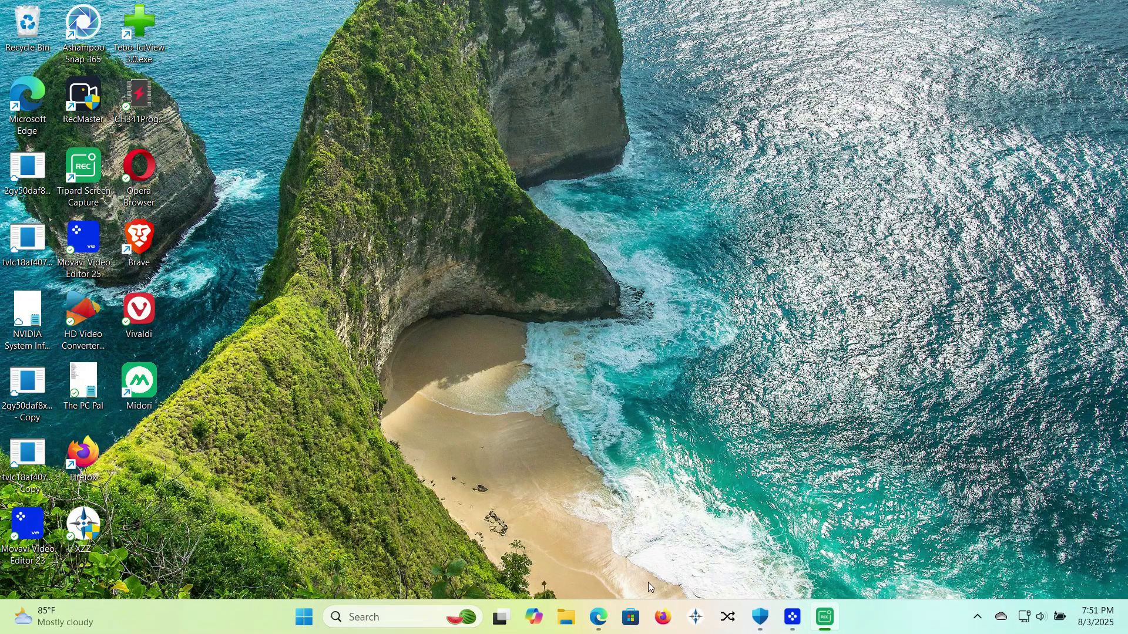
mouse_move(641, 582)
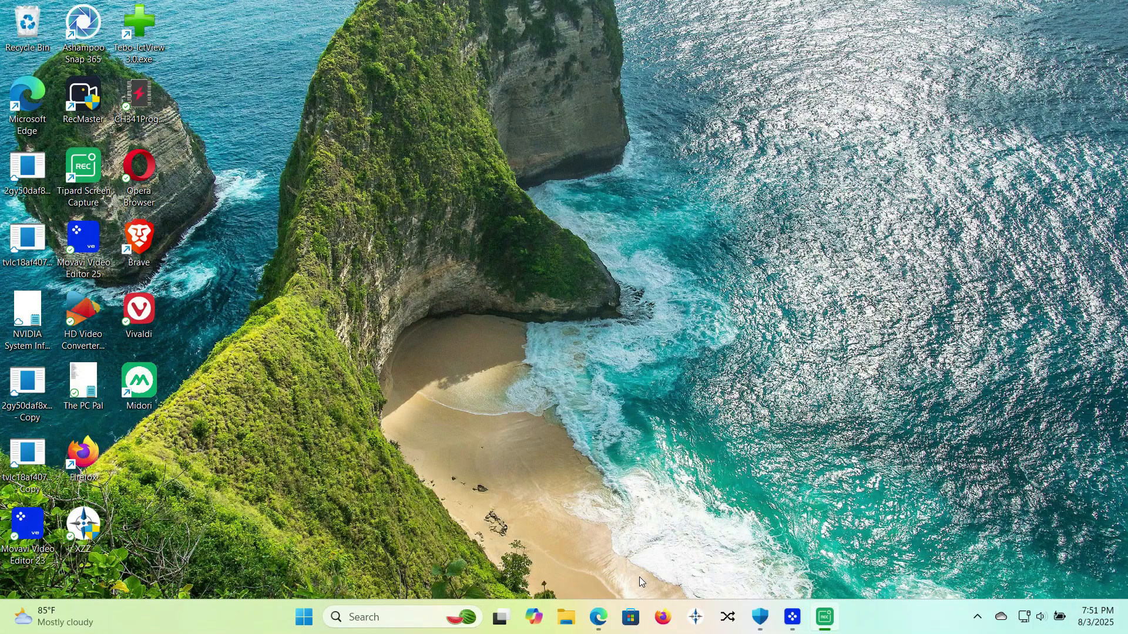
mouse_move(617, 575)
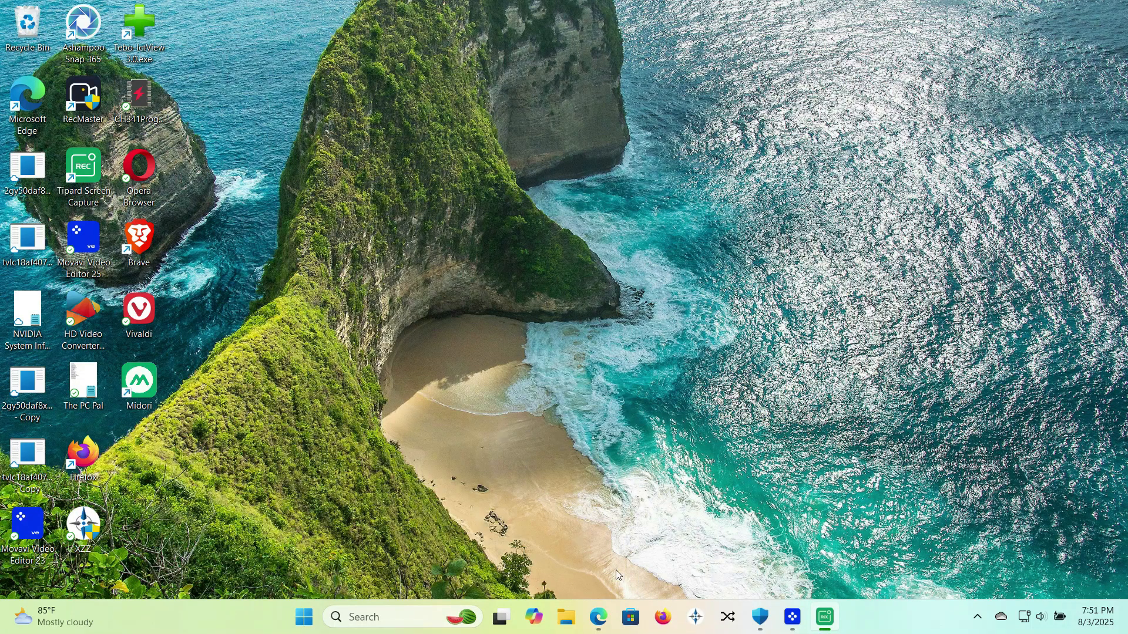
mouse_move(644, 581)
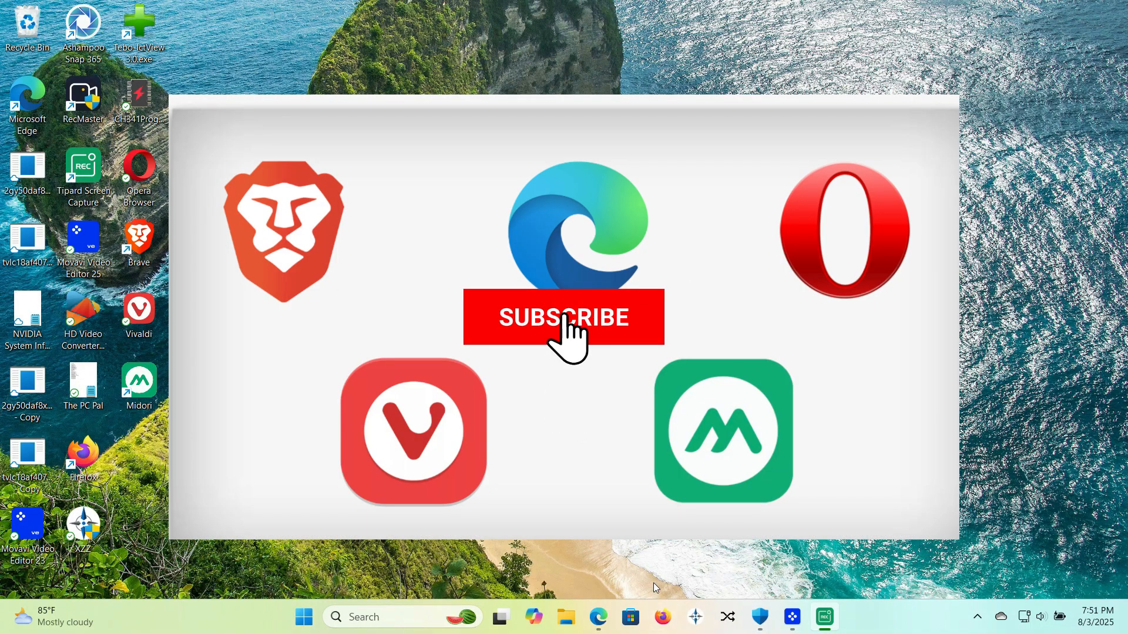
Launch Brave from its shortcut, landing on the Leo AI new-conversation page.
click(564, 318)
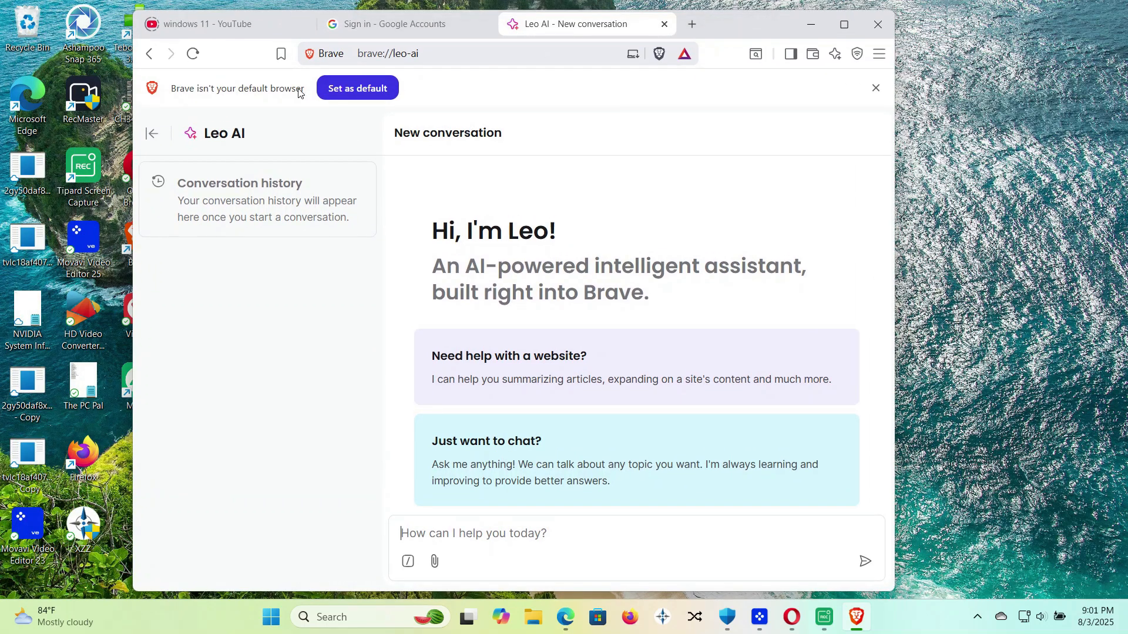
mouse_move(657, 17)
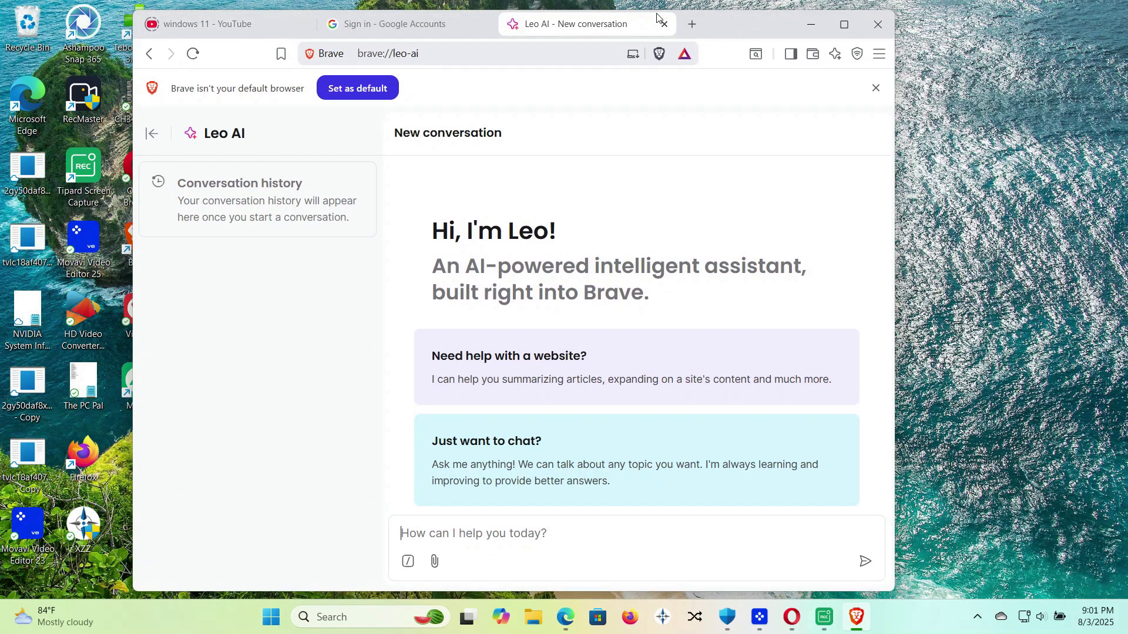
In a new tab, open Wallet from the main menu and scroll its welcome page.
click(689, 23)
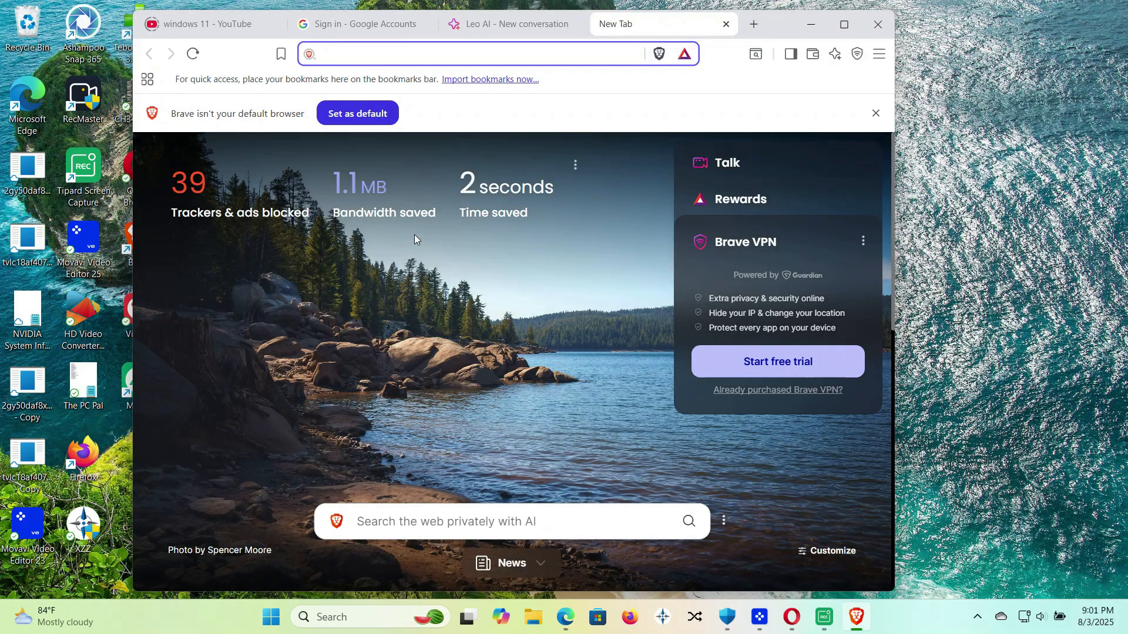
mouse_move(889, 60)
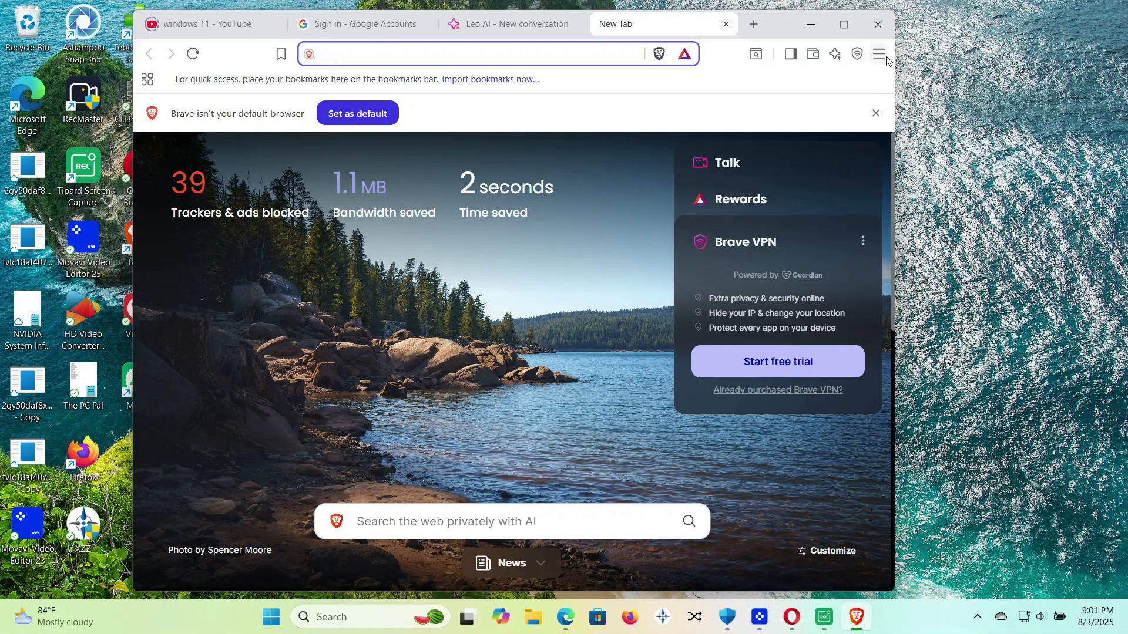
click(878, 53)
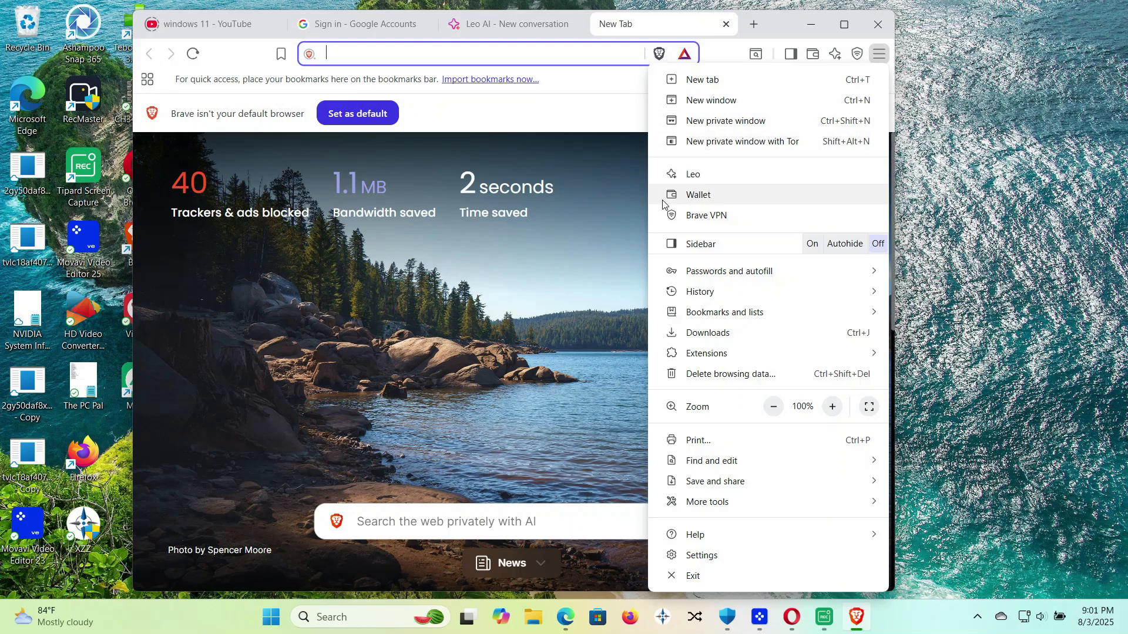
click(698, 195)
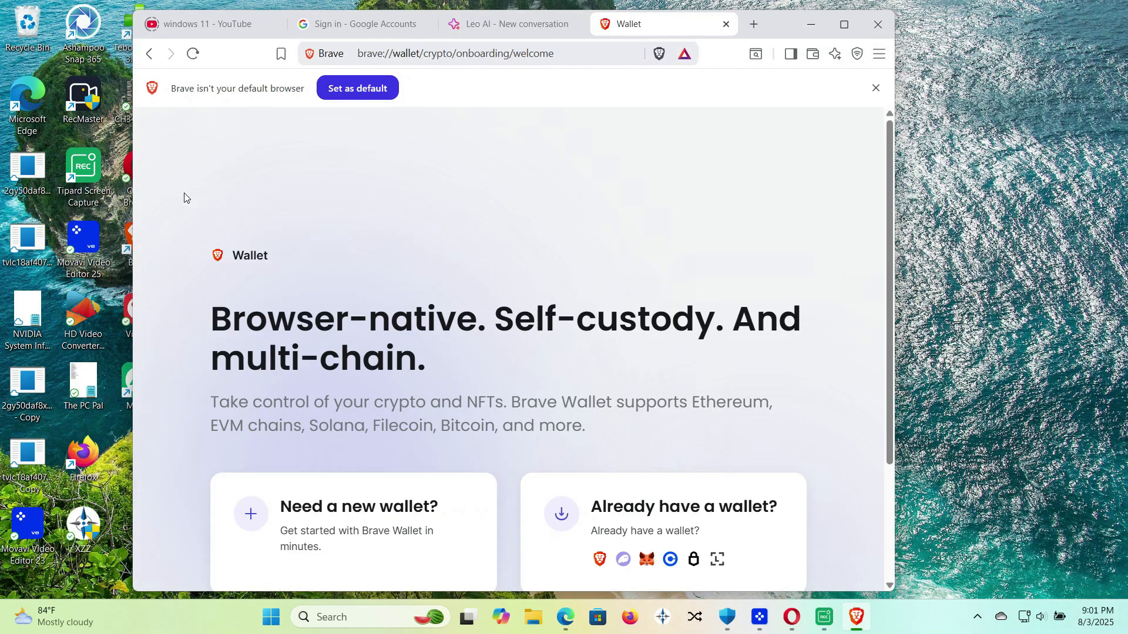
scroll(down, 3)
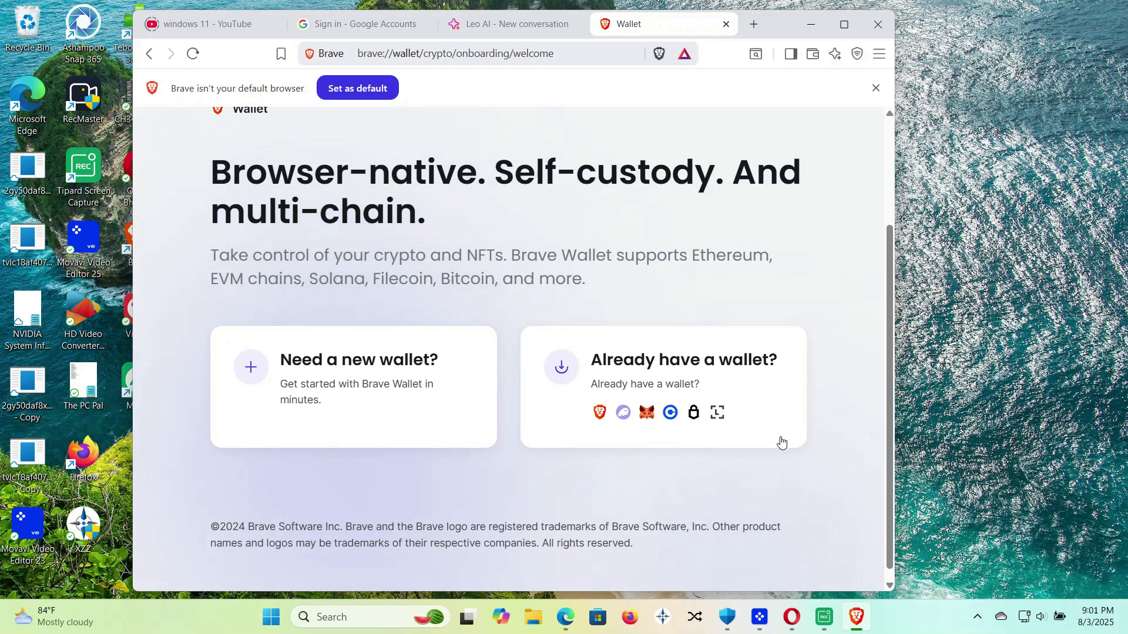
mouse_move(581, 402)
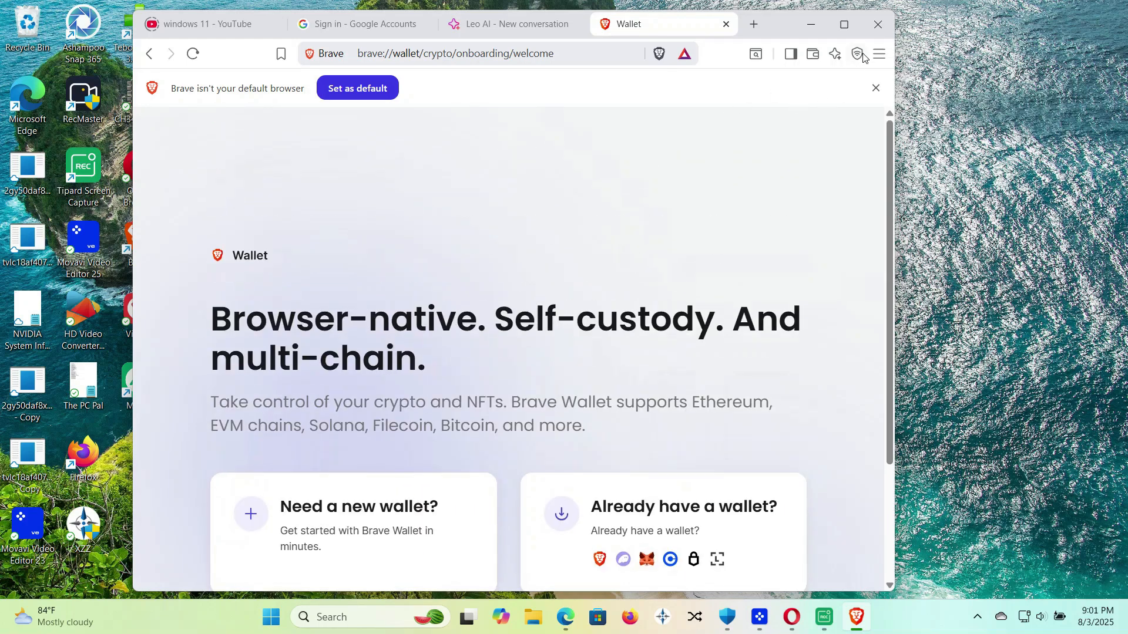
click(856, 54)
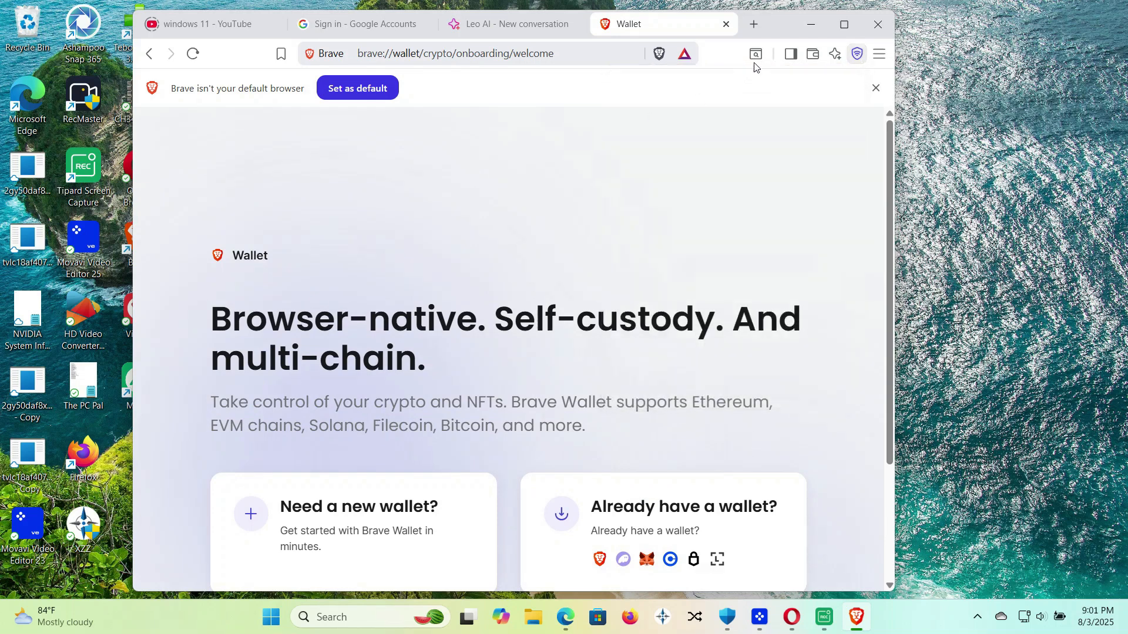
Switch to the Leo AI tab and look through the main menu before closing it.
click(509, 23)
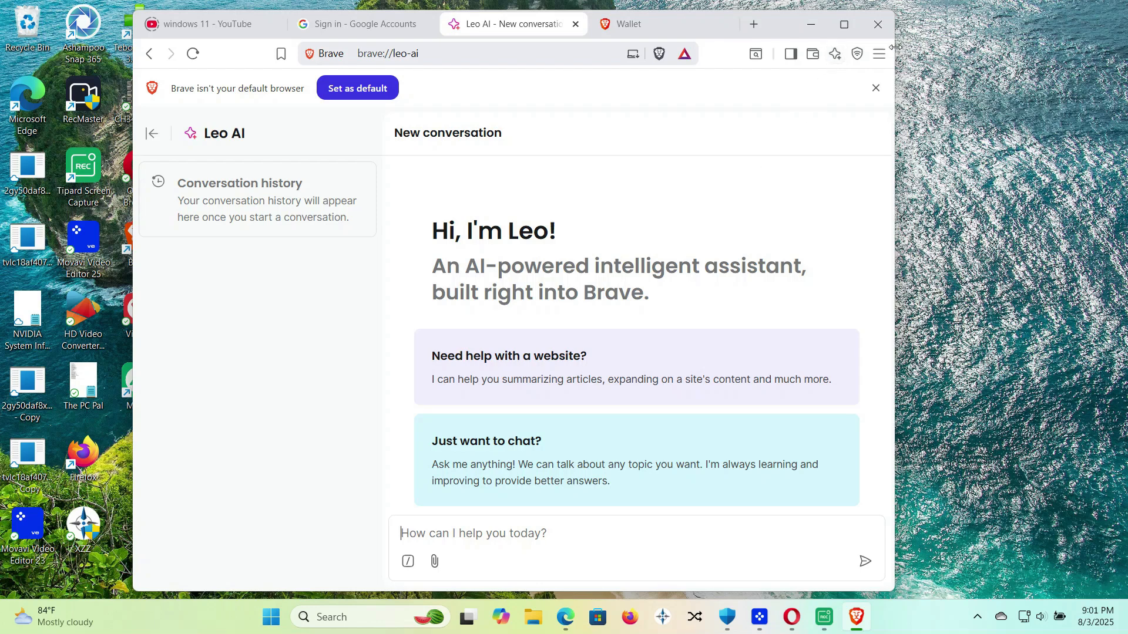
click(878, 53)
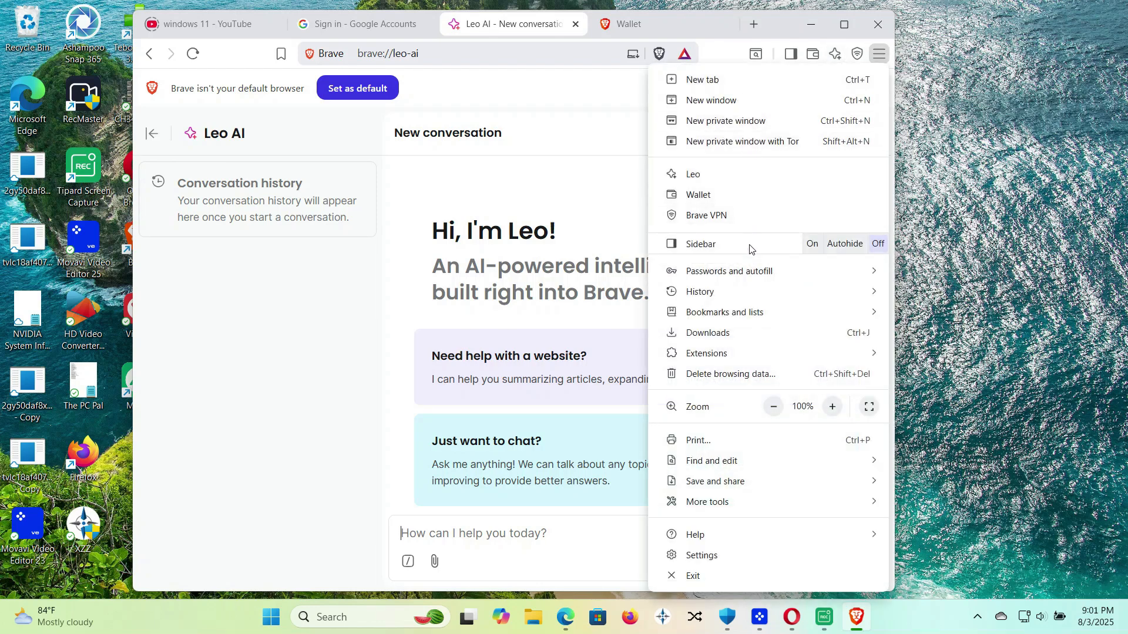
mouse_move(699, 292)
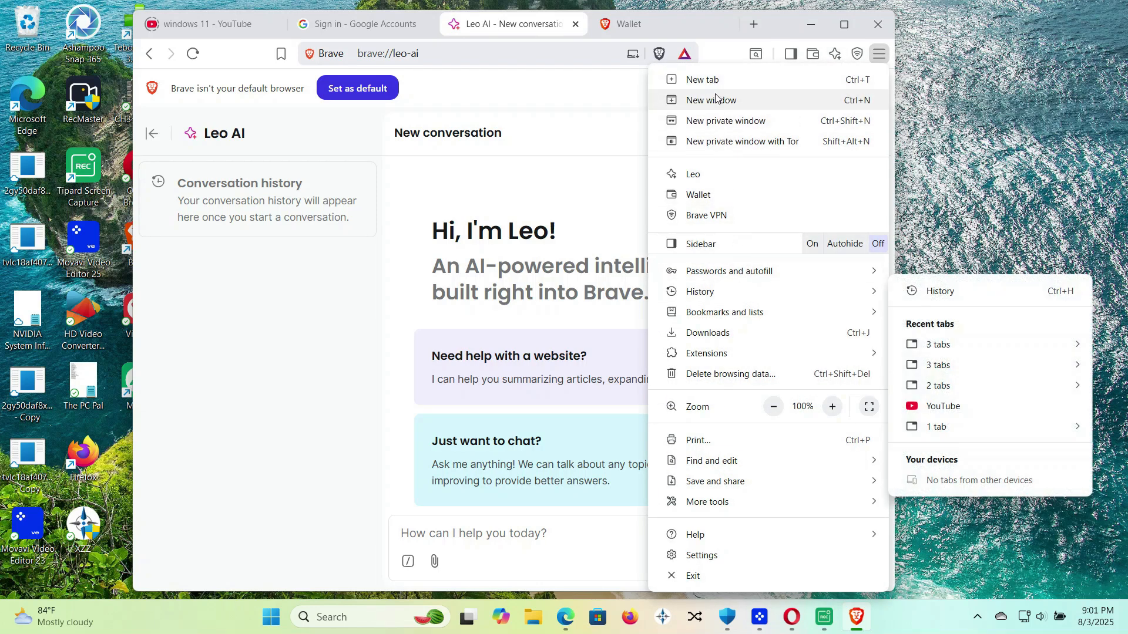
mouse_move(724, 208)
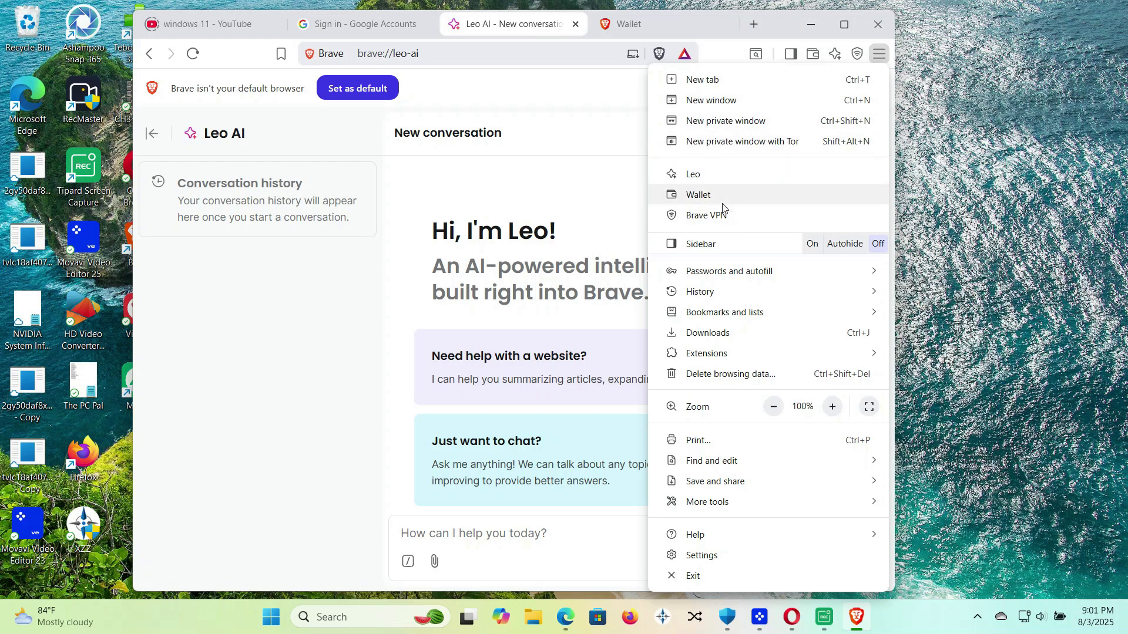
mouse_move(727, 270)
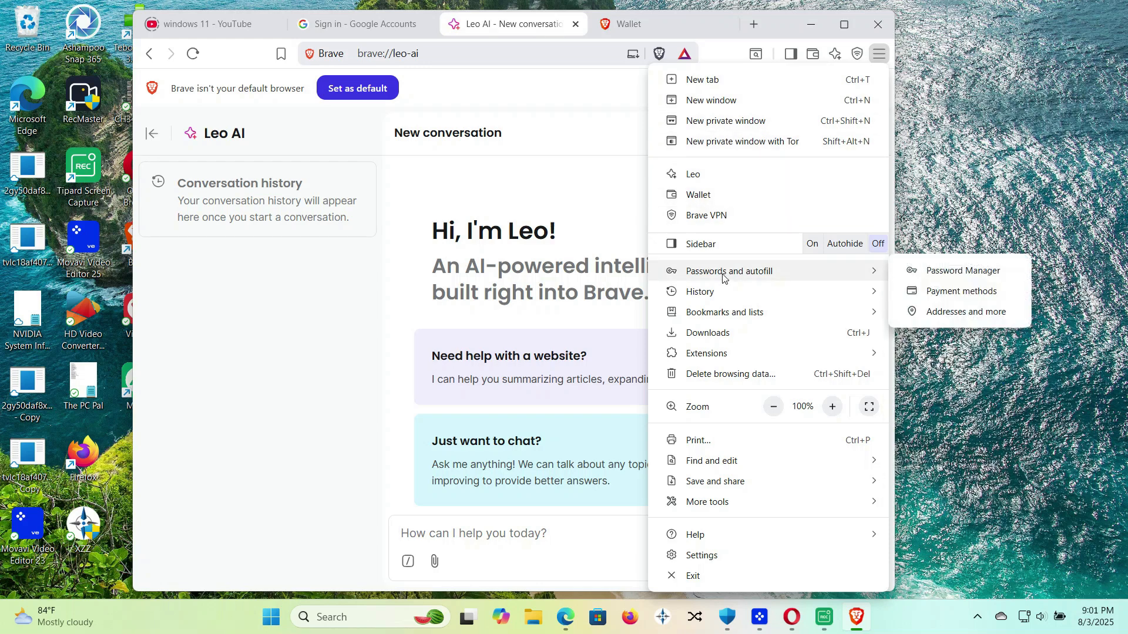
mouse_move(706, 353)
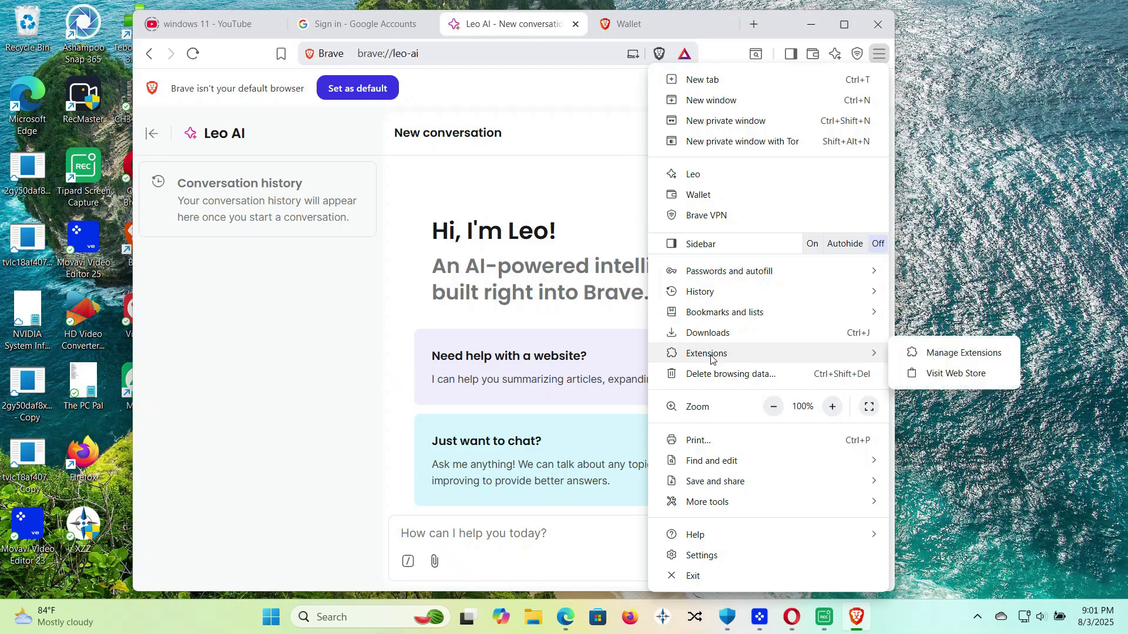
click(878, 54)
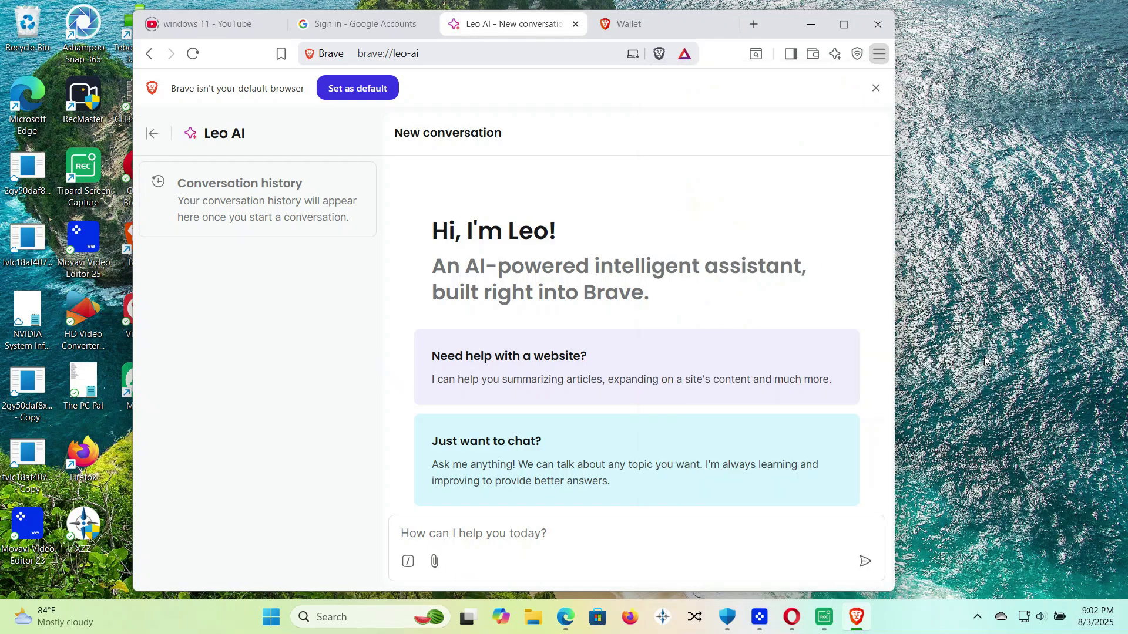
Open brave://extensions, then browse the Chrome Web Store's Extensions catalogue.
click(753, 23)
text(brave://extensions)
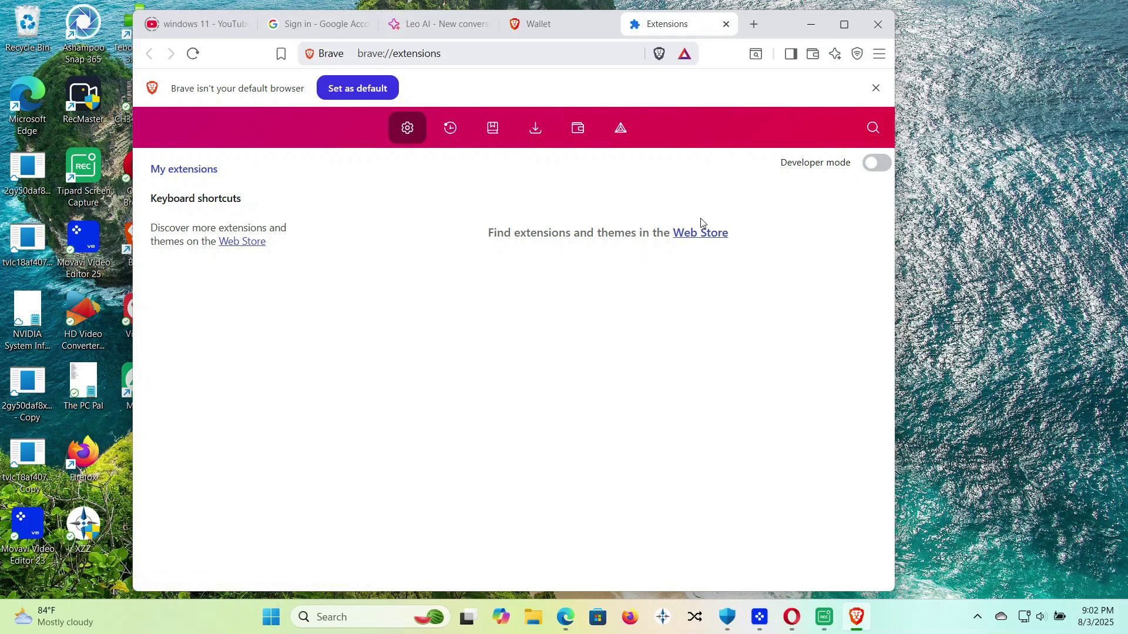
click(699, 233)
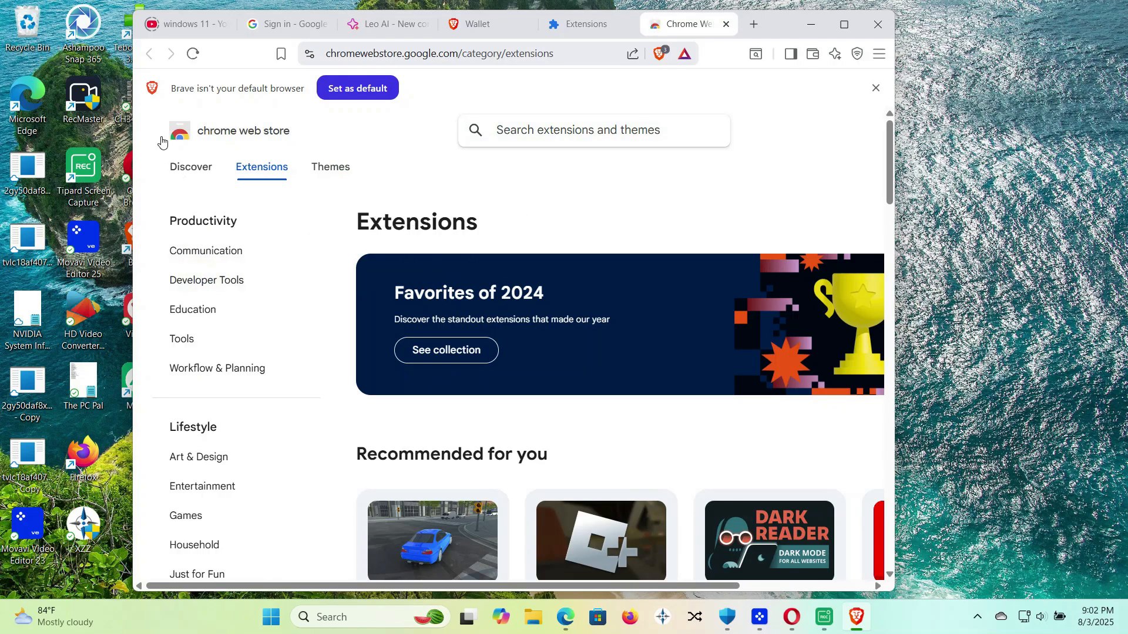
scroll(down, 3)
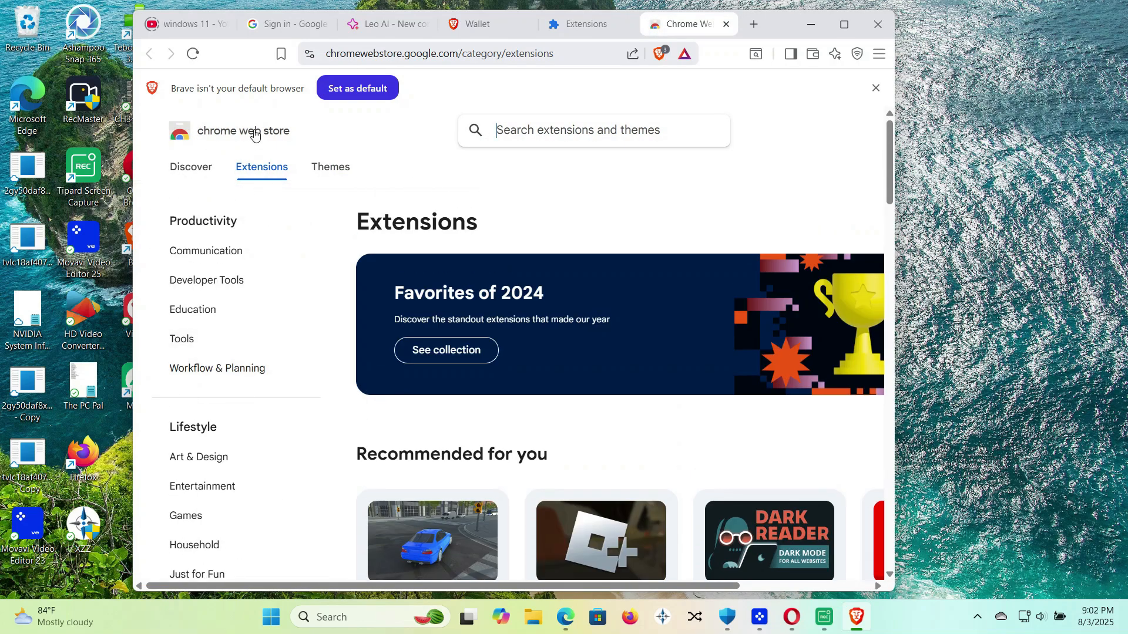
click(878, 54)
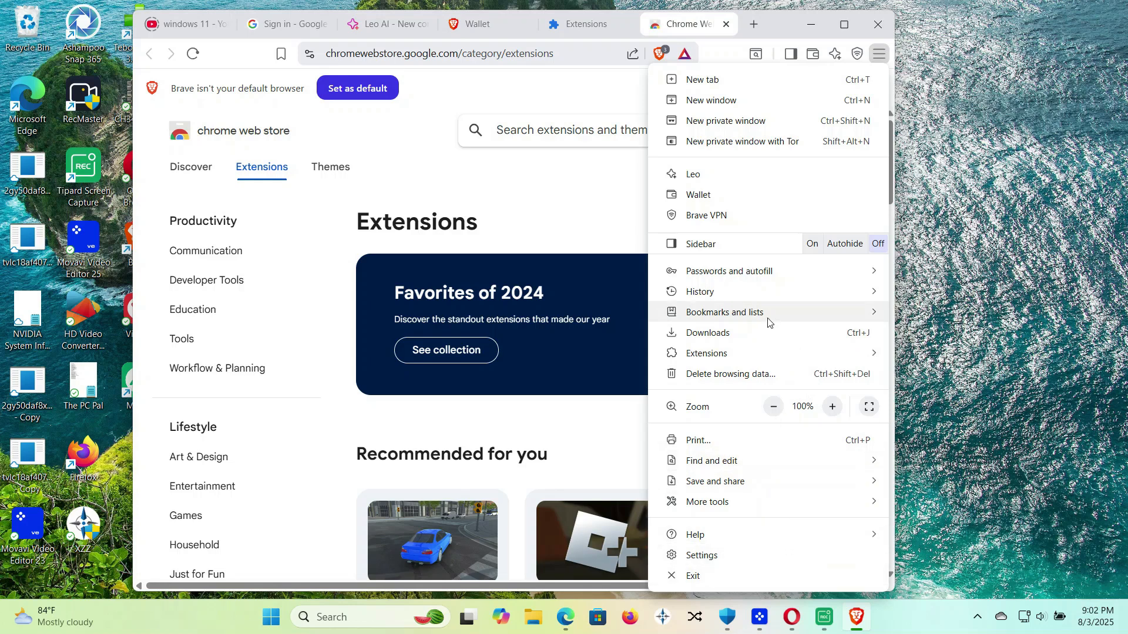
mouse_move(752, 120)
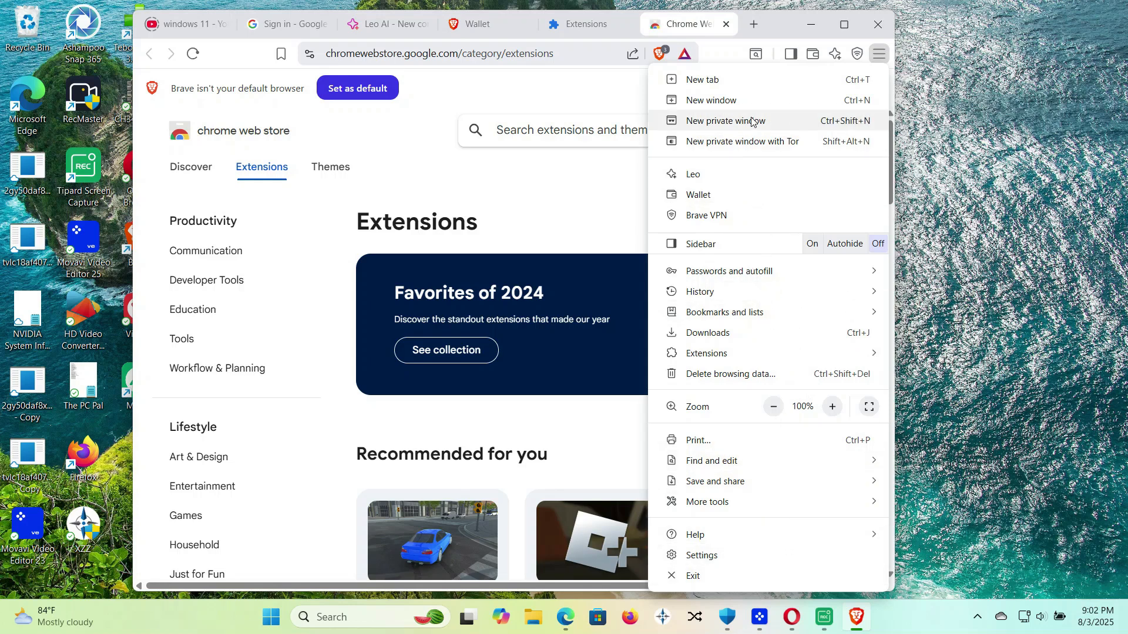
mouse_move(730, 123)
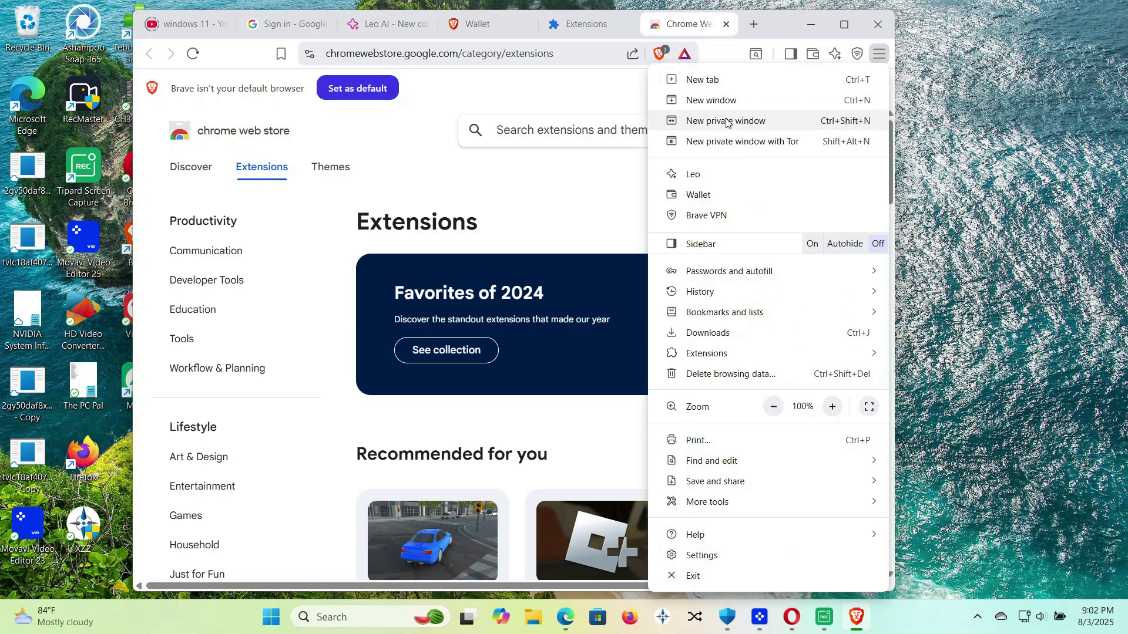
Open a New Private Window with a second private tab and show its options.
click(725, 120)
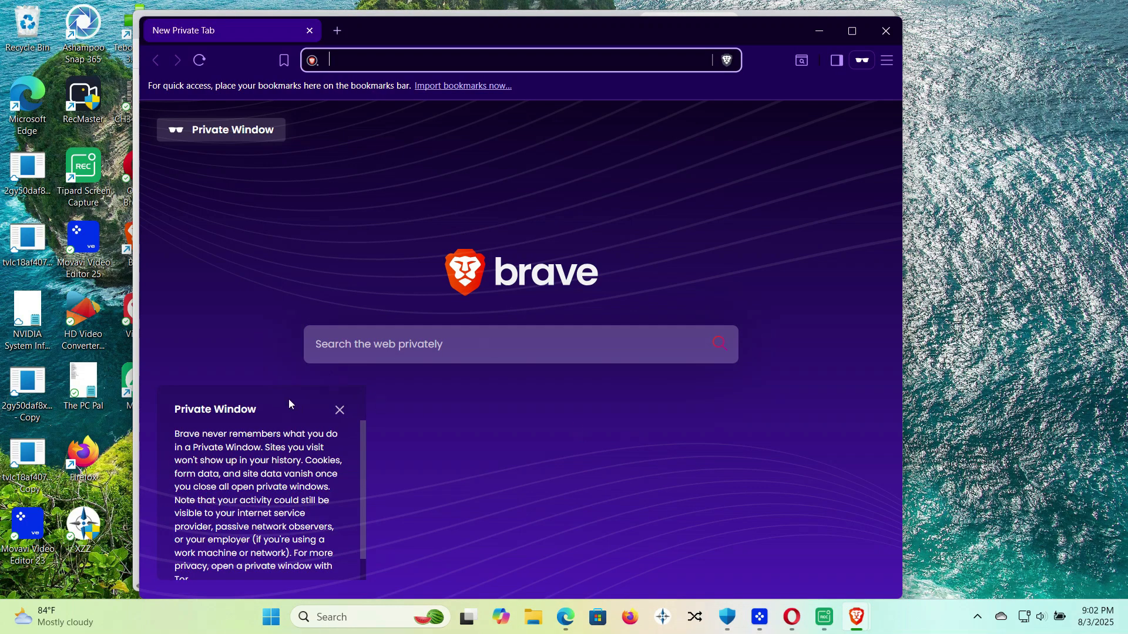
mouse_move(336, 30)
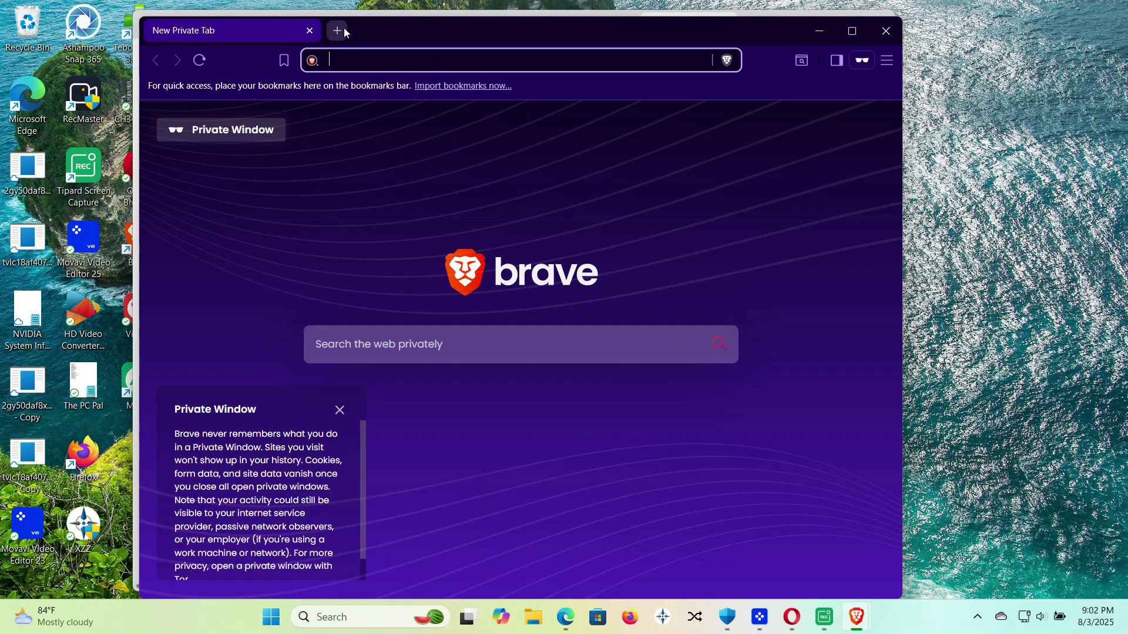
click(336, 30)
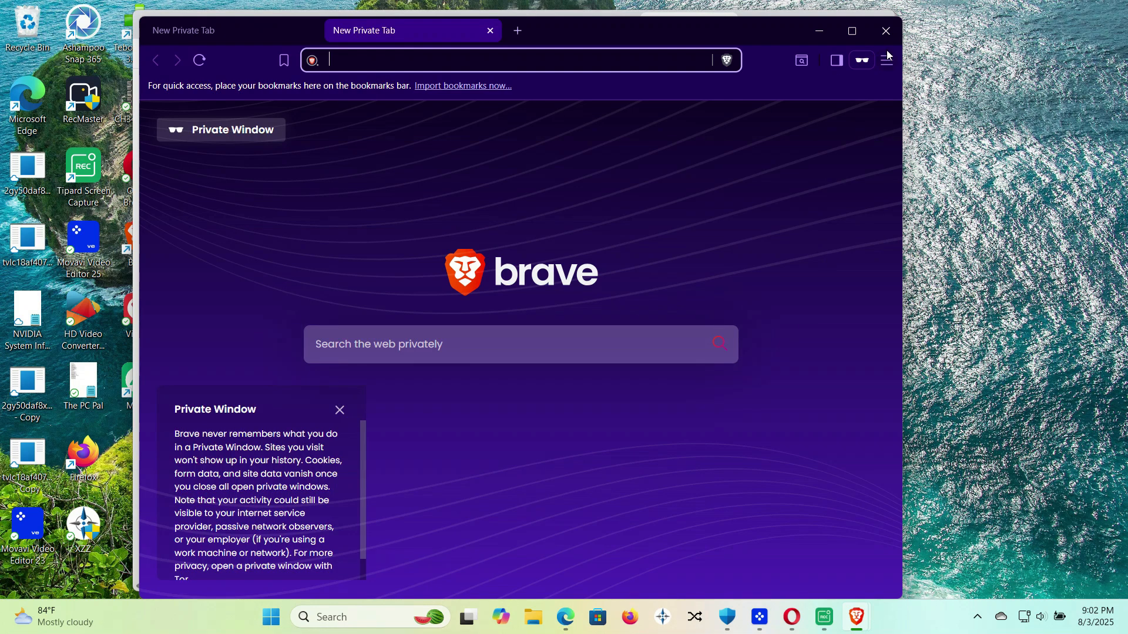
click(860, 60)
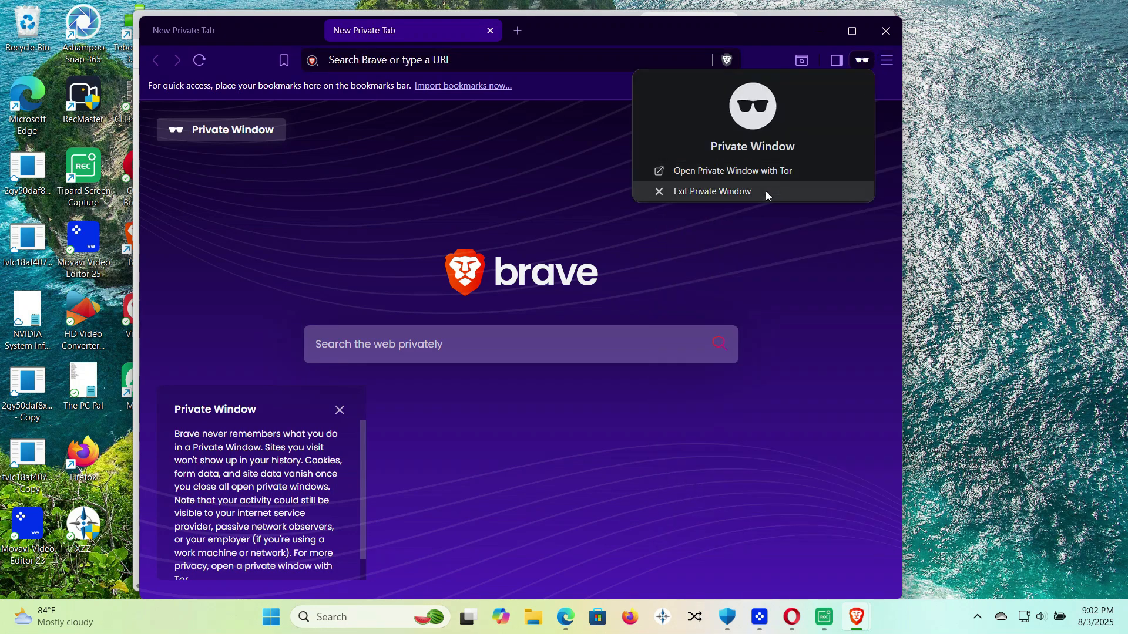
Exit the private window, add a blank tab, and type 'google' into the Sign-in tab's address.
click(712, 191)
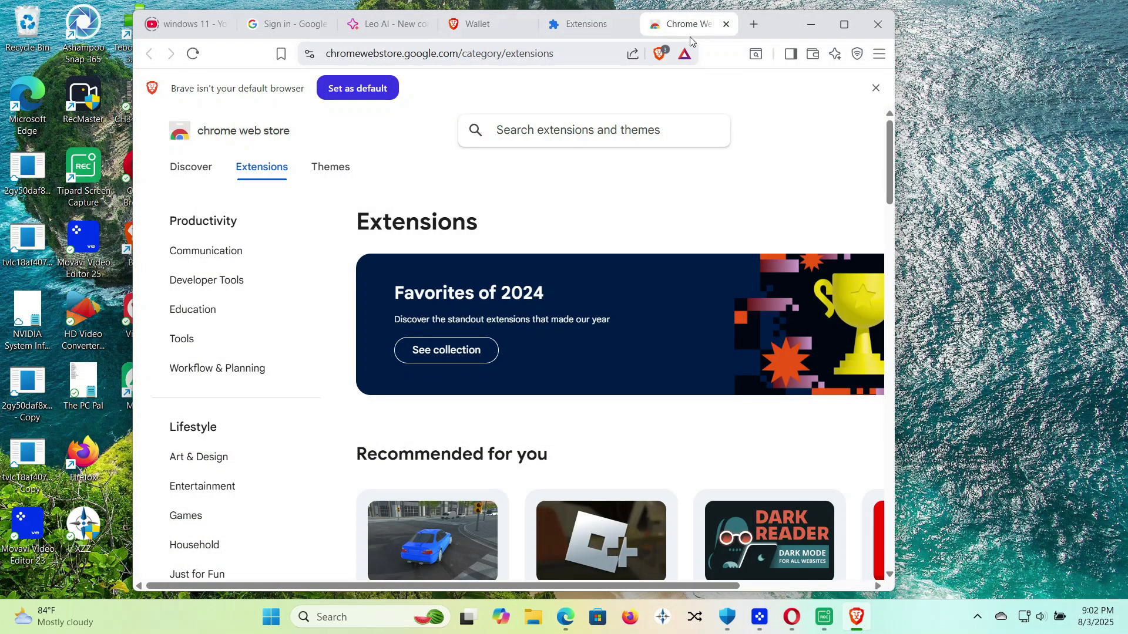
click(753, 23)
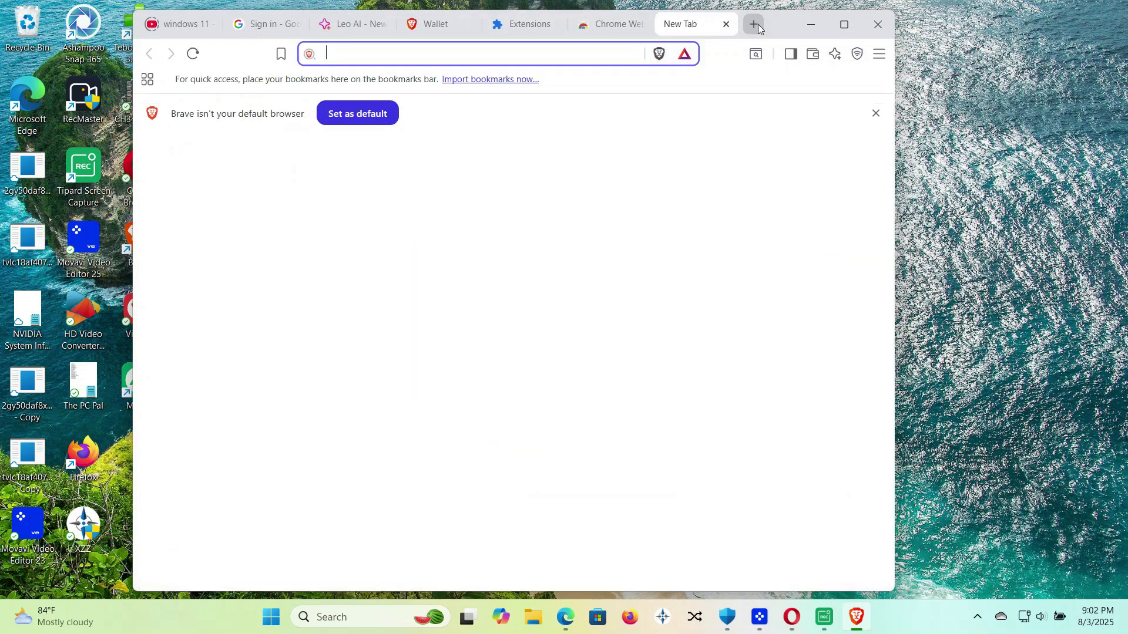
click(265, 23)
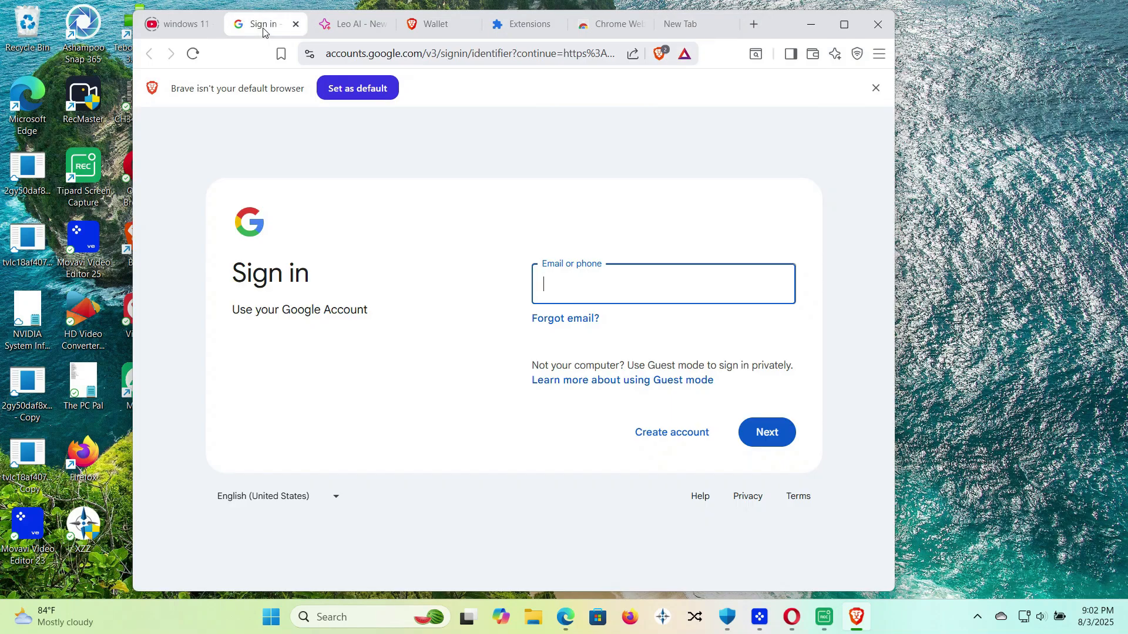
click(467, 53)
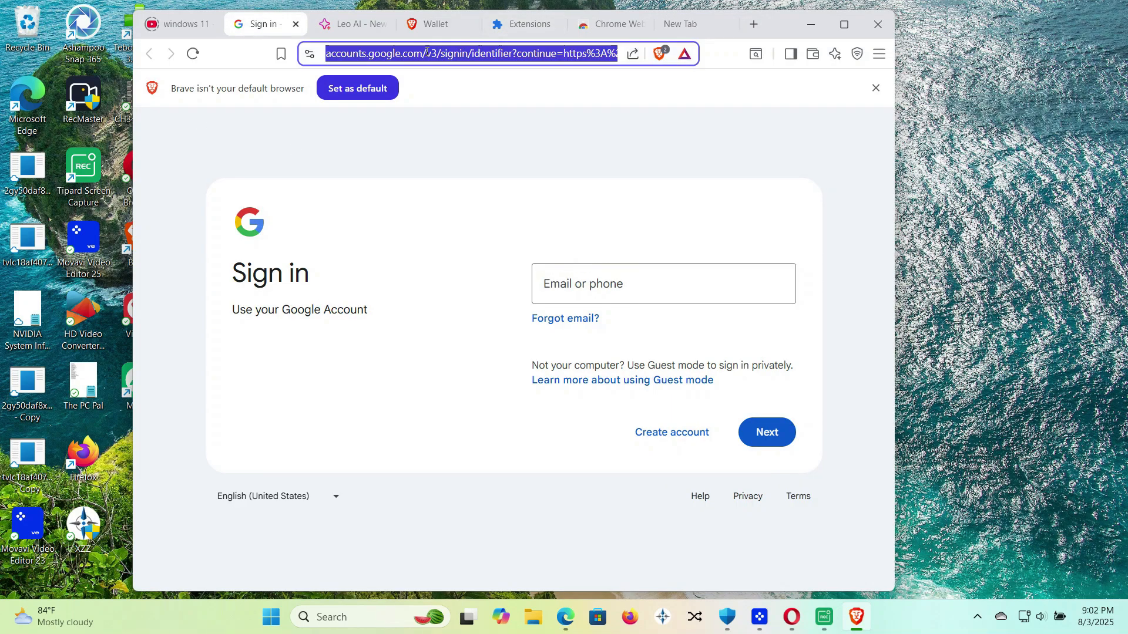
text(google)
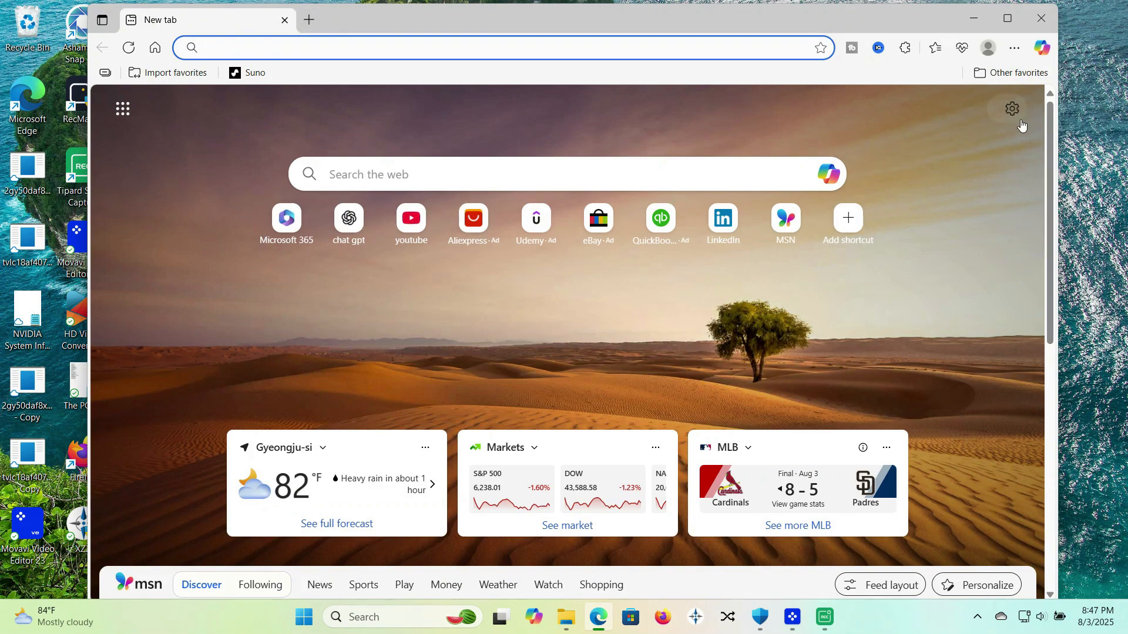
View the new tab's page settings, then open Edge Settings from the ... menu.
click(1012, 108)
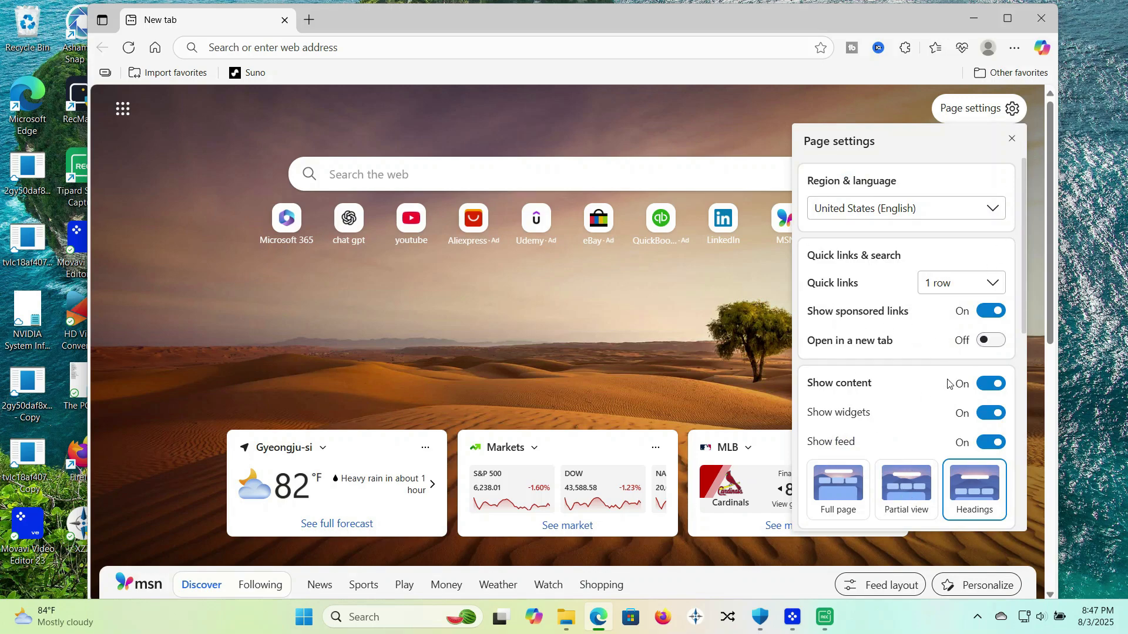
click(1014, 48)
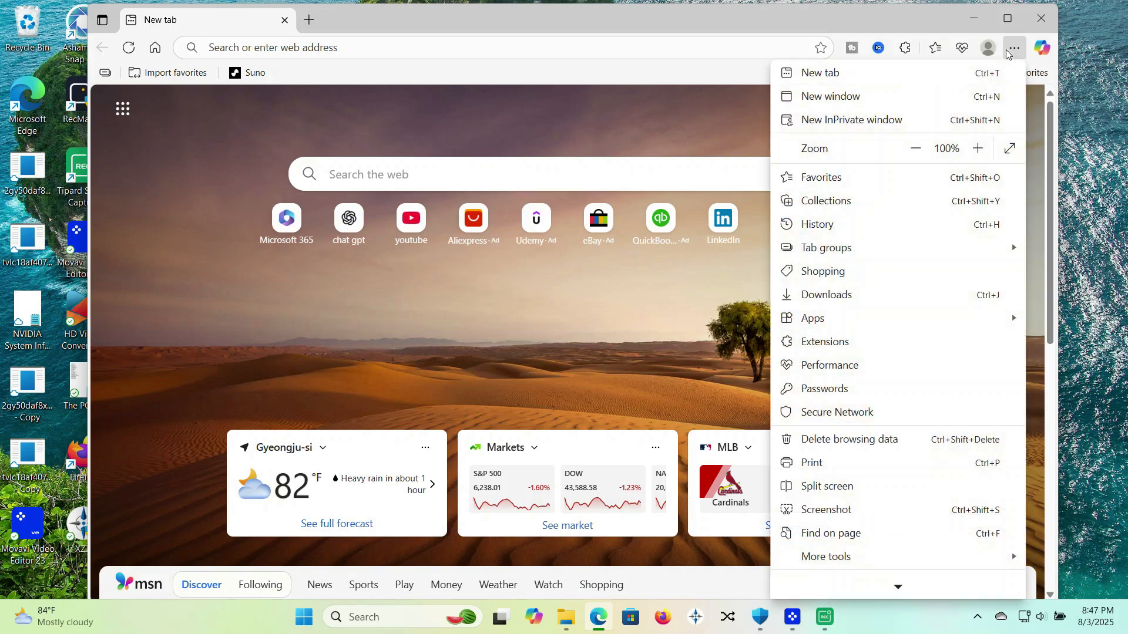
scroll(down, 3)
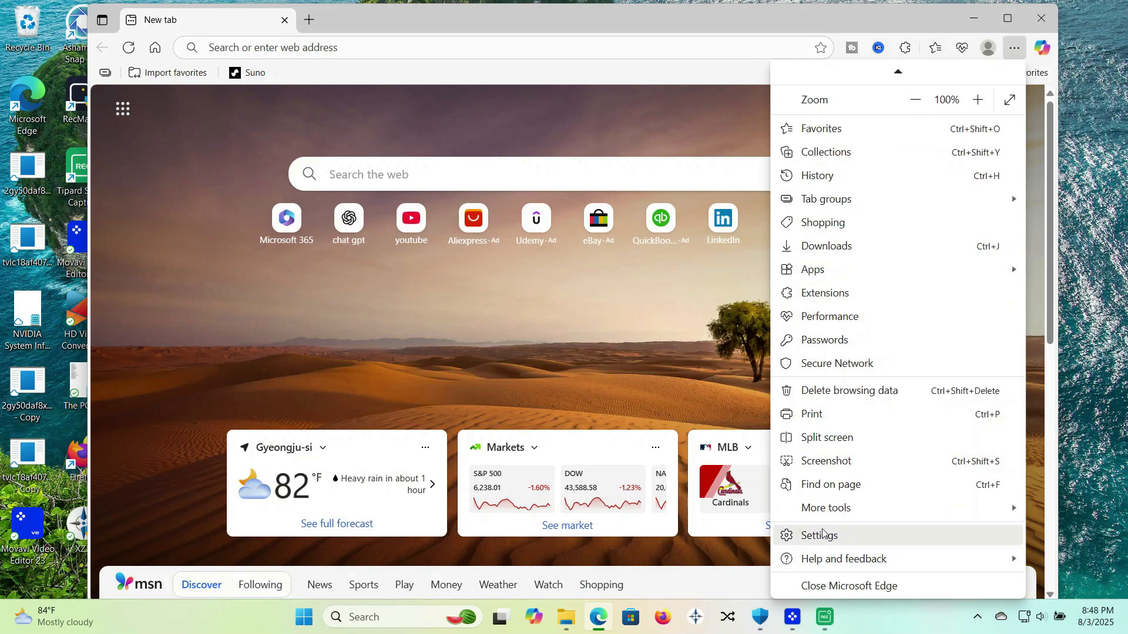
mouse_move(842, 249)
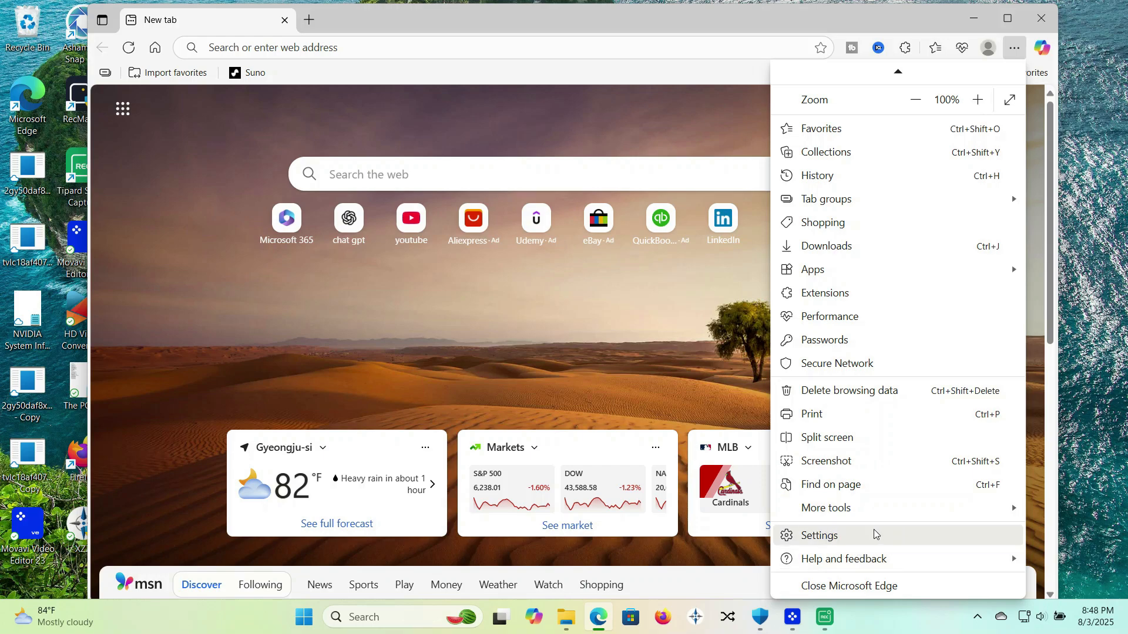
click(818, 535)
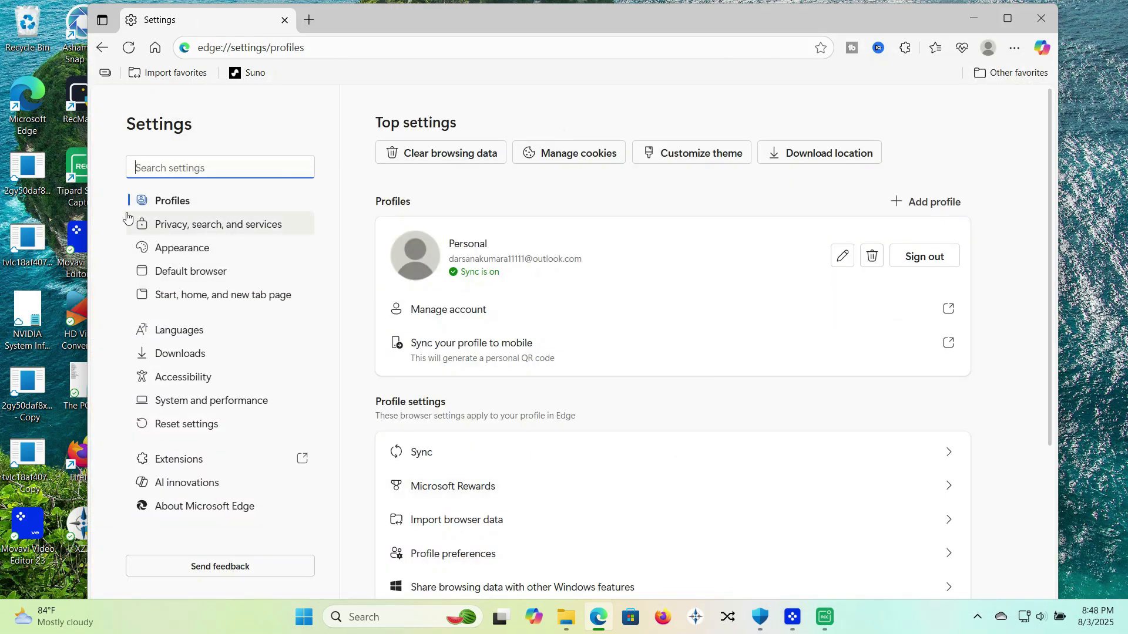
mouse_move(203, 254)
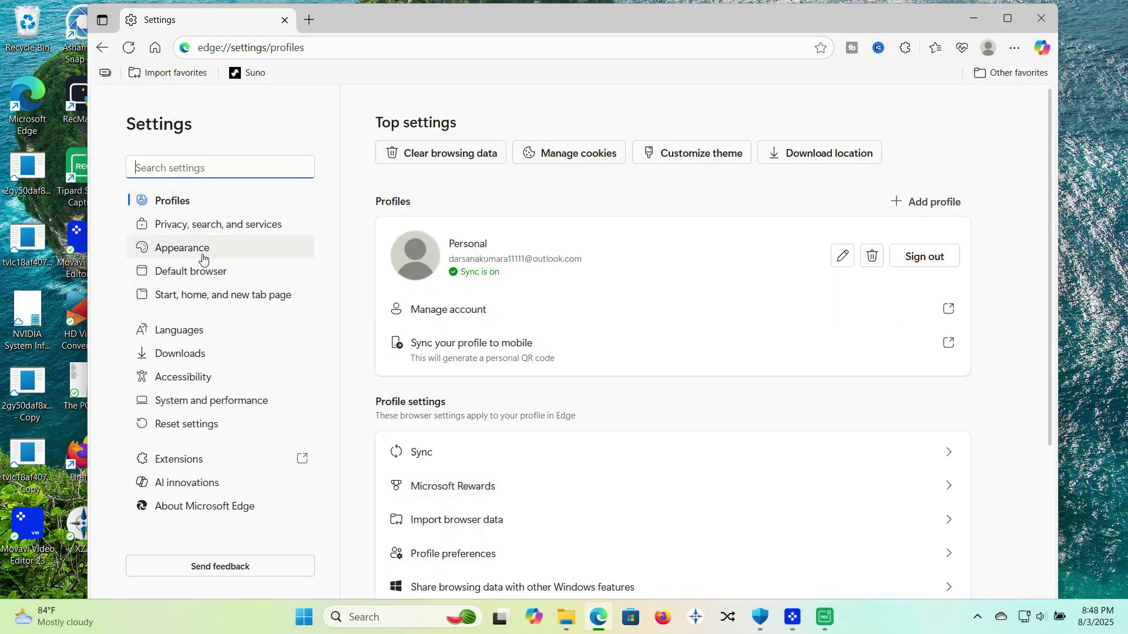
Browse Edge's Appearance, Privacy, Downloads and Languages settings, scrolling the Languages page.
click(181, 247)
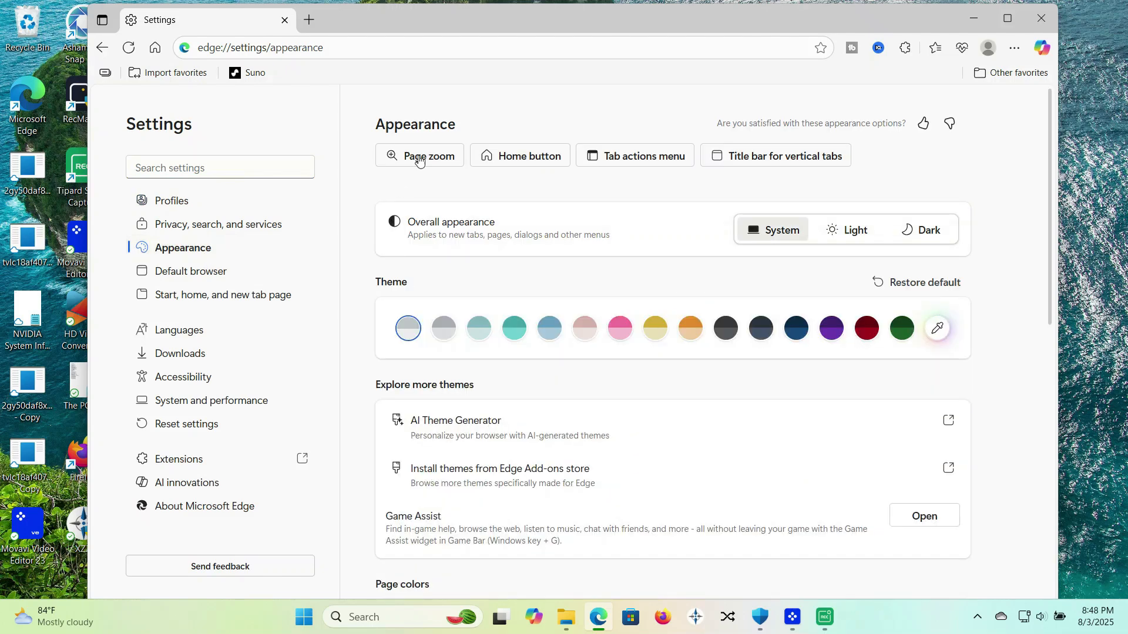
mouse_move(384, 188)
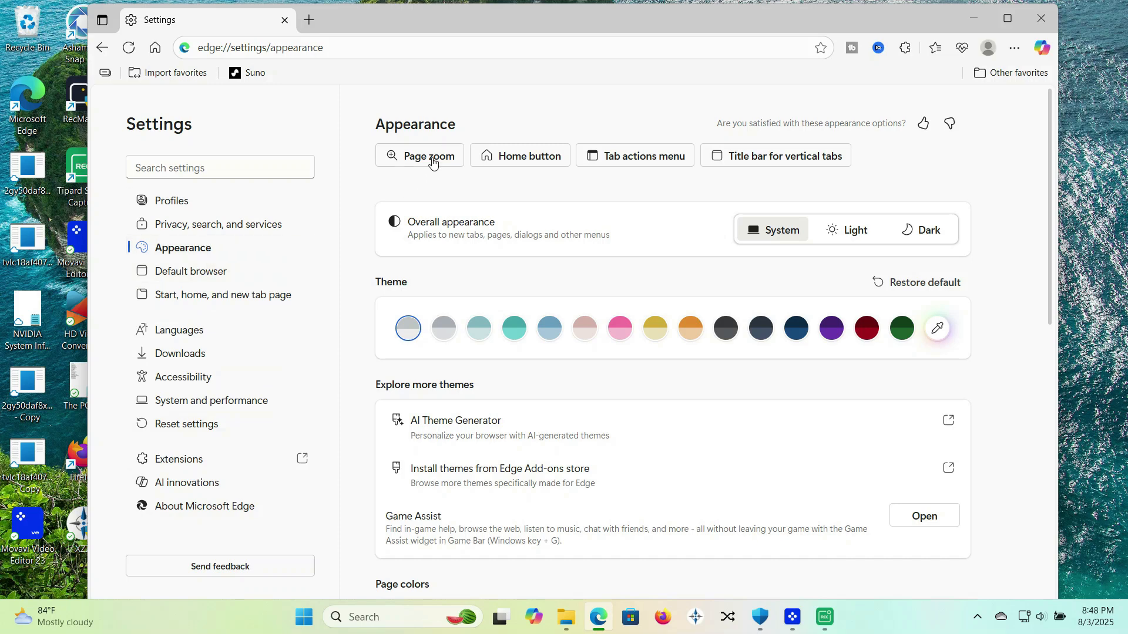
click(220, 224)
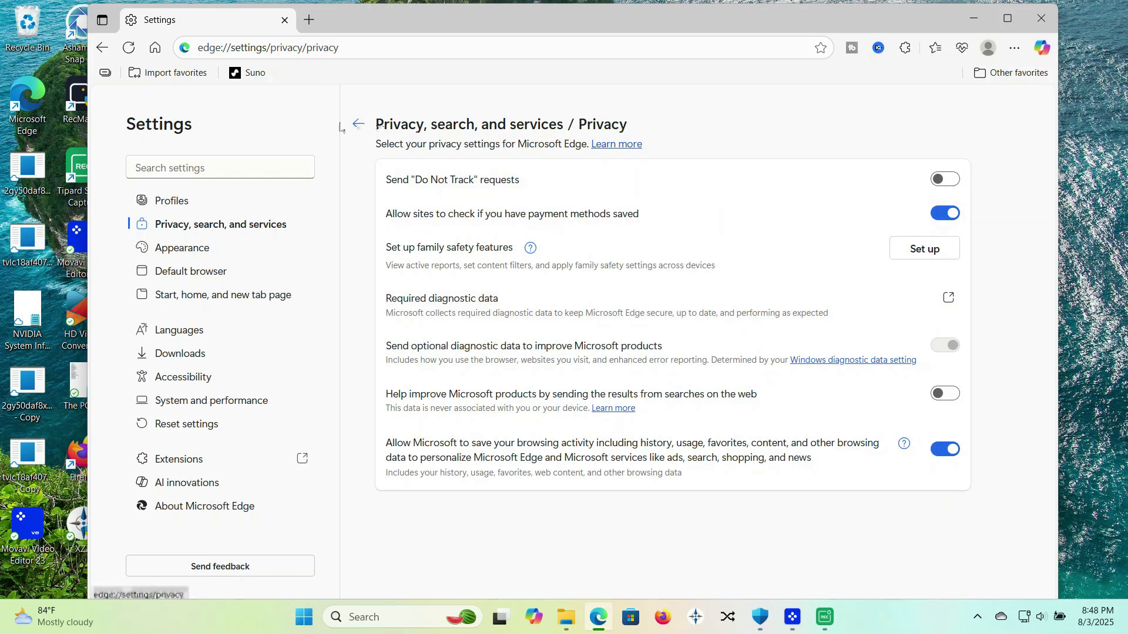
click(358, 124)
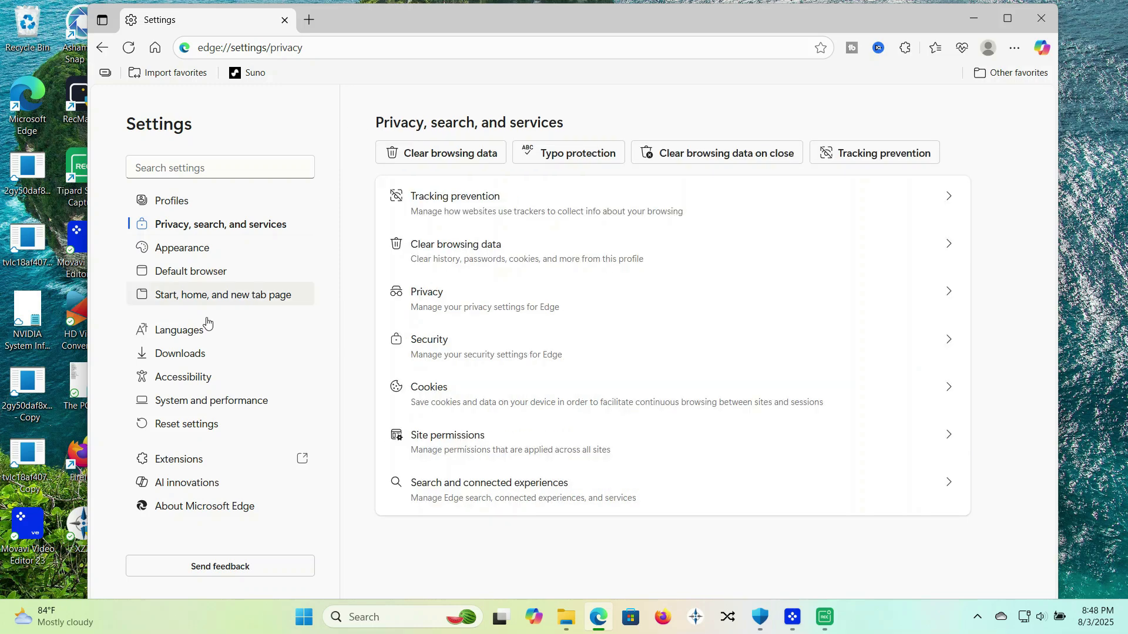
mouse_move(183, 376)
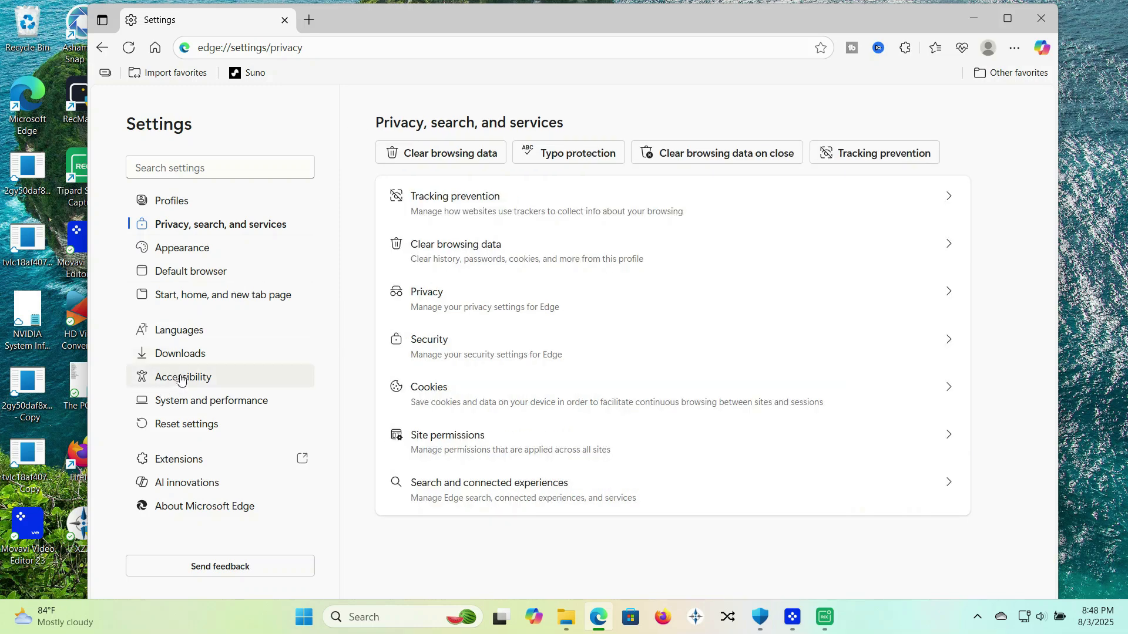
mouse_move(221, 295)
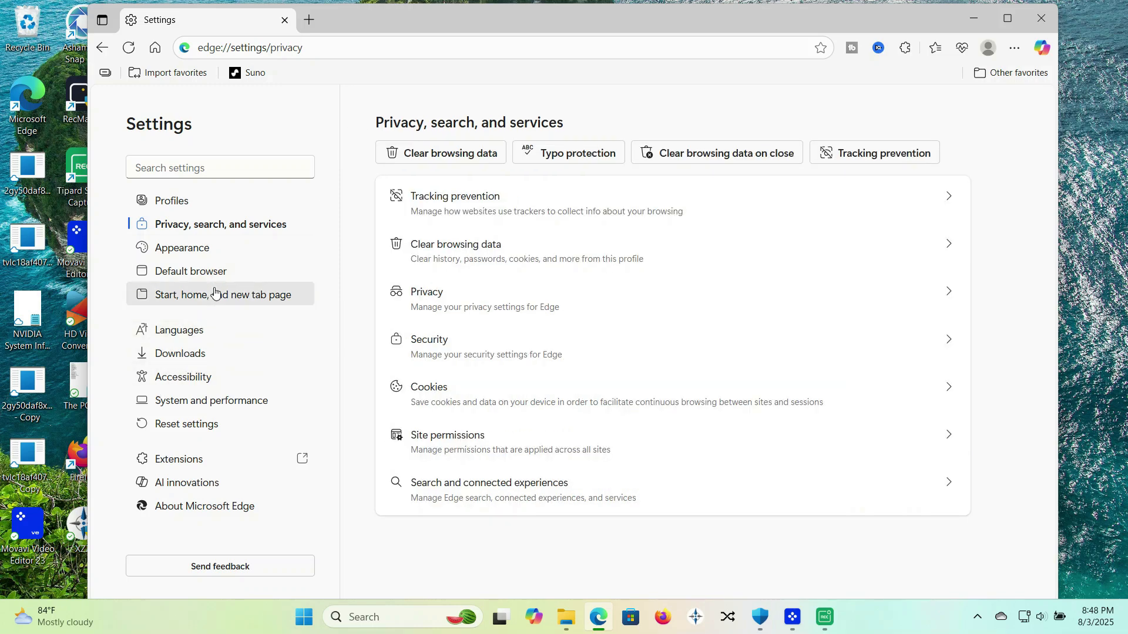
click(180, 353)
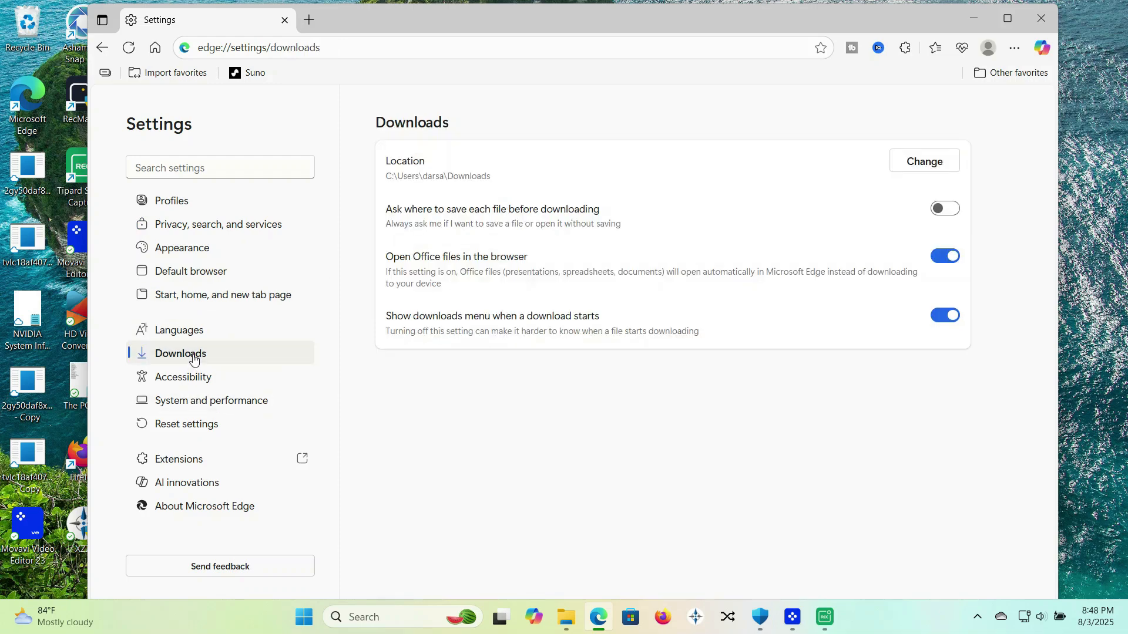
click(179, 330)
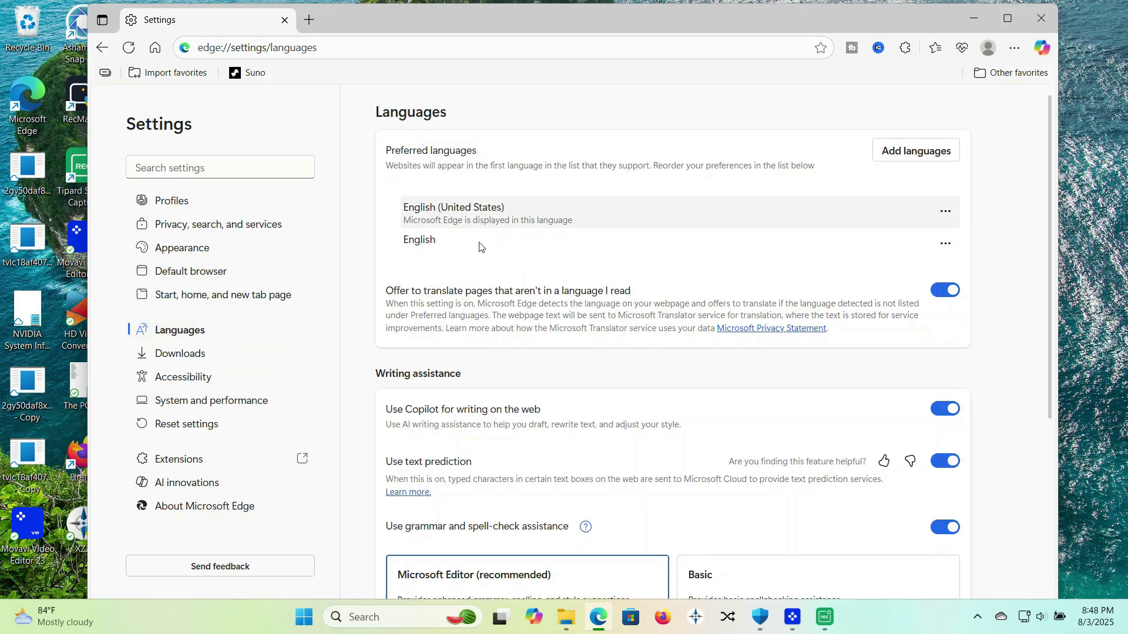
scroll(down, 3)
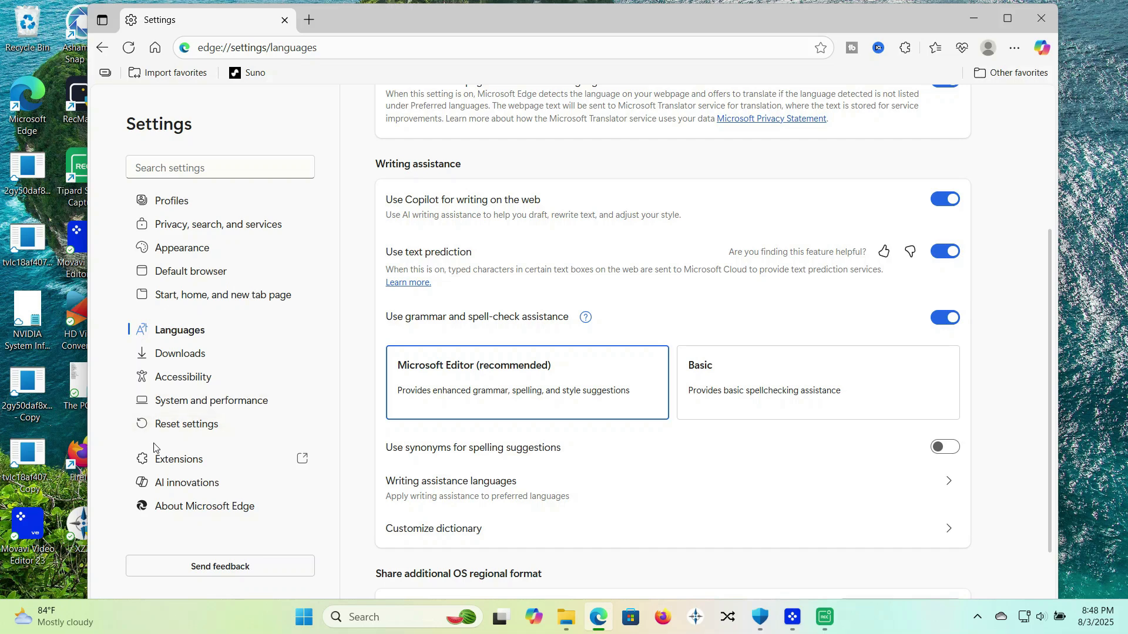
mouse_move(193, 466)
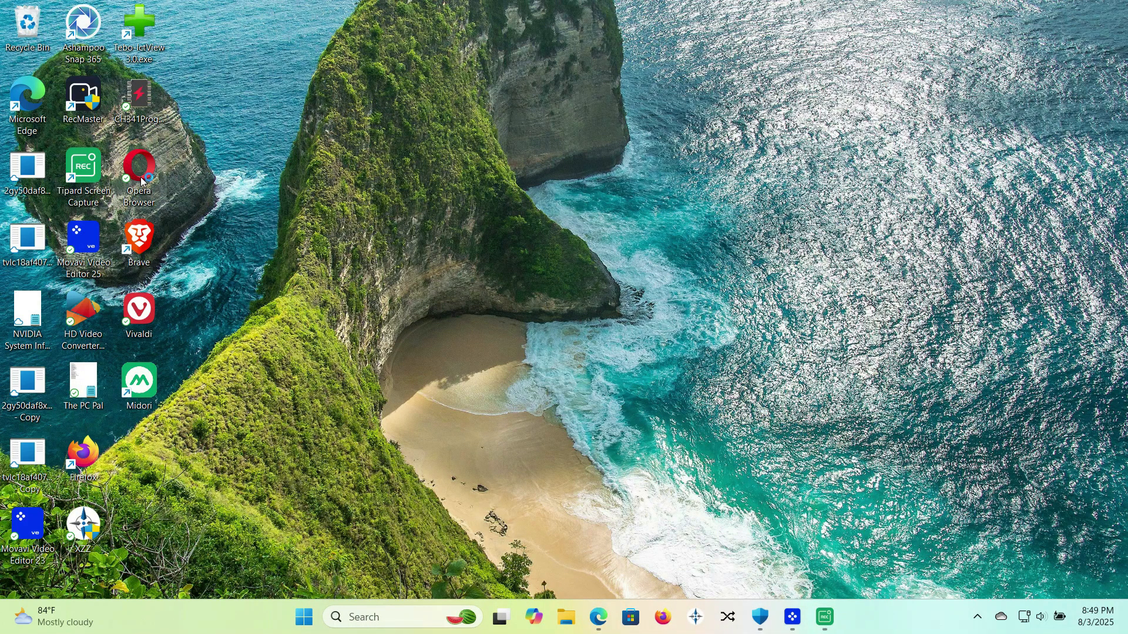
Launch Opera from its desktop shortcut and try the sidebar messenger icons.
double_click(138, 167)
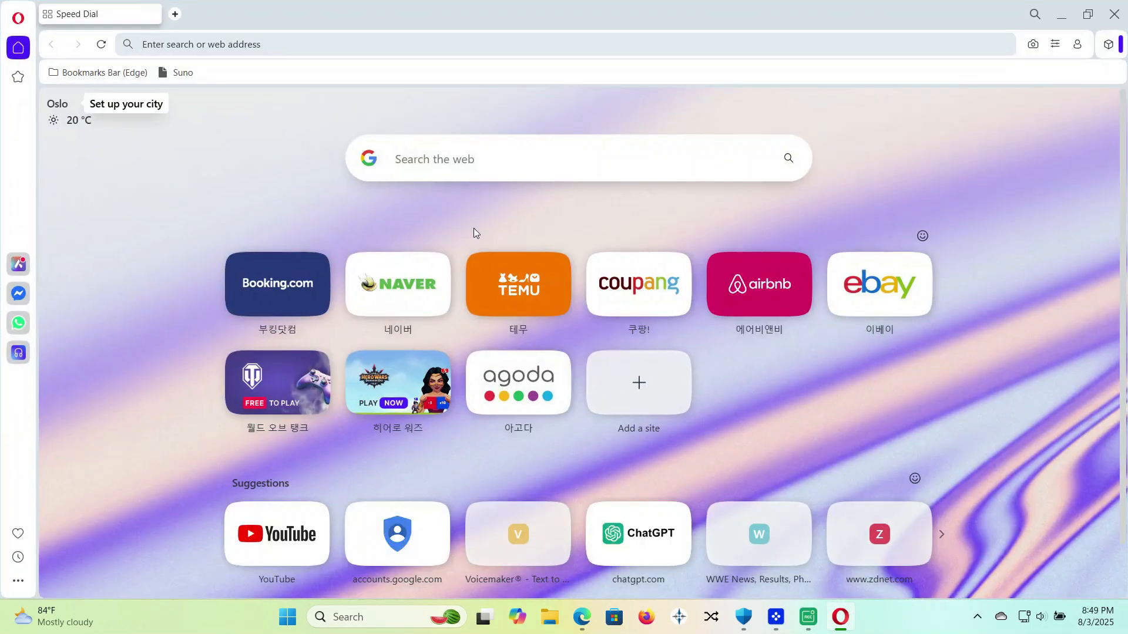
mouse_move(397, 298)
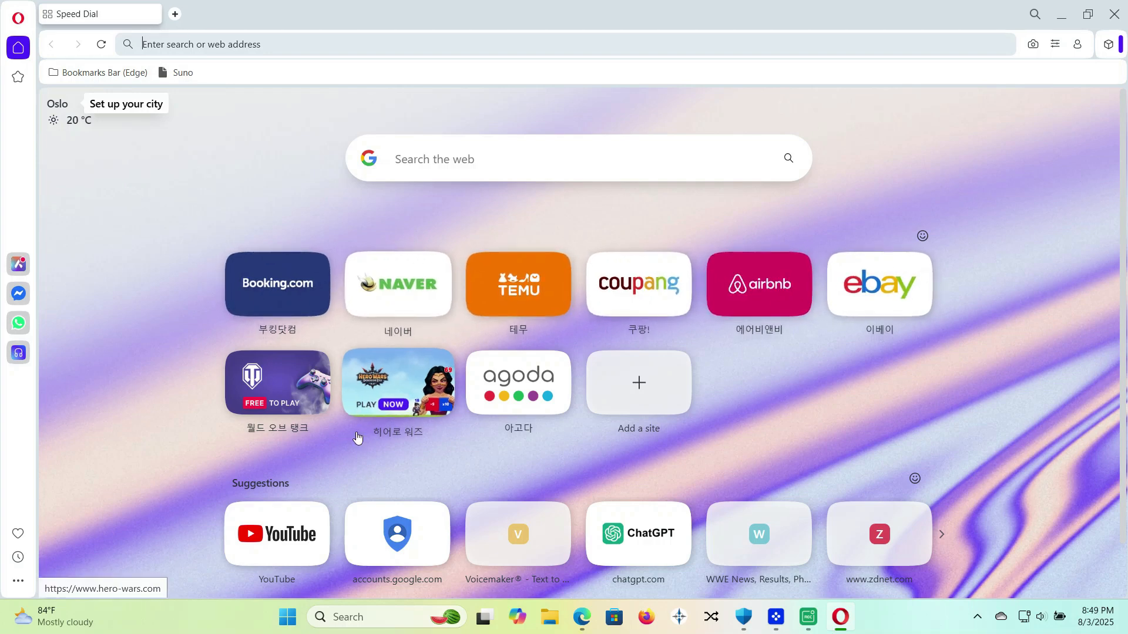
mouse_move(20, 340)
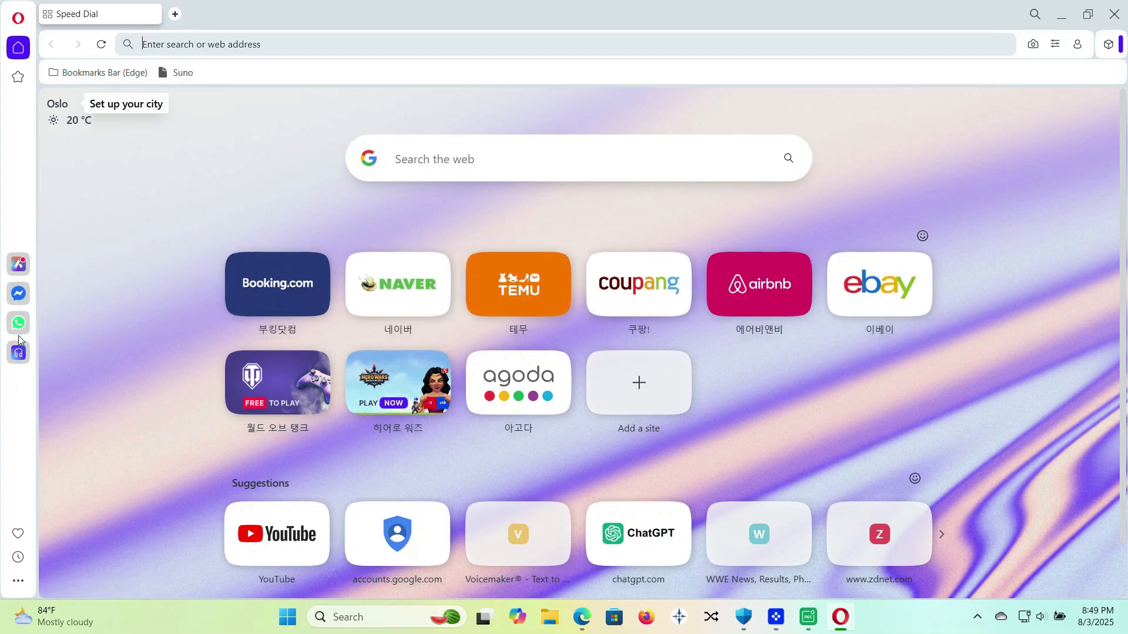
mouse_move(17, 294)
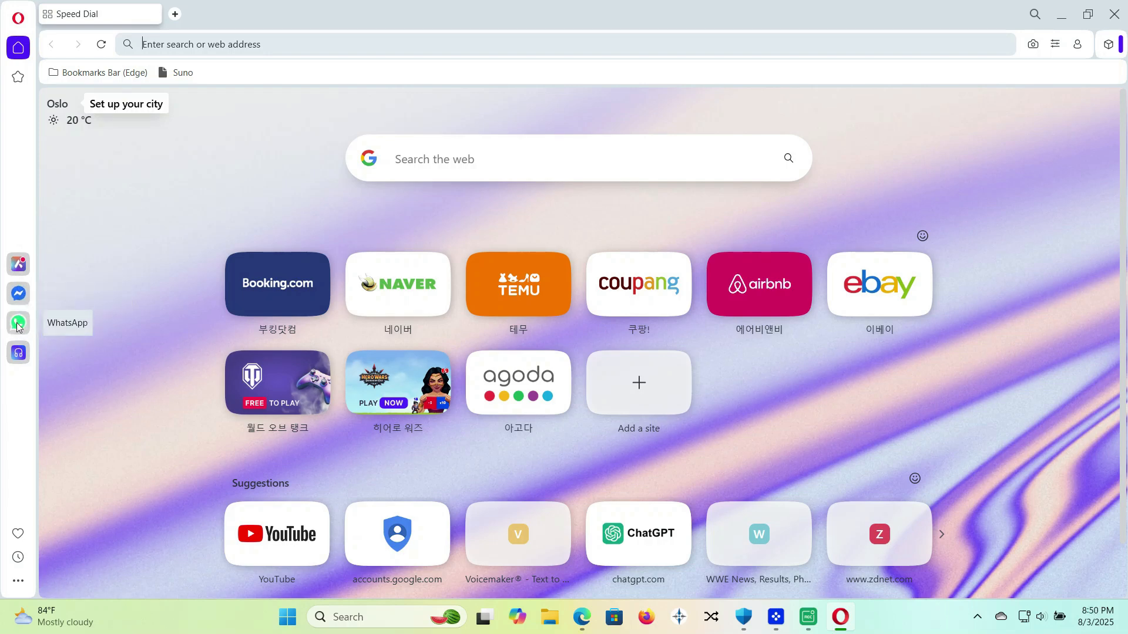
click(18, 322)
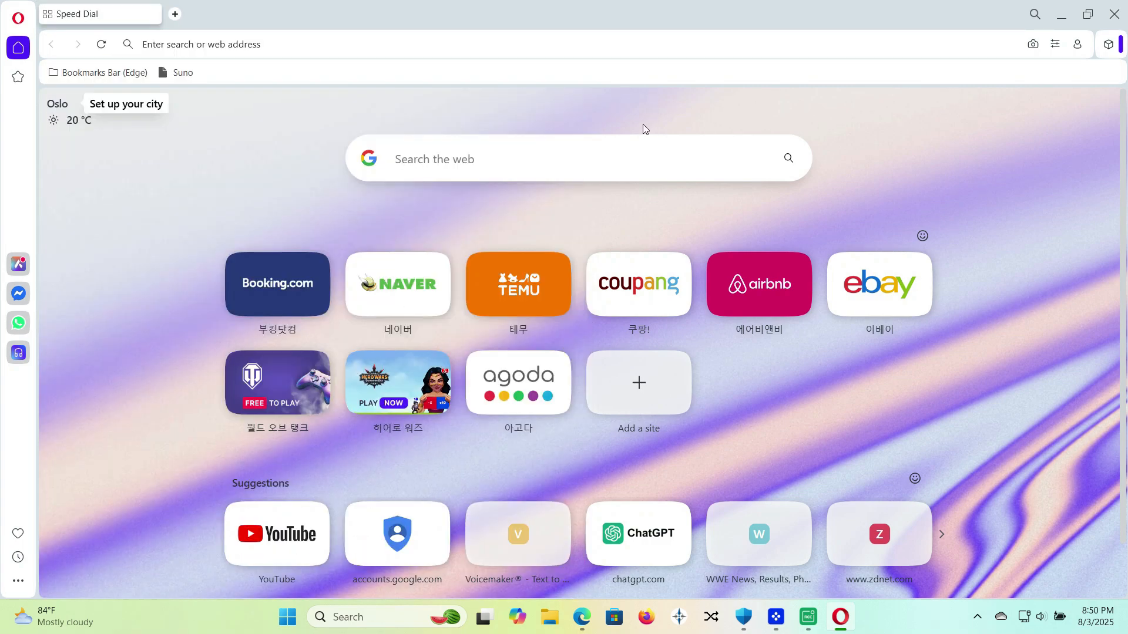
click(18, 293)
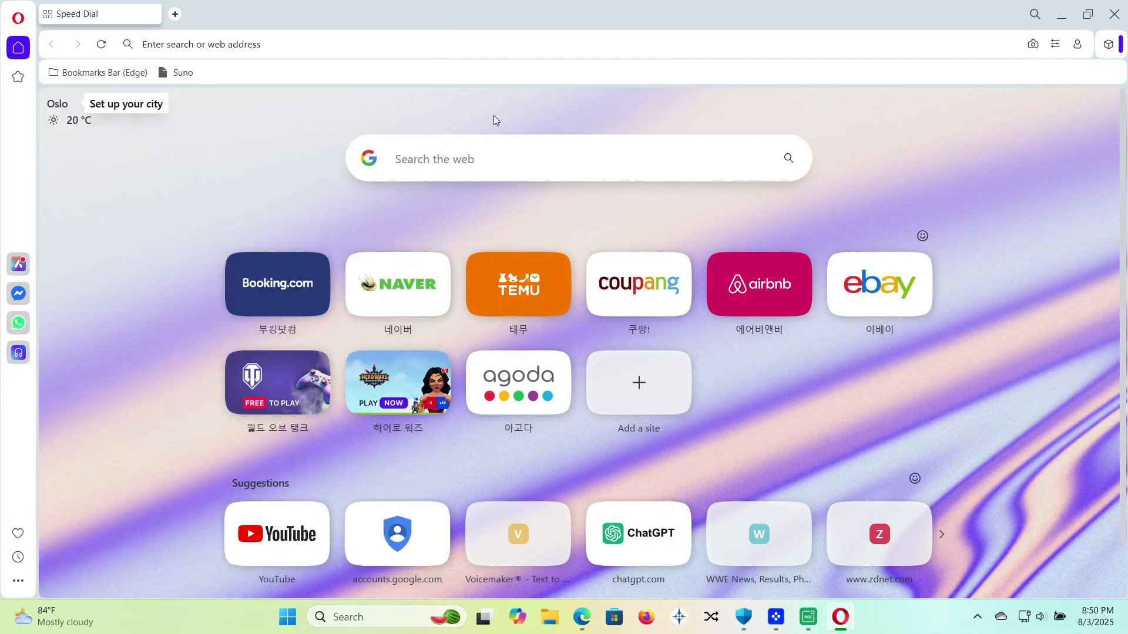
mouse_move(18, 48)
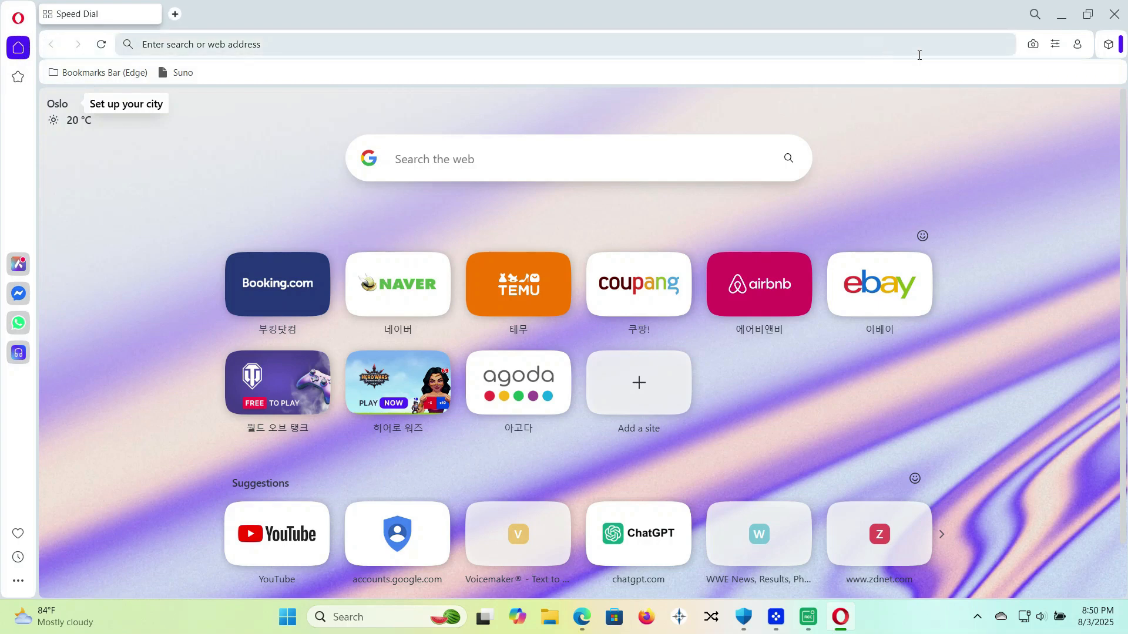
In Easy setup, preview wallpapers and apply the coastal cliffs start page wallpaper.
click(1055, 44)
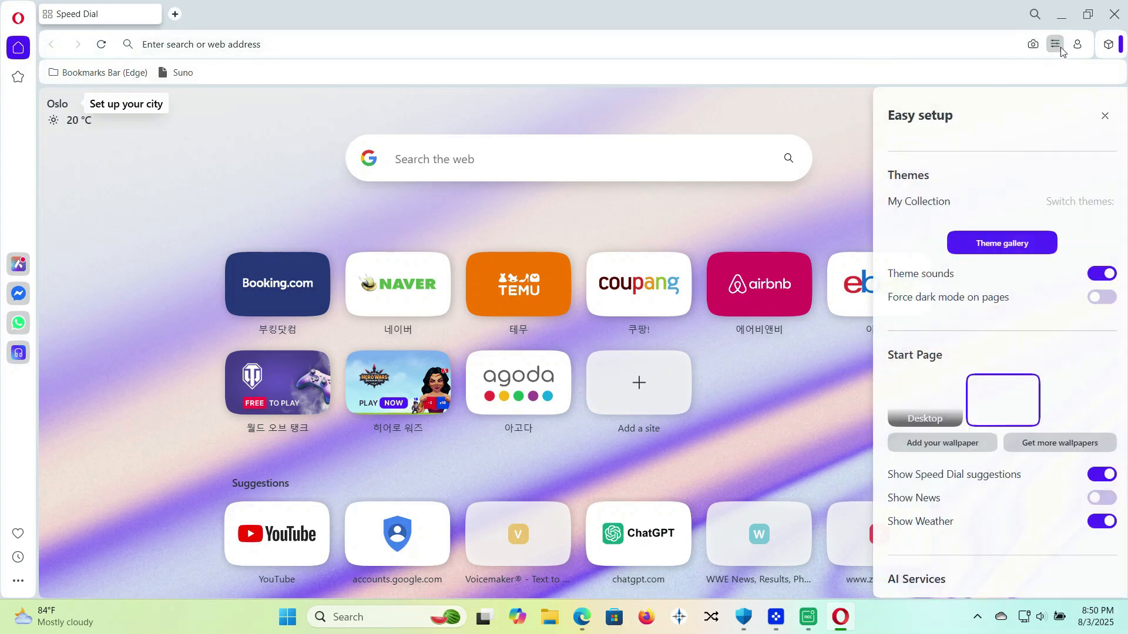
scroll(down, 3)
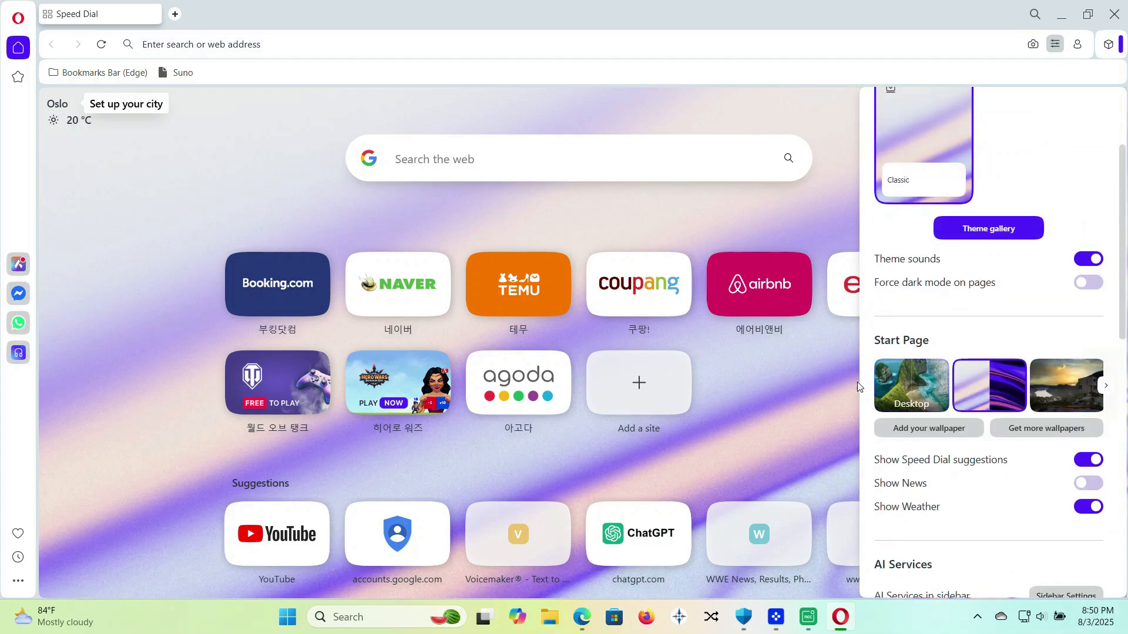
click(911, 385)
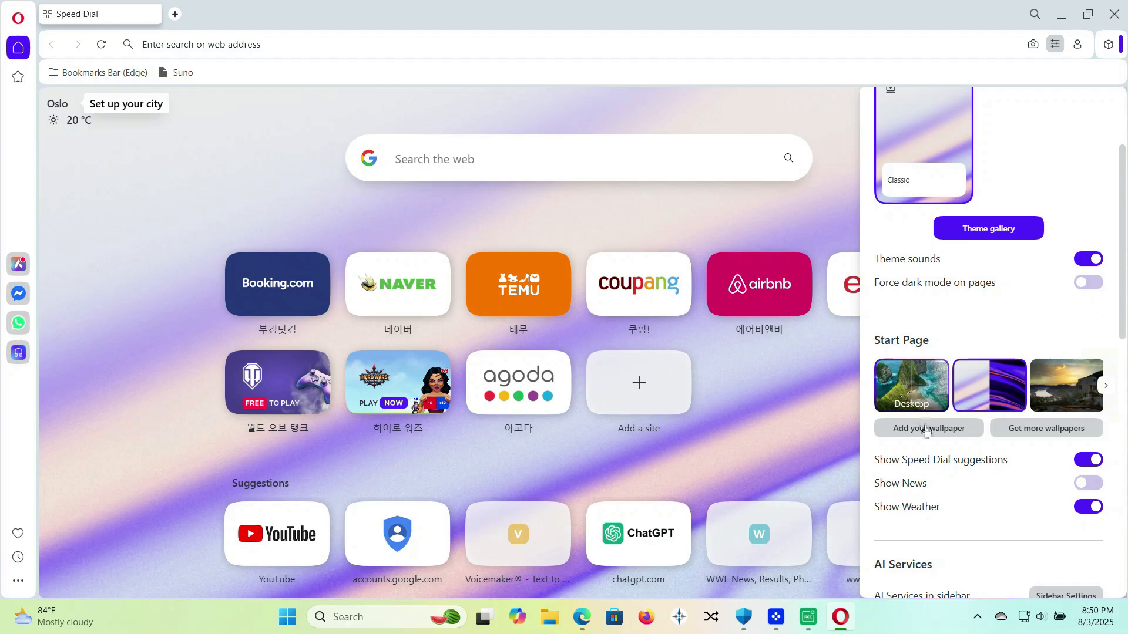
click(911, 384)
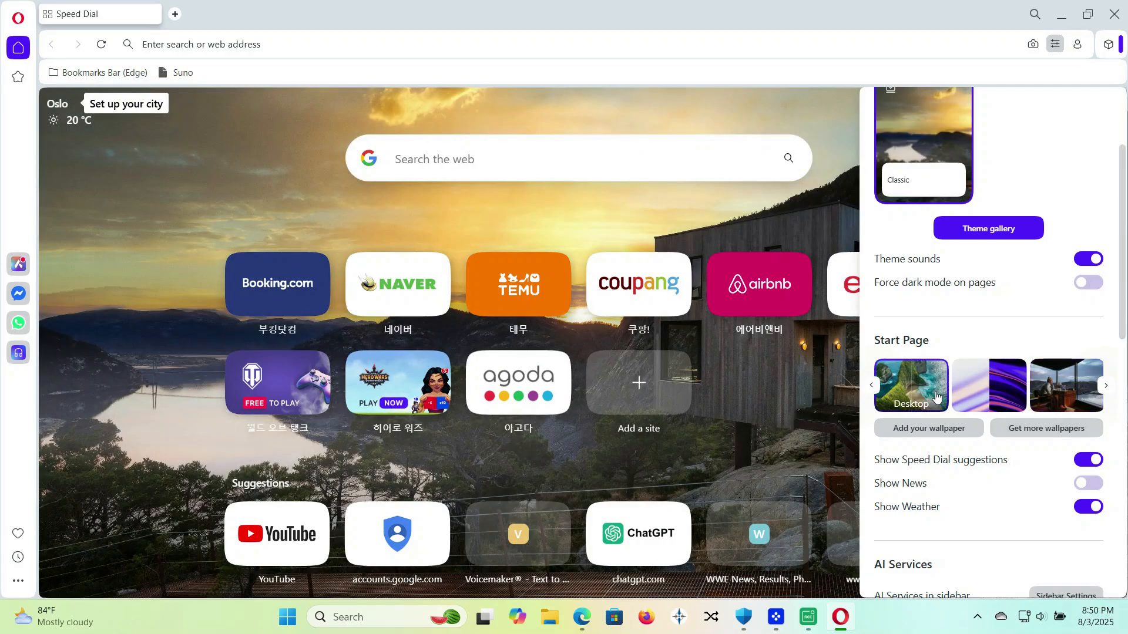
click(988, 385)
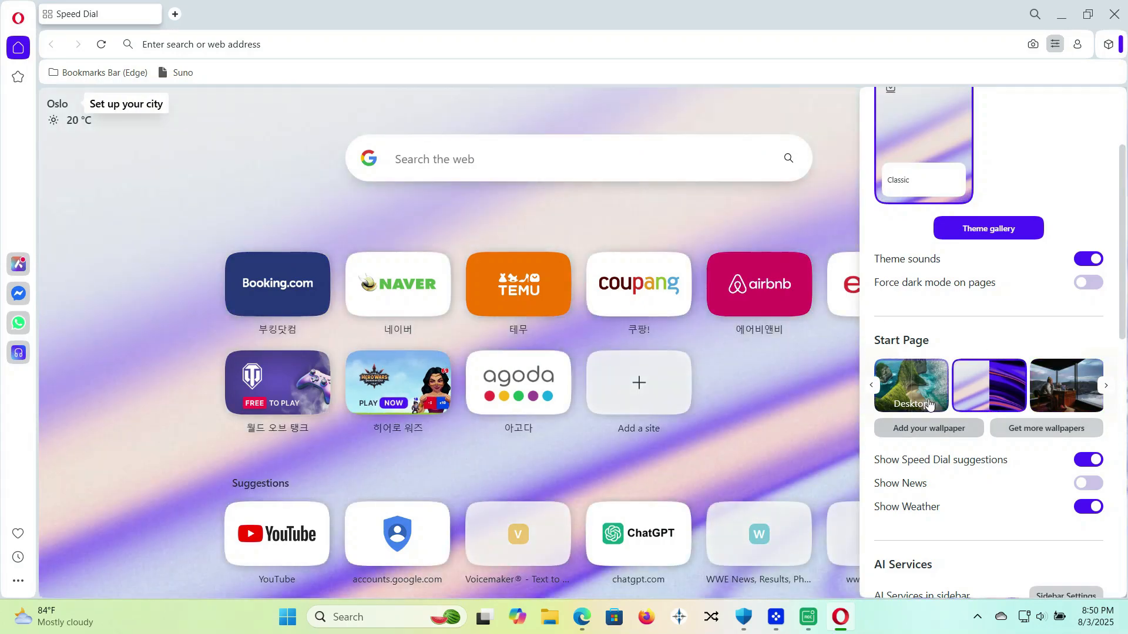
click(910, 384)
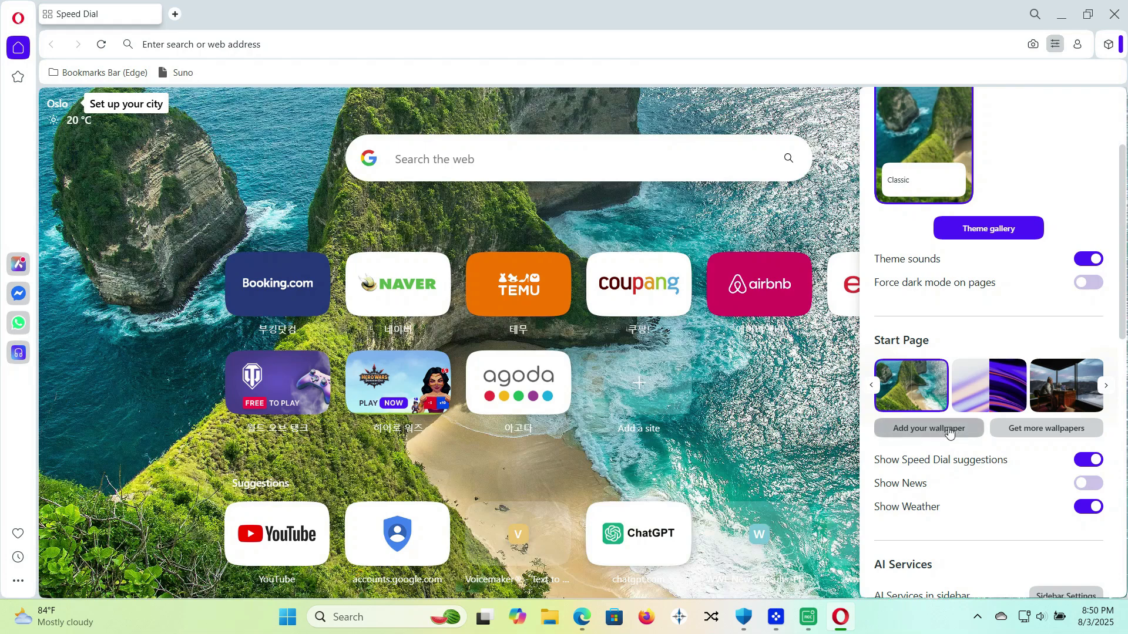
Open and cancel Add your wallpaper, then close, reopen and scroll Easy setup.
click(928, 428)
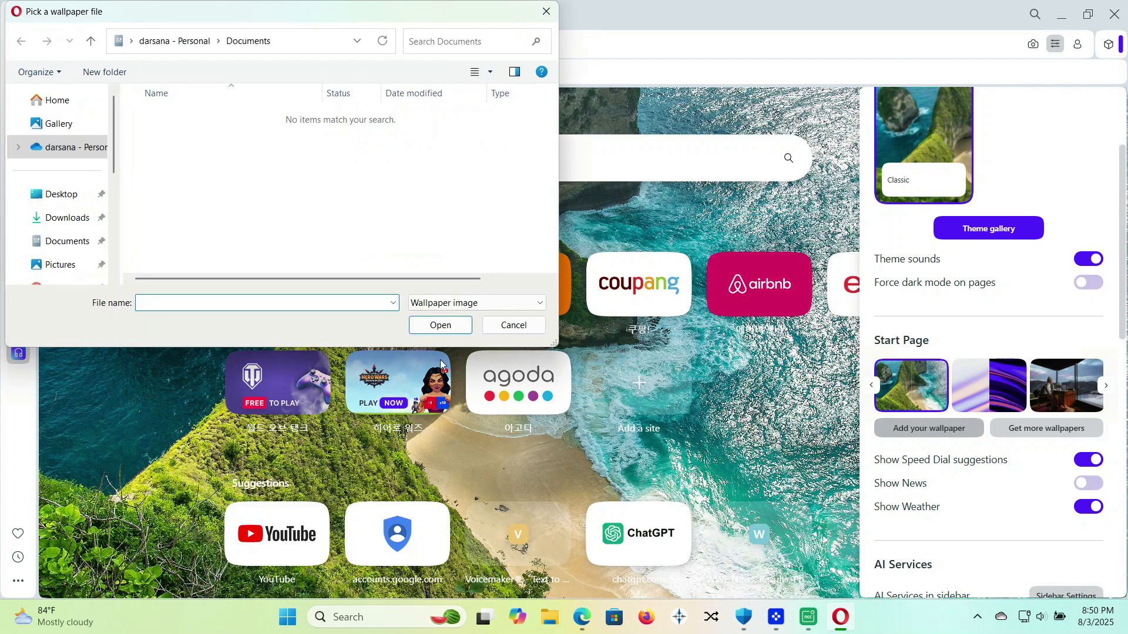
click(513, 325)
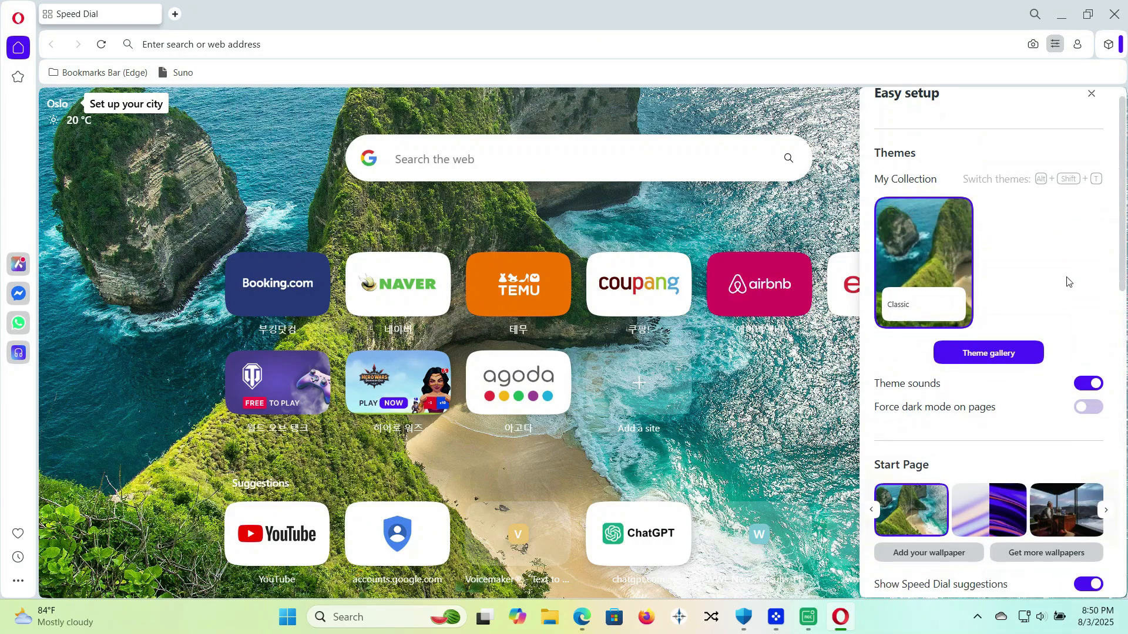
scroll(down, 3)
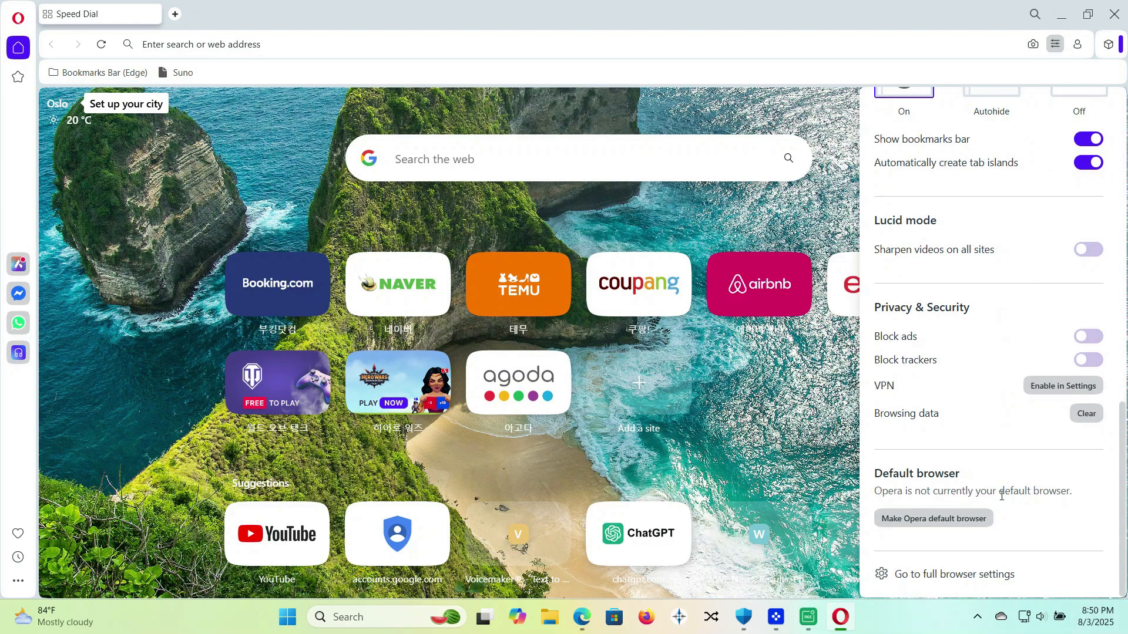
click(1054, 44)
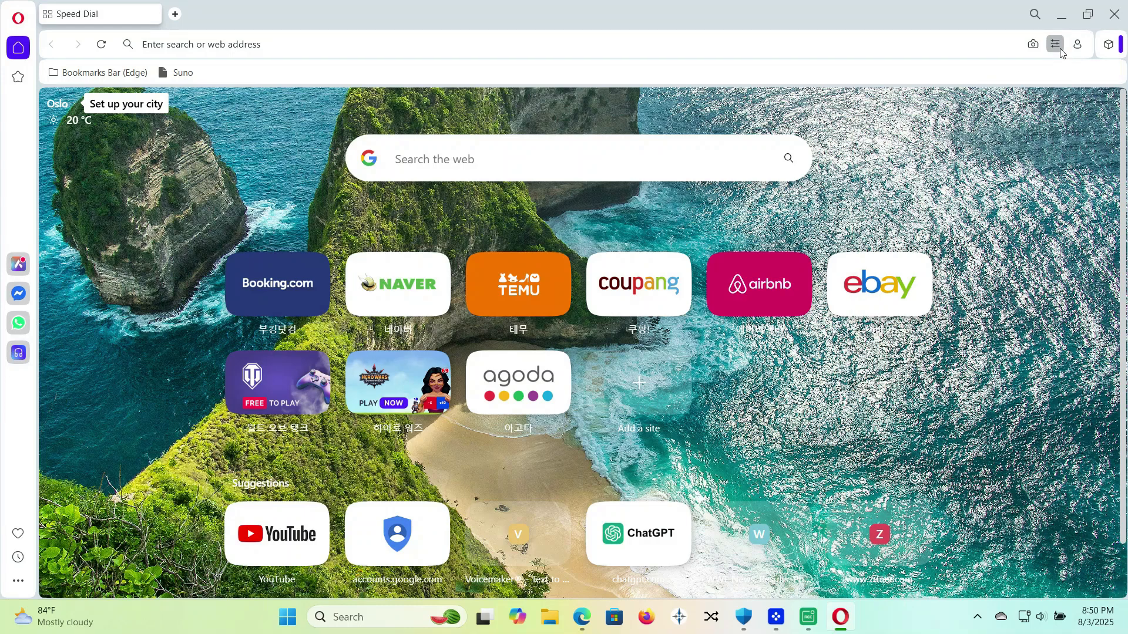
click(1055, 44)
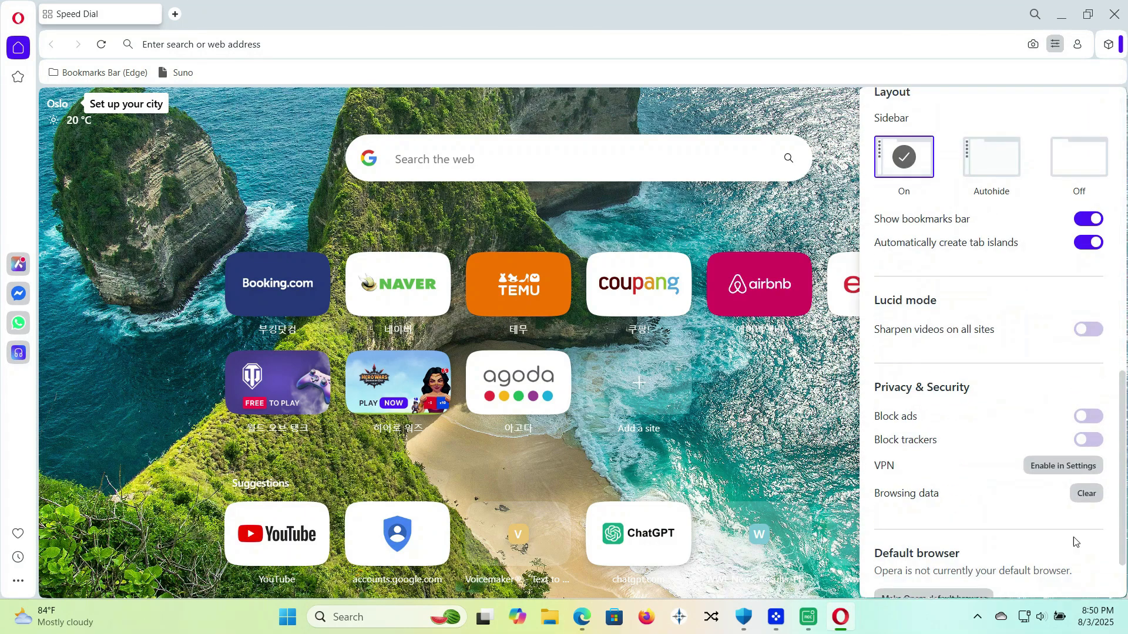
scroll(down, 3)
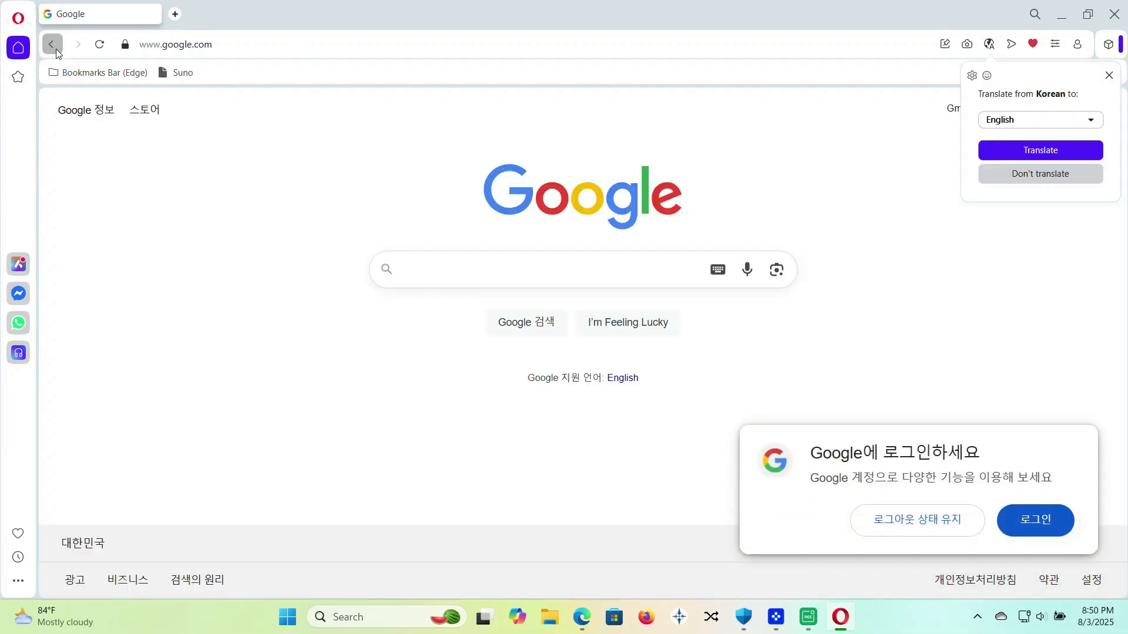
Search YouTube from Opera's Speed Dial for 'windows 11', then close Opera and launch Vivaldi.
click(51, 44)
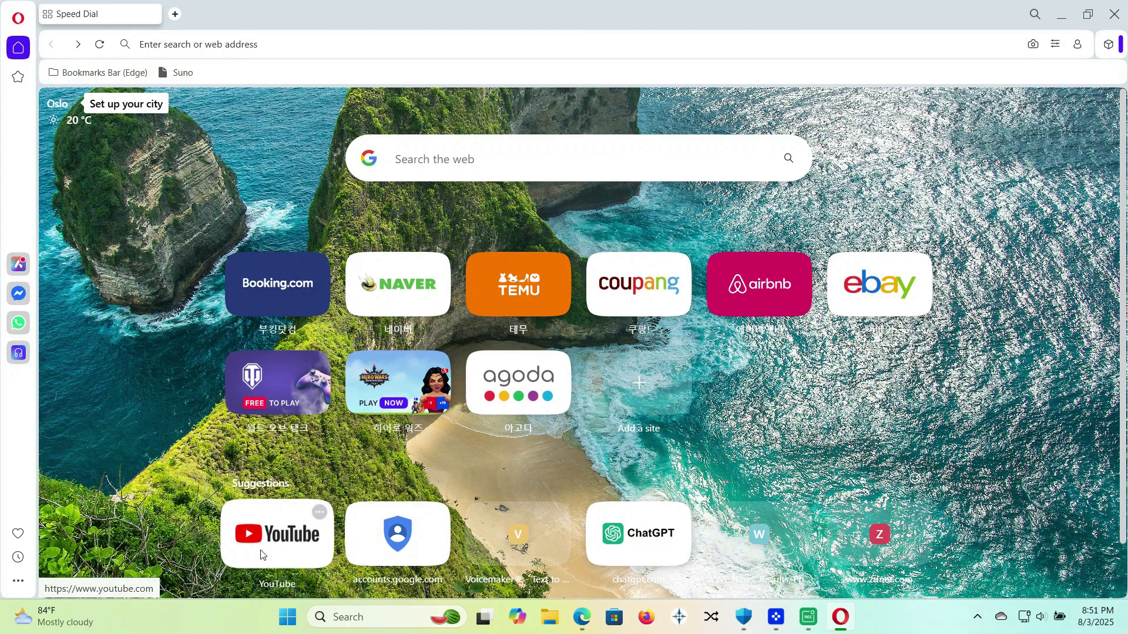
click(276, 533)
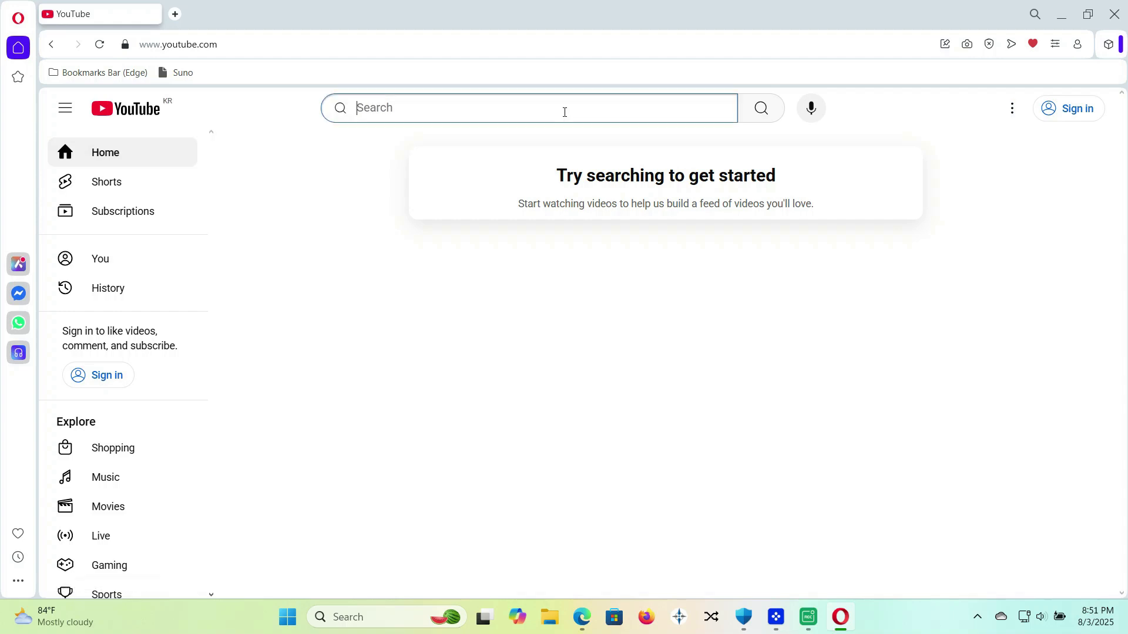
text(wind)
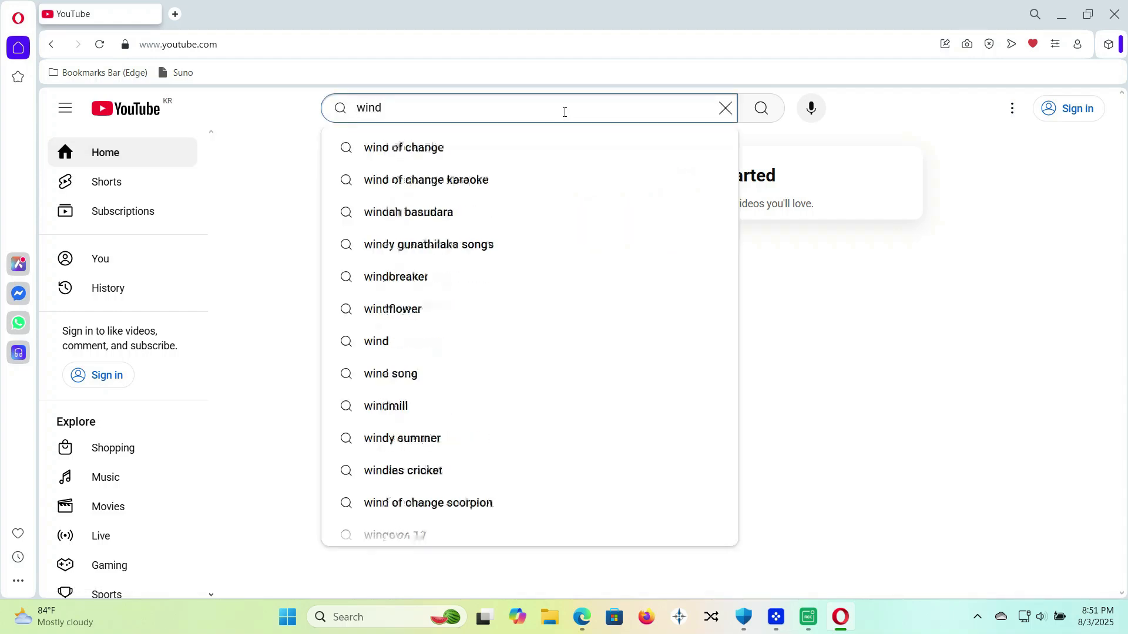
mouse_move(438, 182)
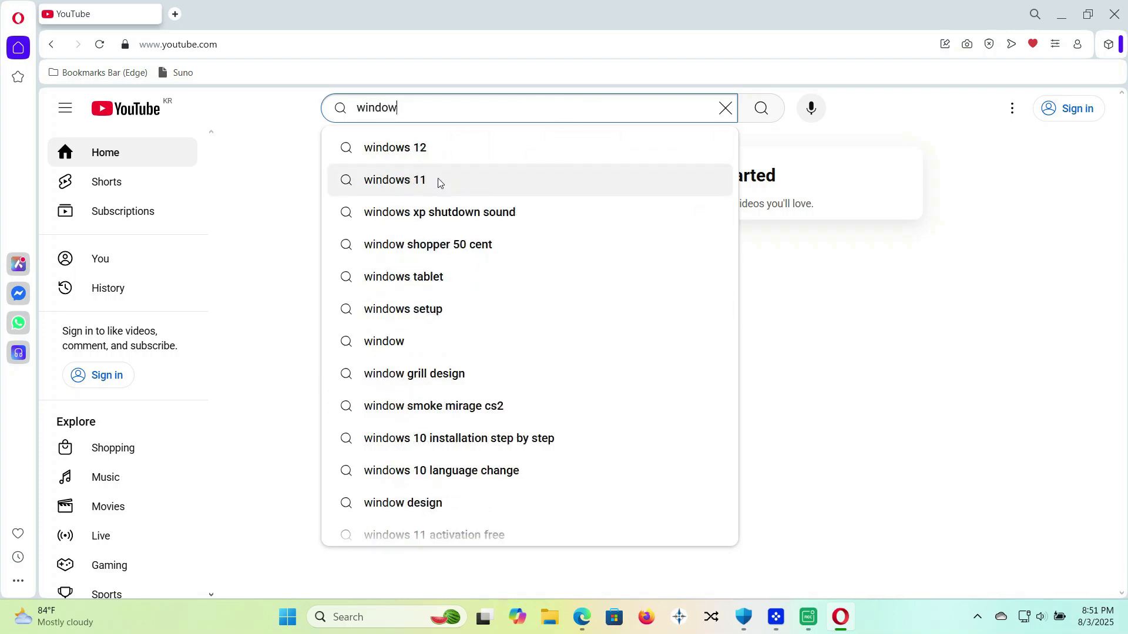
click(394, 179)
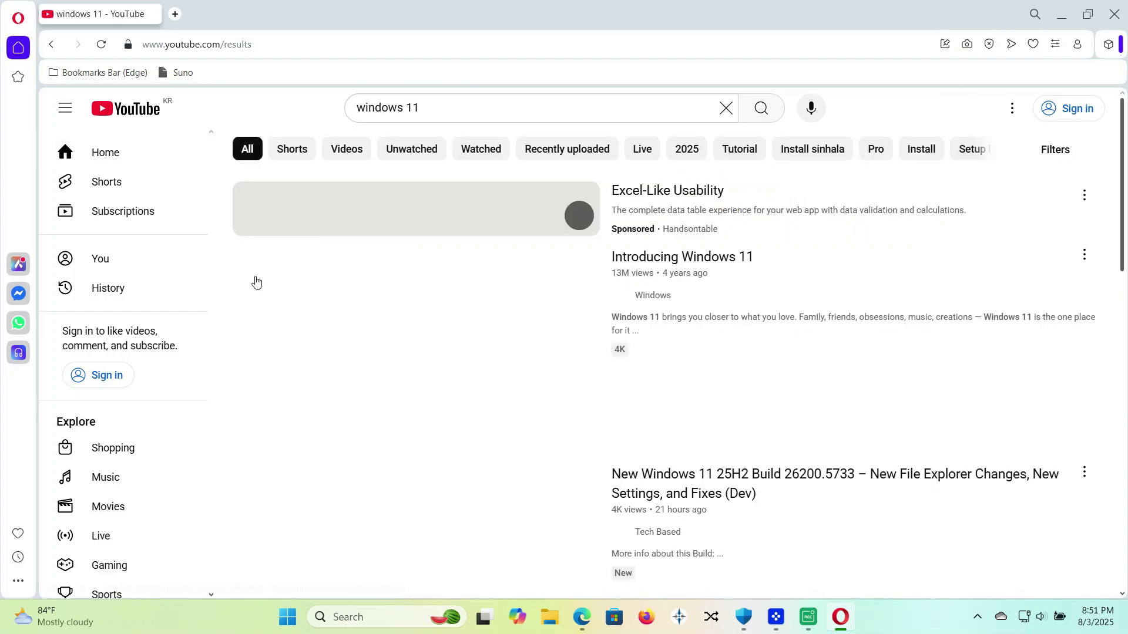
scroll(down, 3)
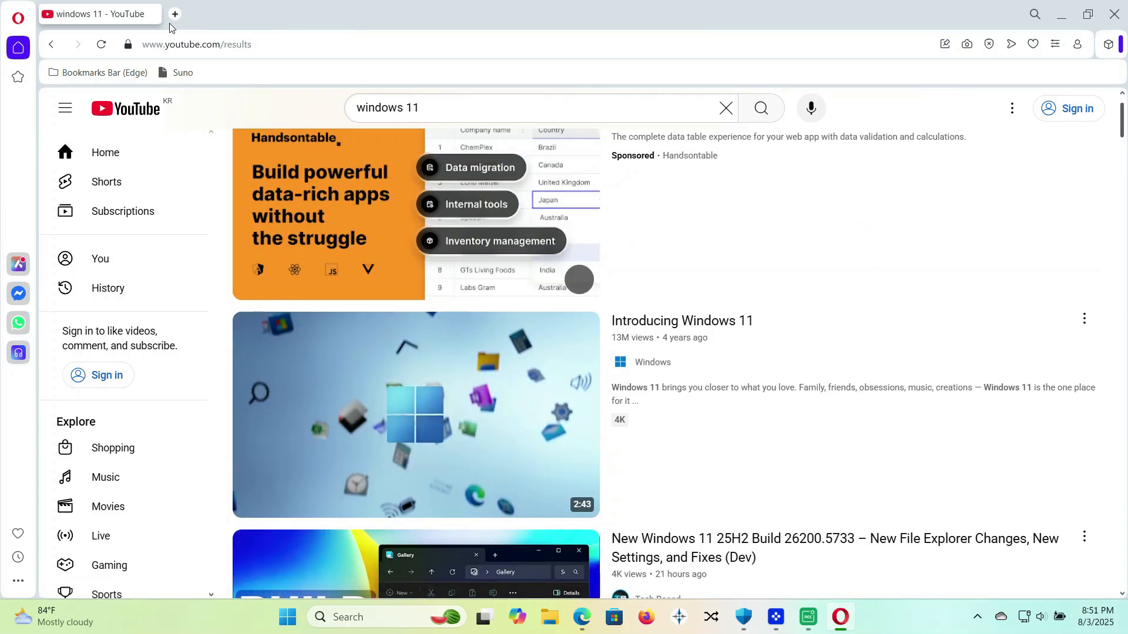
click(174, 14)
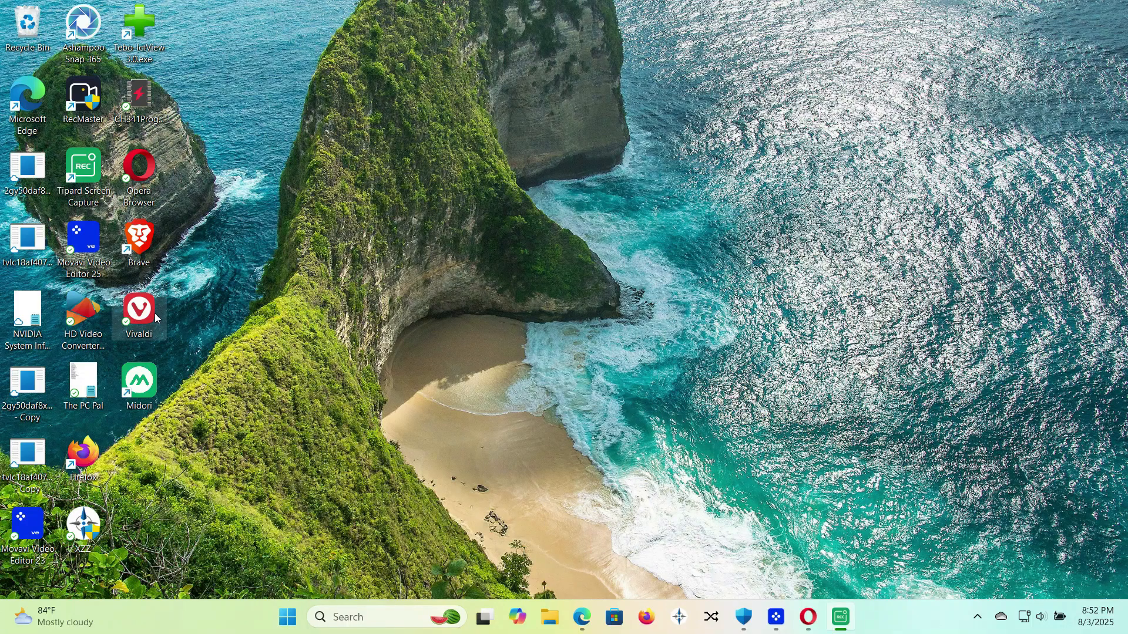
double_click(139, 312)
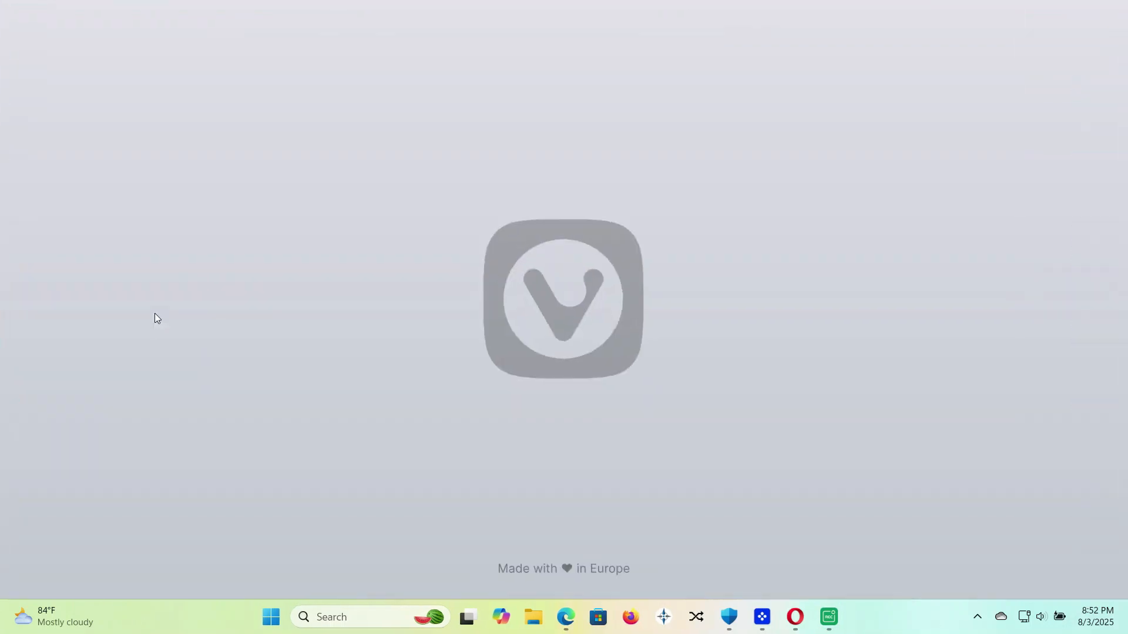
Open a new Start Page tab beside Google and show its Quick Settings panel.
click(828, 618)
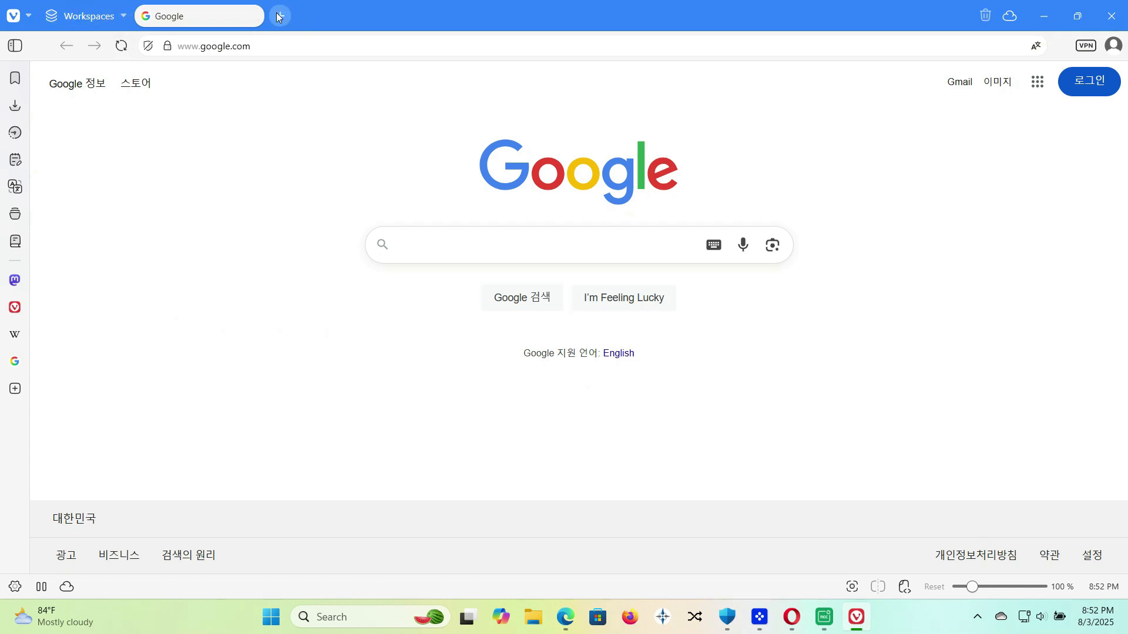
click(280, 16)
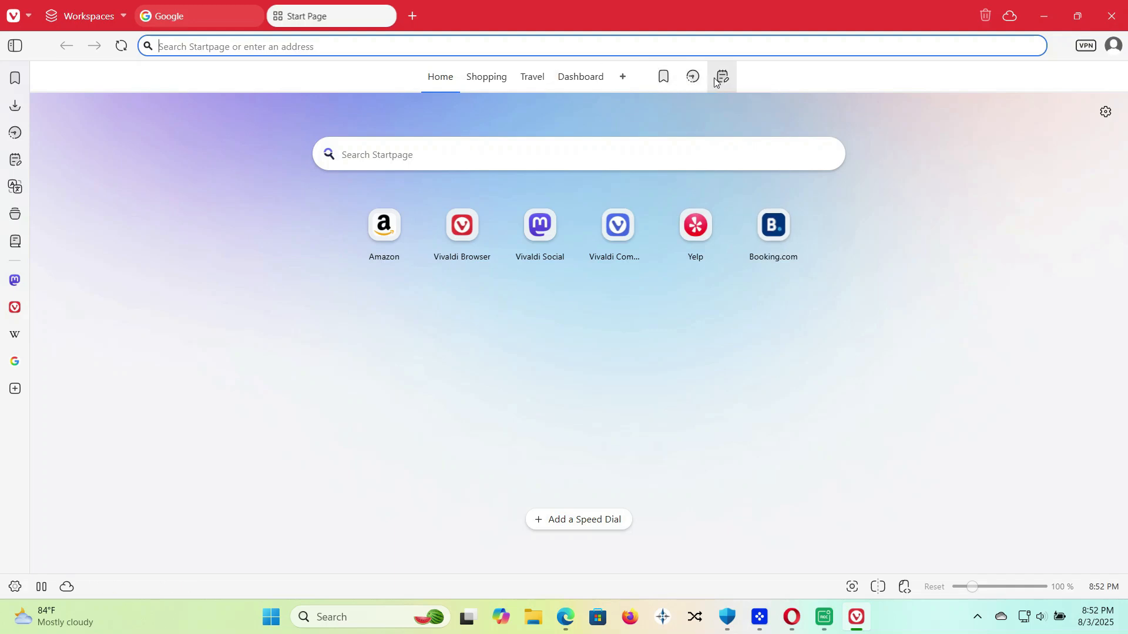
mouse_move(1093, 47)
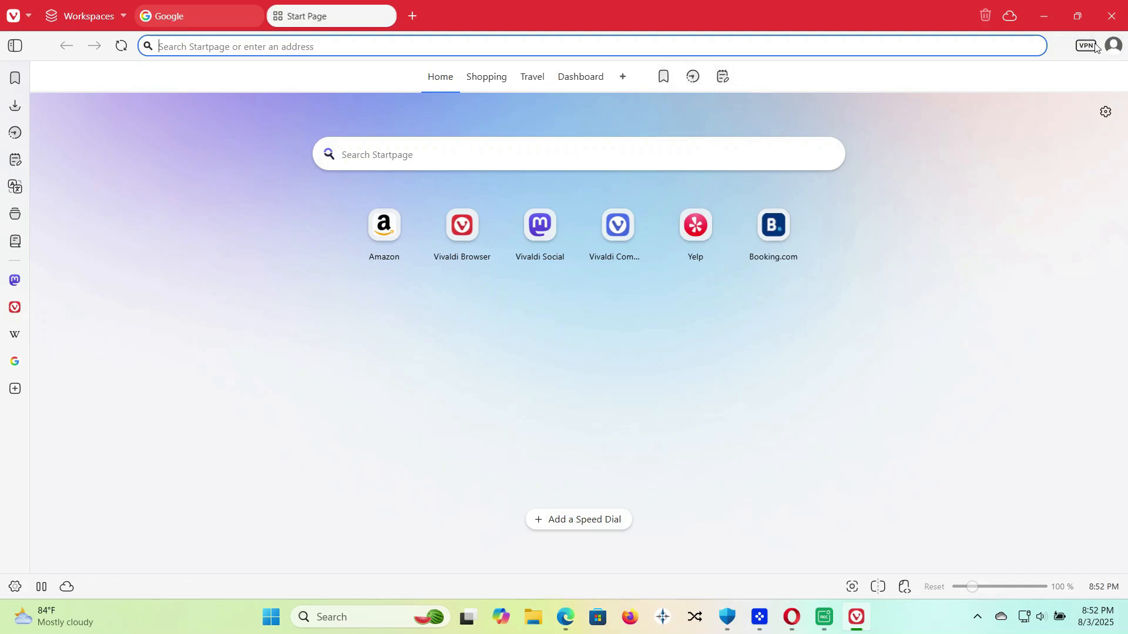
click(1086, 46)
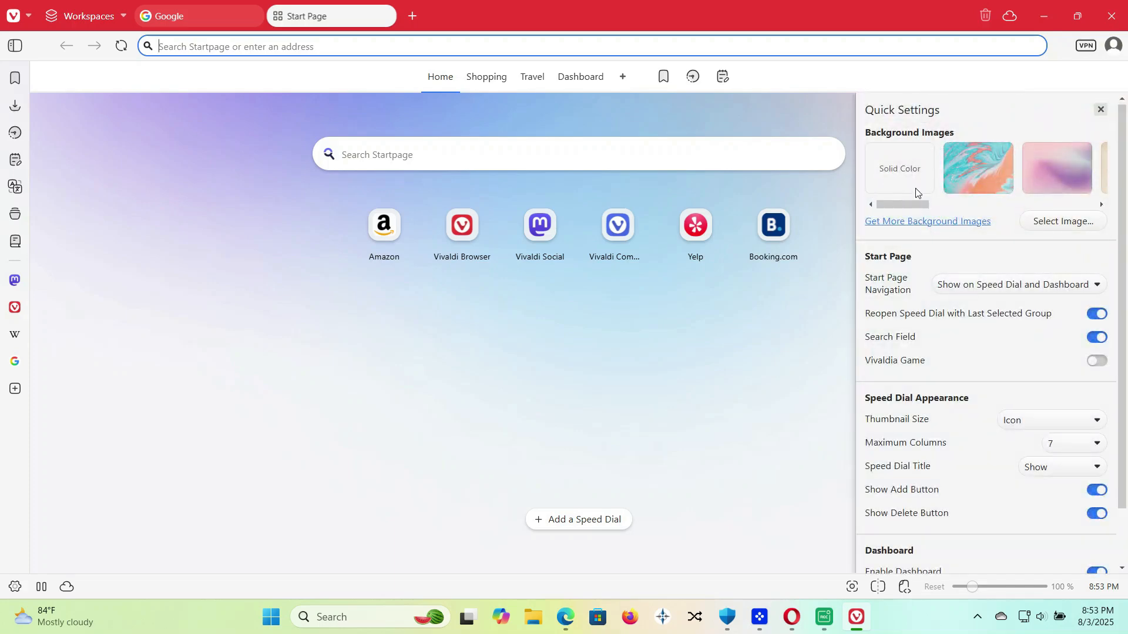
Apply the turquoise and coral marbled image from Quick Settings Background Images.
click(978, 169)
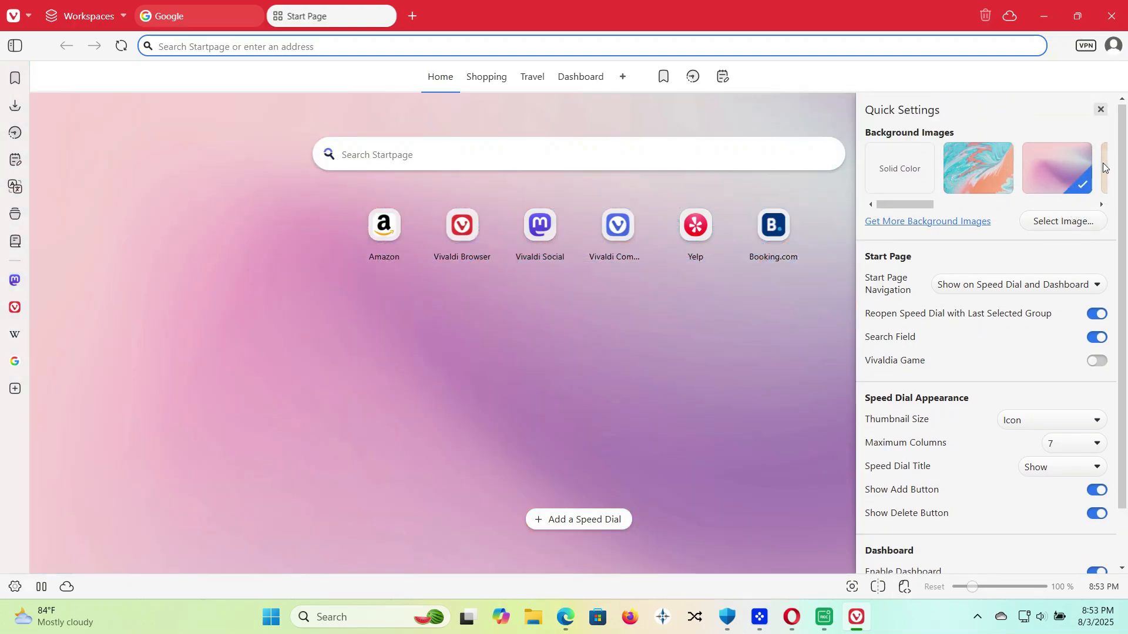
click(978, 167)
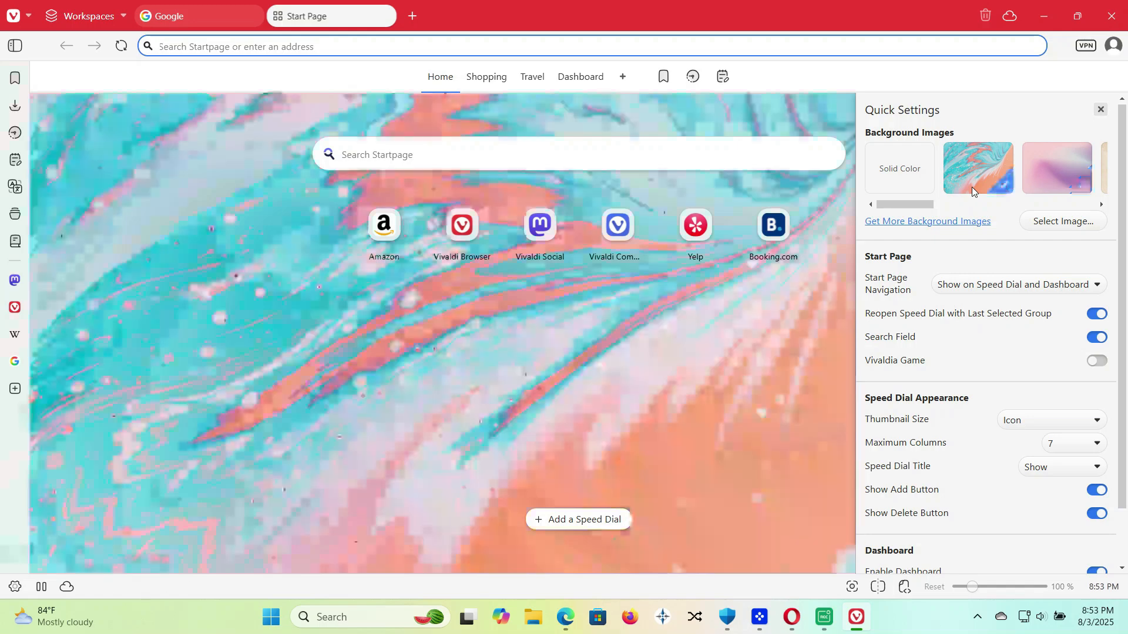
click(978, 168)
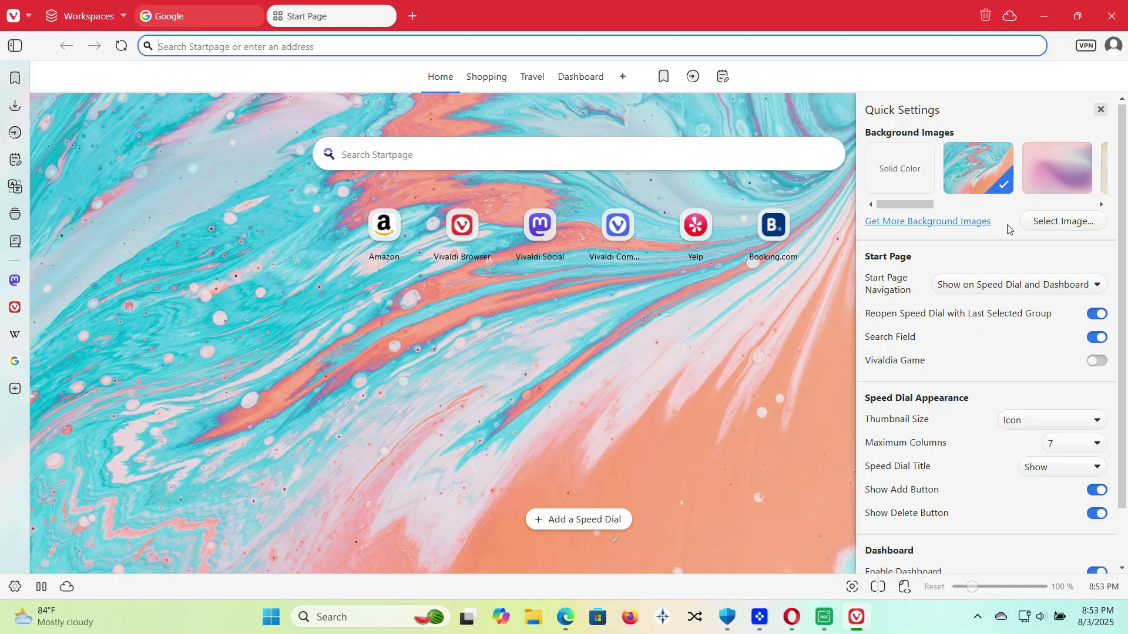
scroll(down, 3)
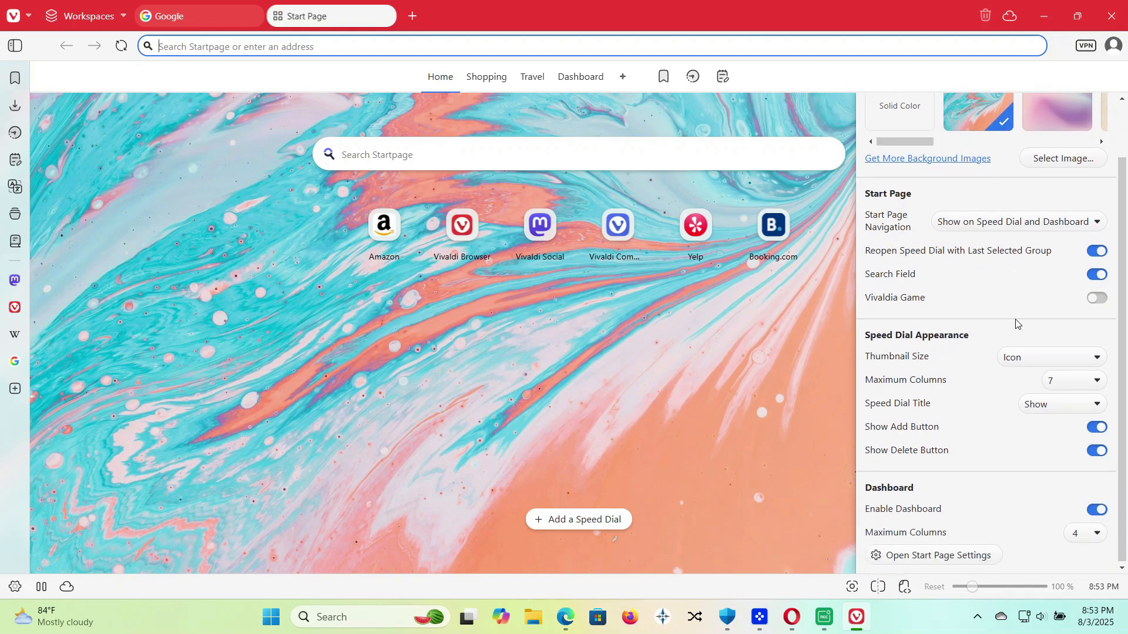
mouse_move(282, 431)
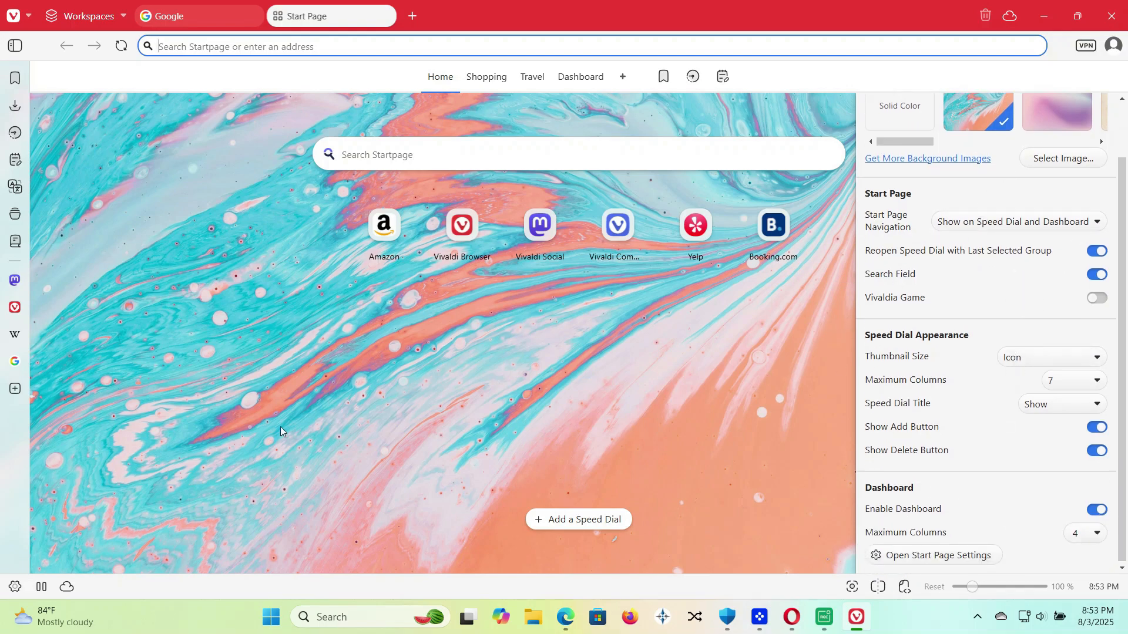
Open the History and Translate side panels, then the Google web panel.
click(14, 136)
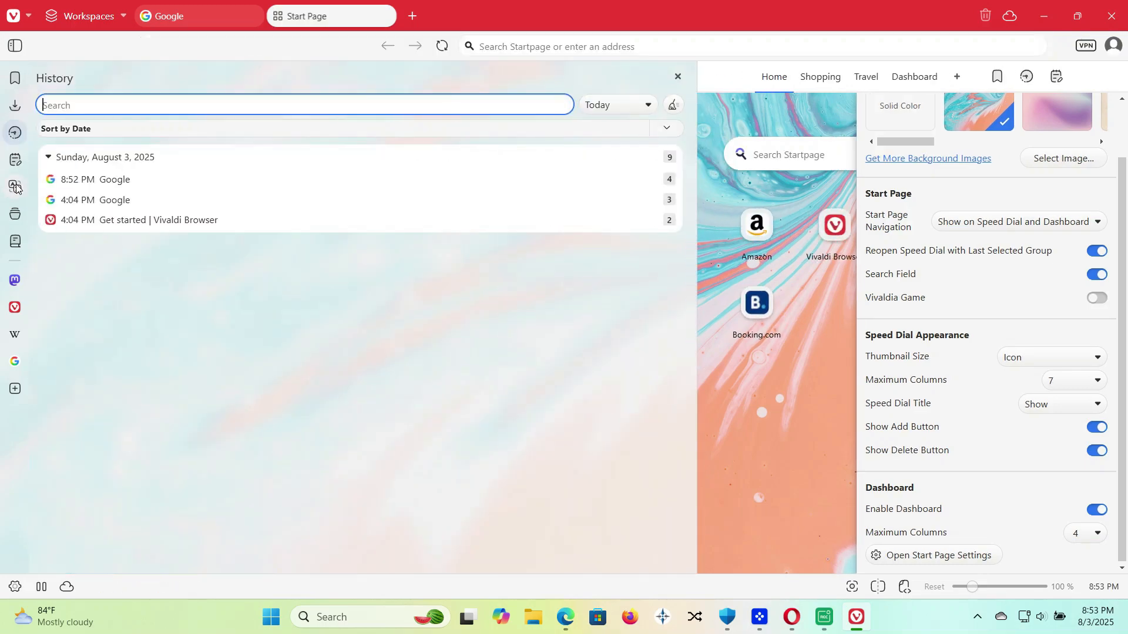
click(14, 186)
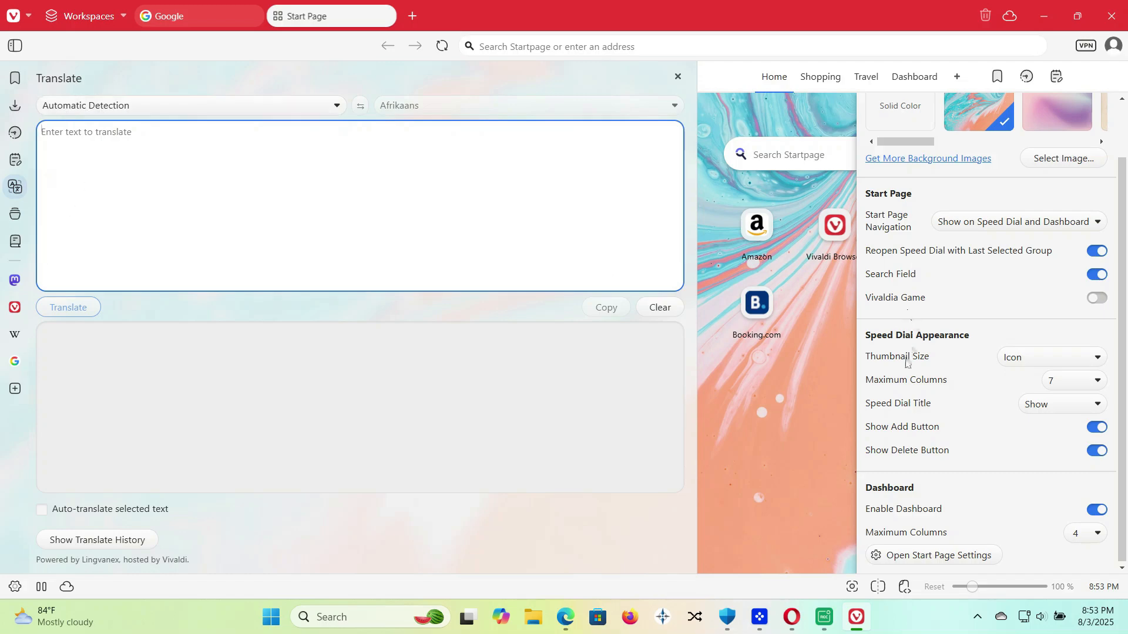
click(675, 76)
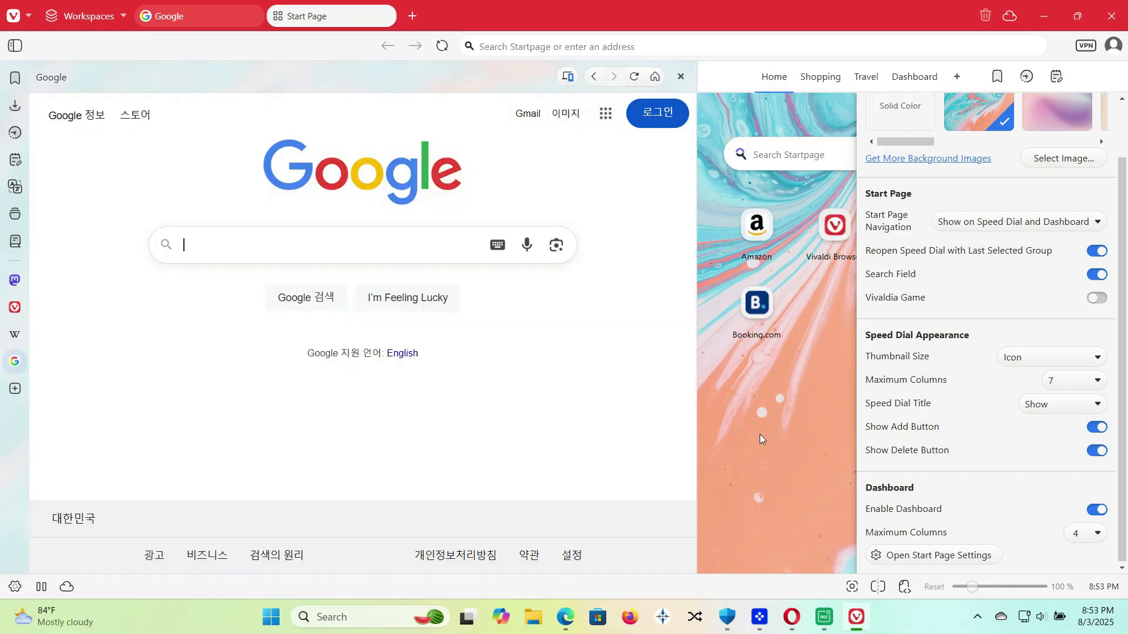
Load YouTube from Google apps in the web panel, then return the panel to Google.
click(605, 114)
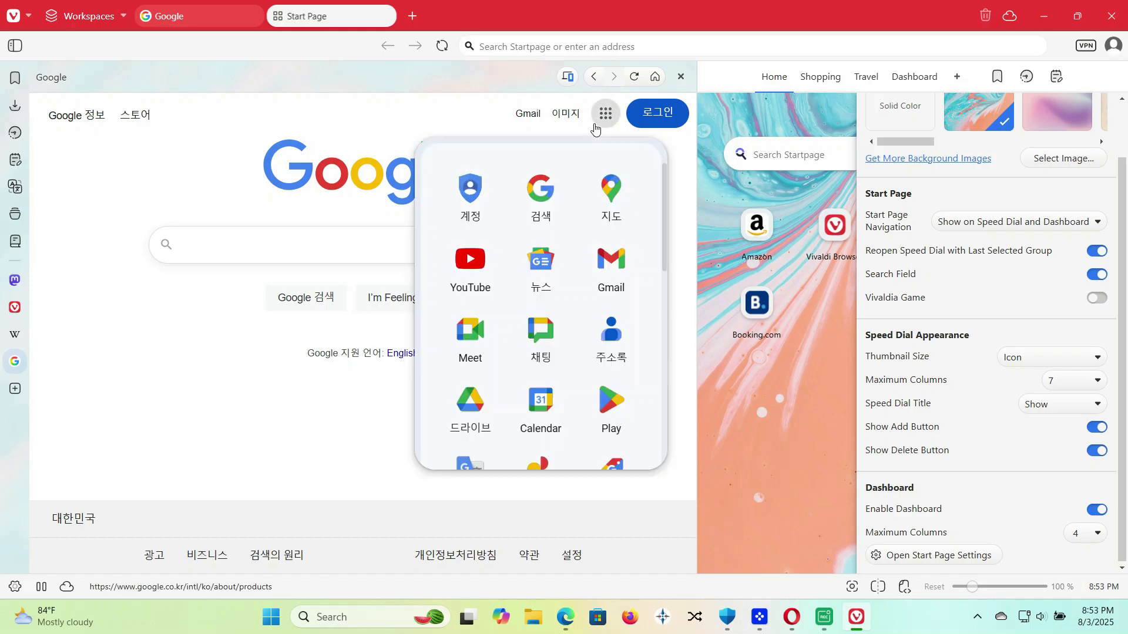
click(469, 259)
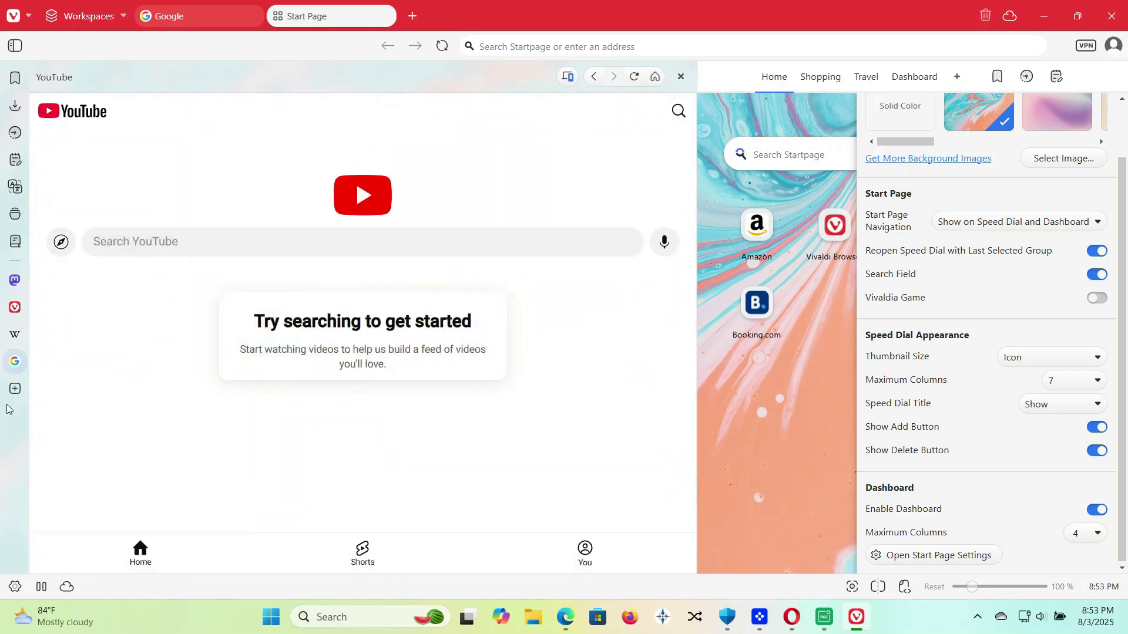
click(679, 77)
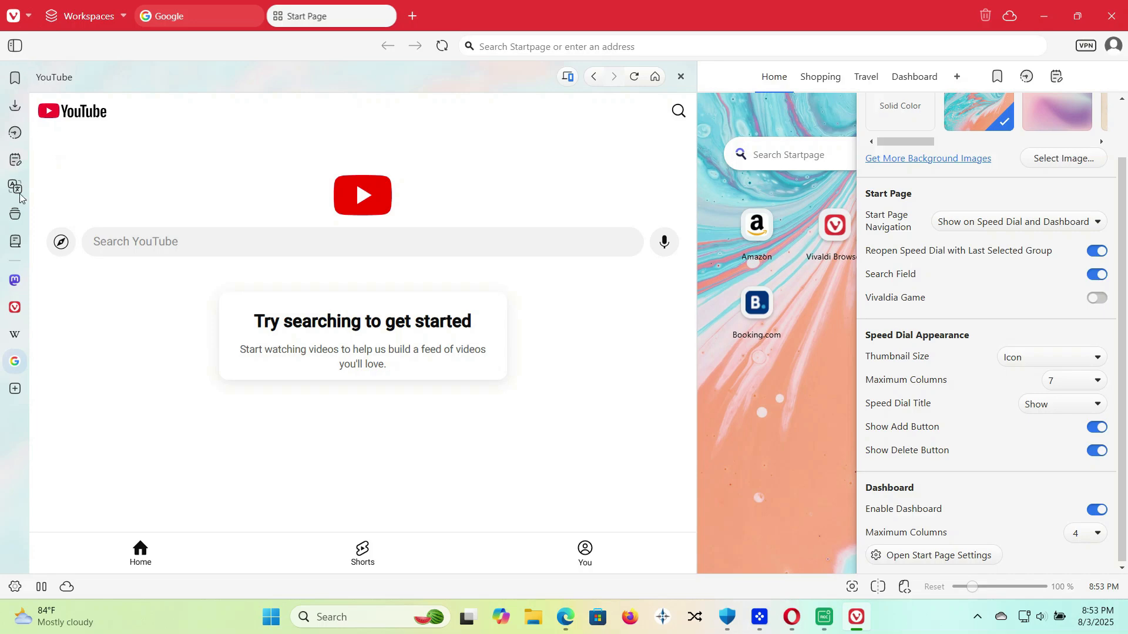
mouse_move(133, 554)
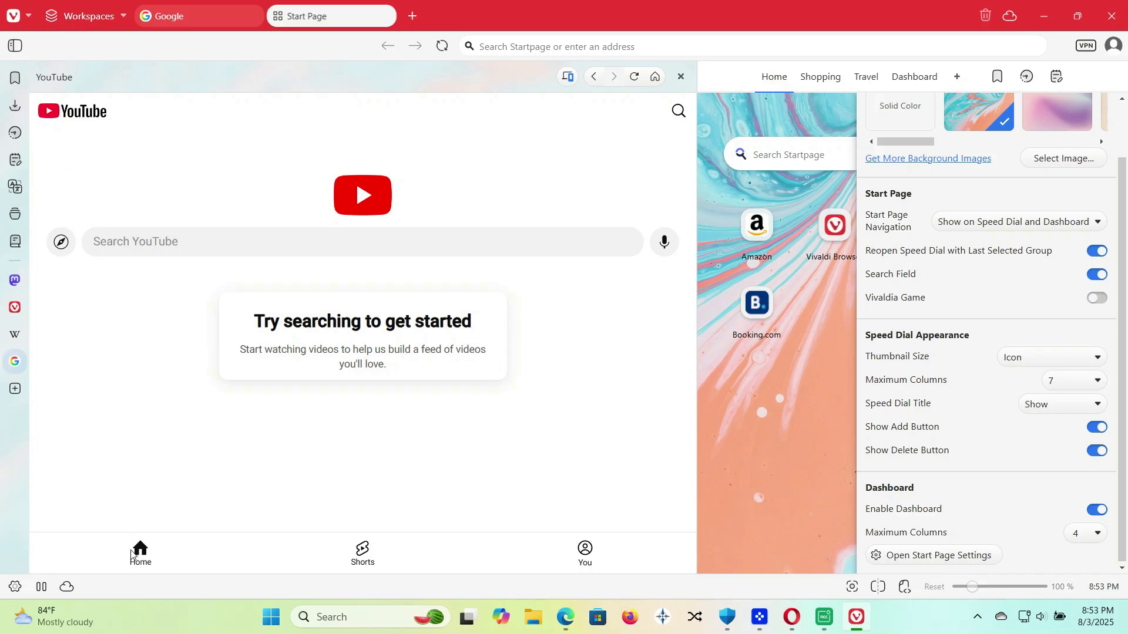
mouse_move(647, 78)
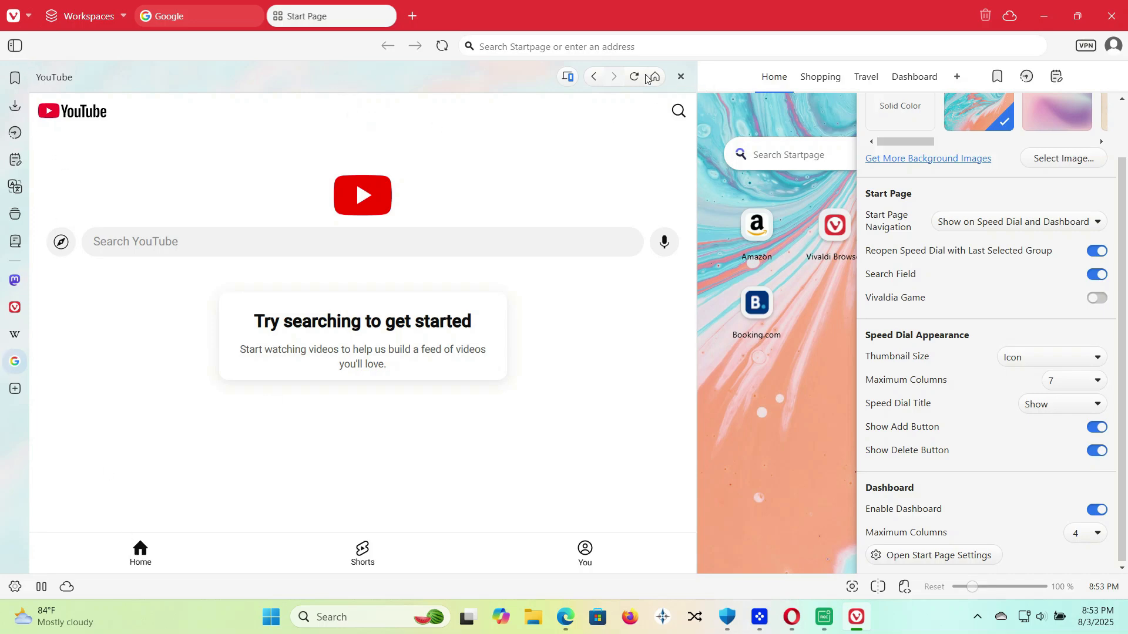
click(651, 77)
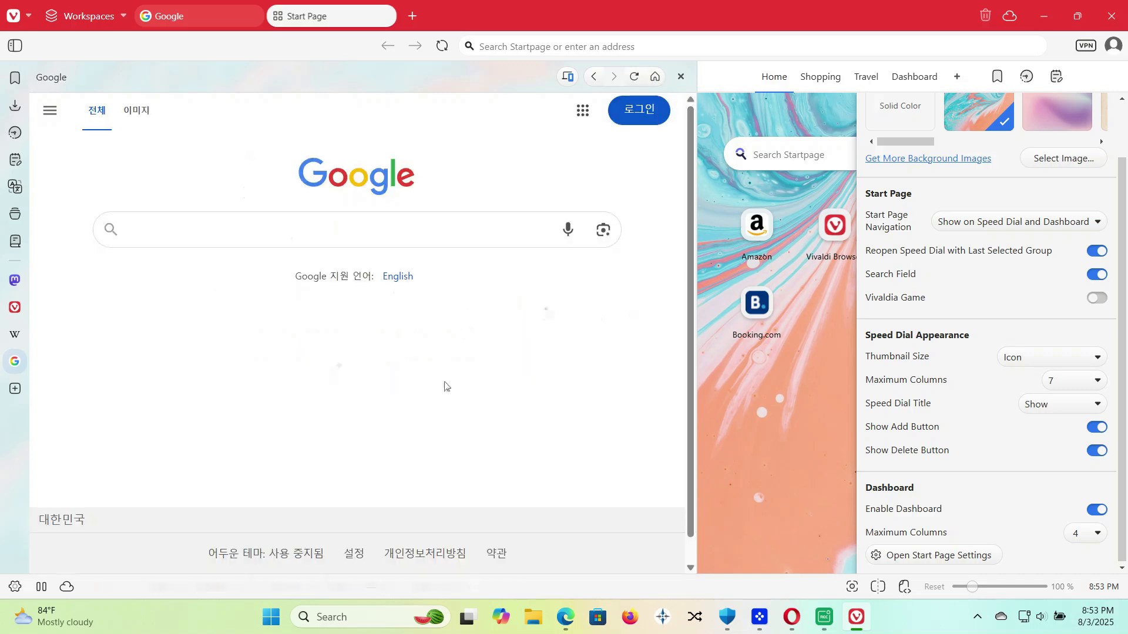
mouse_move(634, 591)
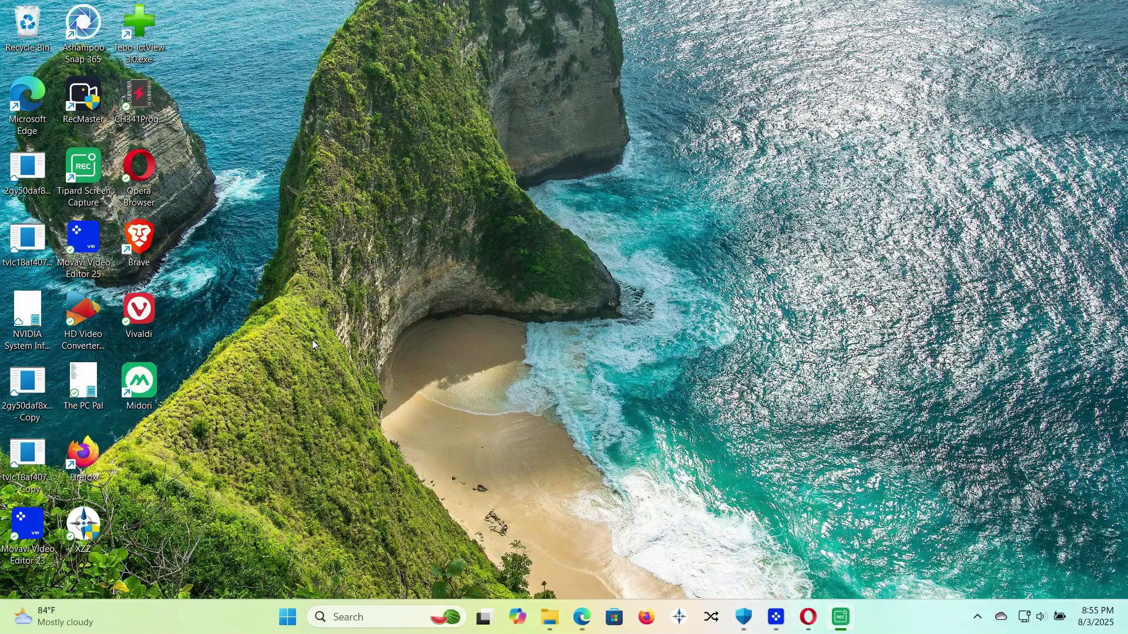
Launch Midori from its desktop shortcut and choose Not now on the primary-browser prompt.
click(139, 379)
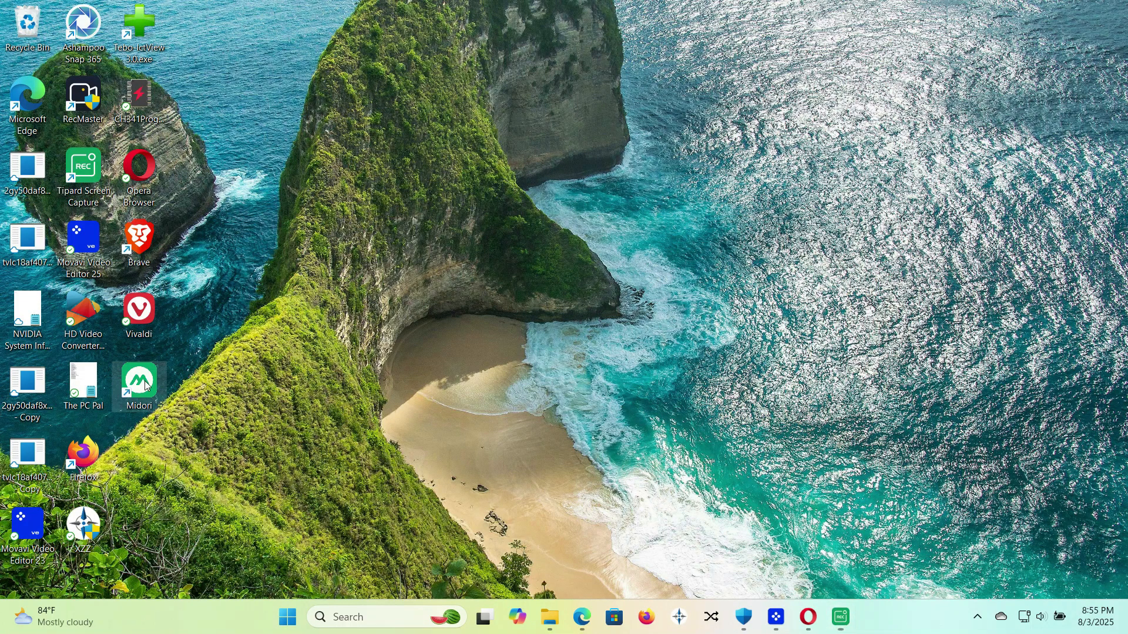
double_click(138, 379)
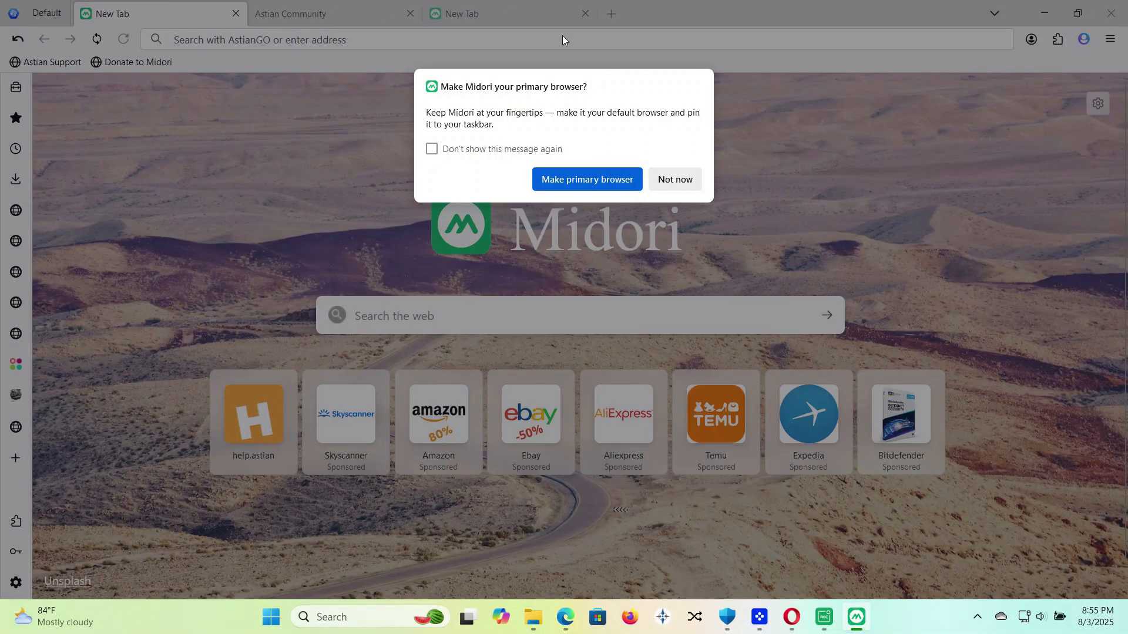
mouse_move(673, 179)
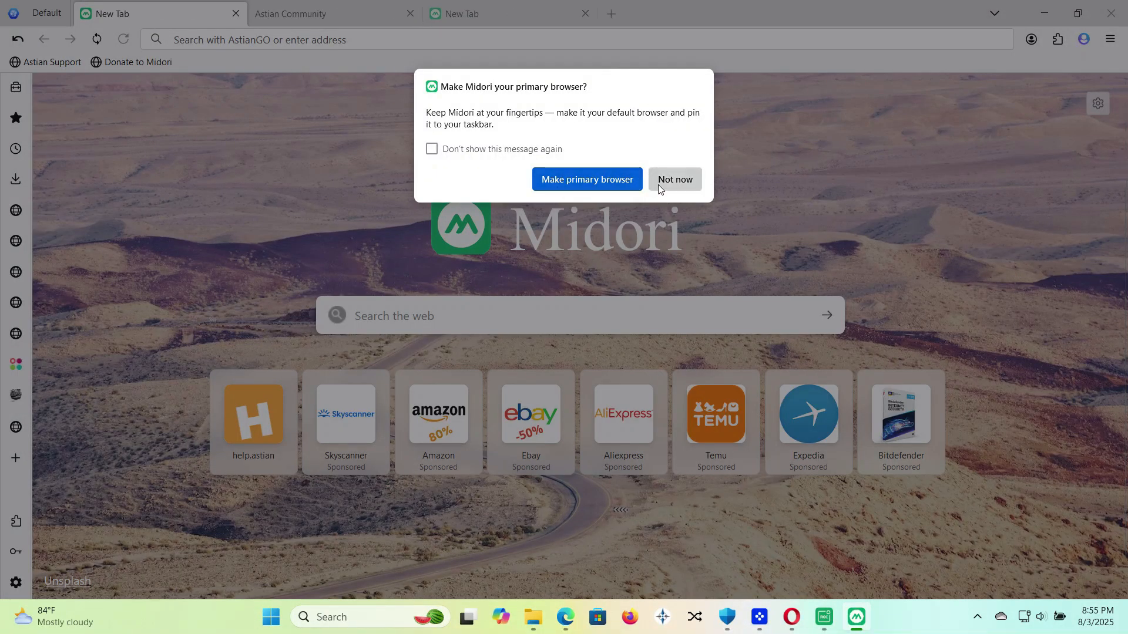
click(673, 179)
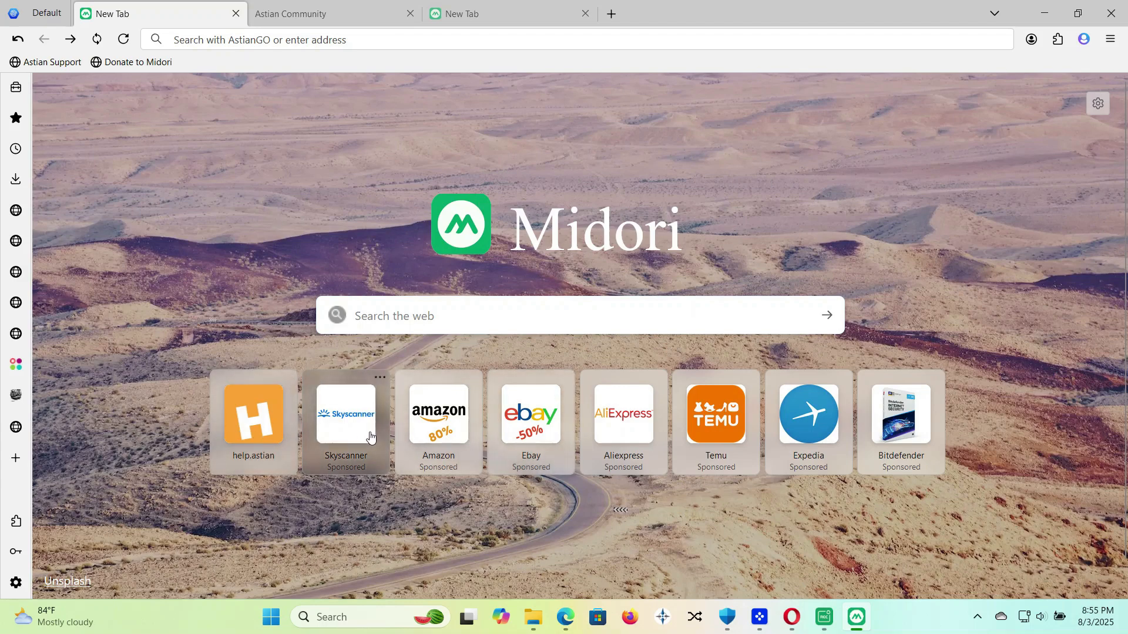
mouse_move(280, 434)
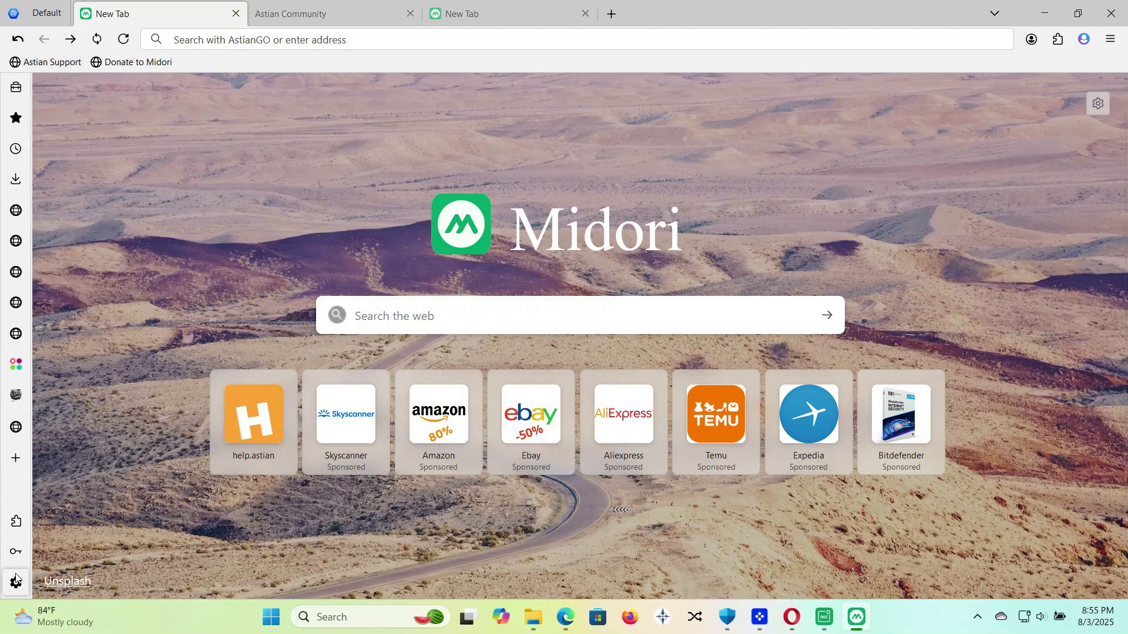
Browse Midori's Design, Lepton and Workspaces settings.
click(16, 582)
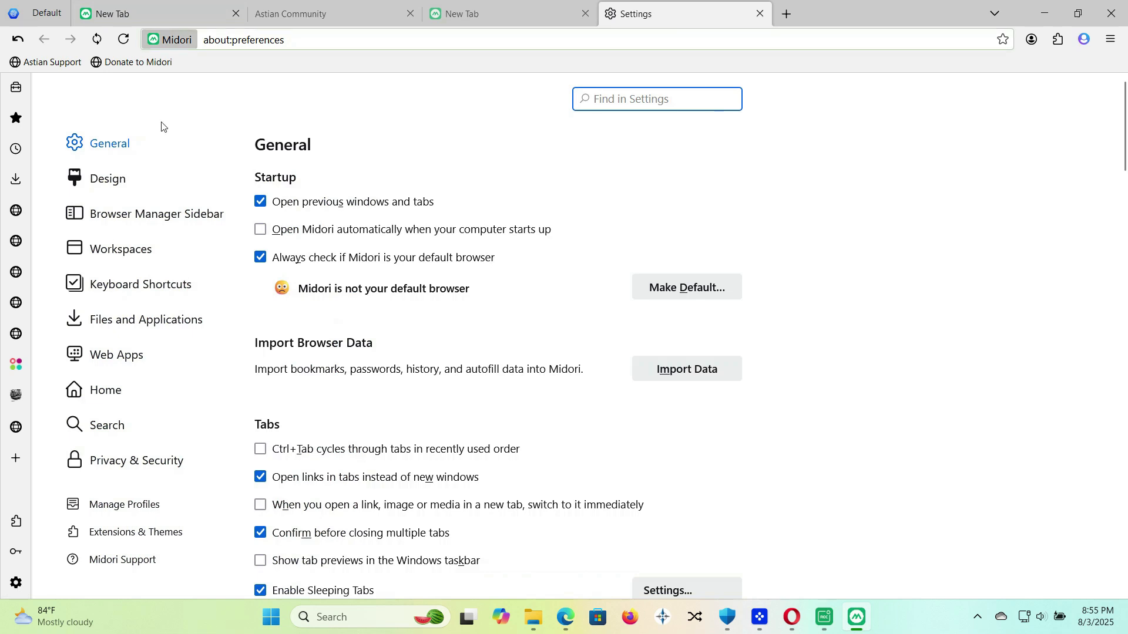
mouse_move(107, 178)
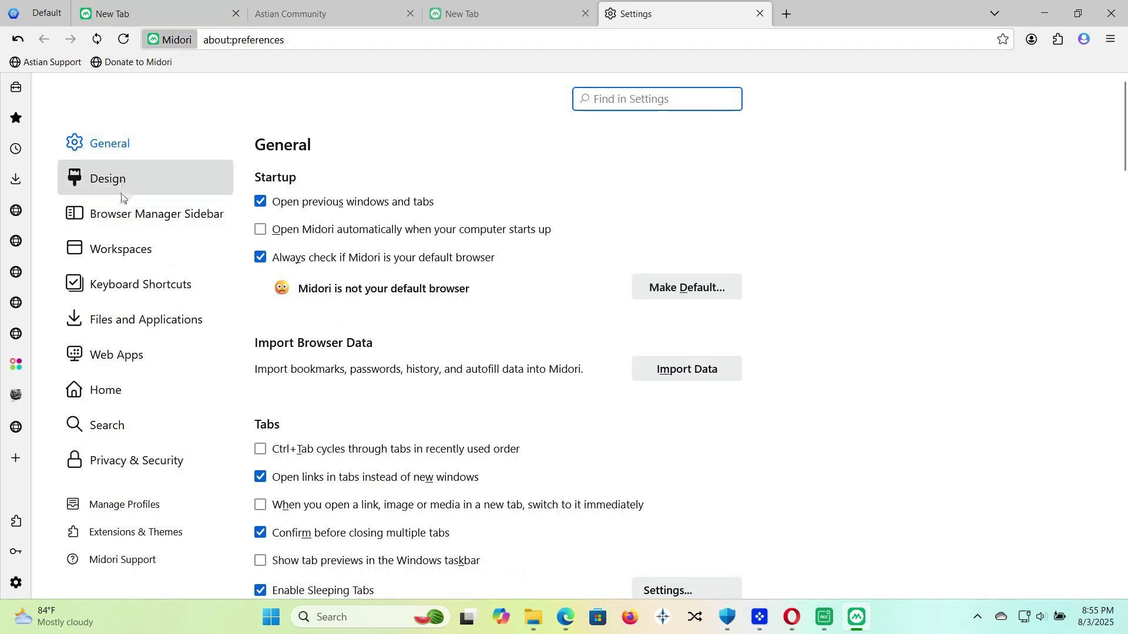
click(107, 178)
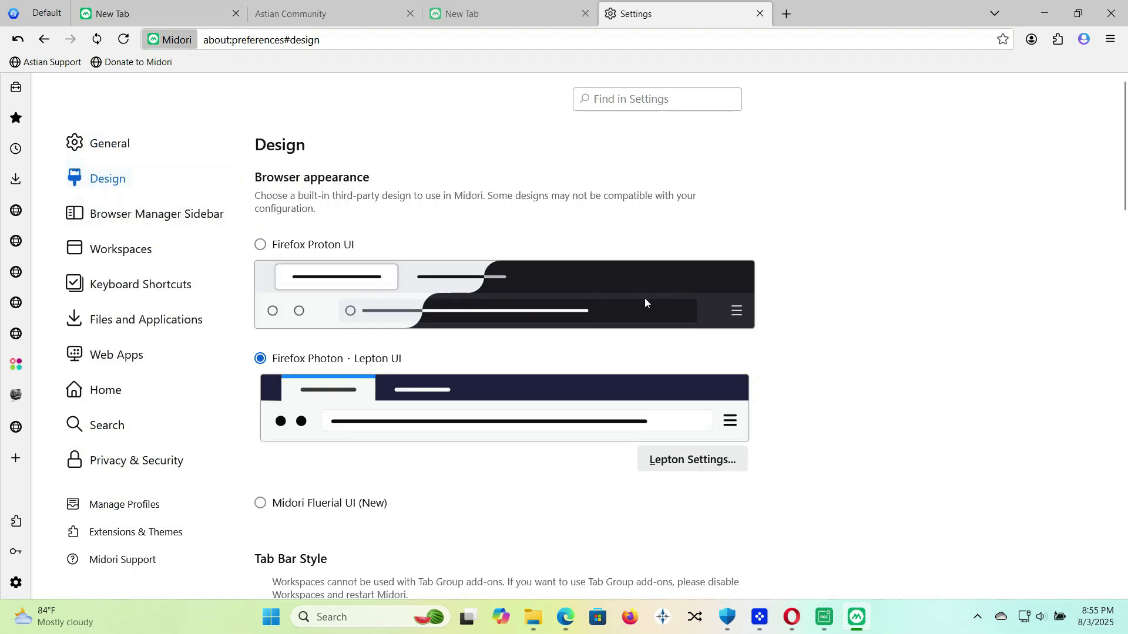
mouse_move(638, 405)
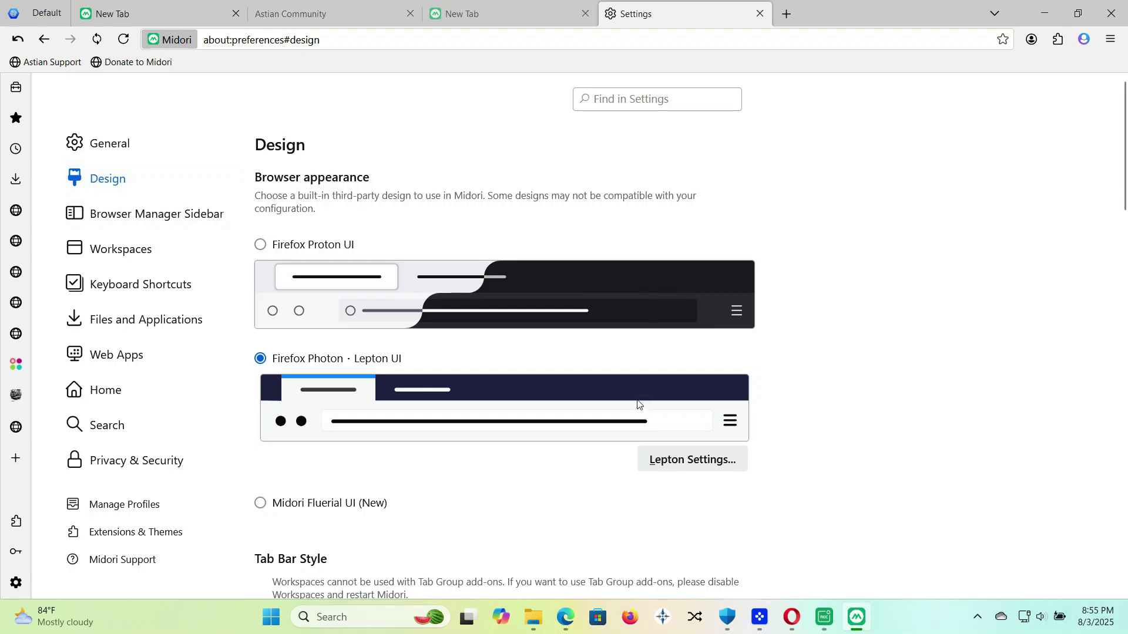
click(691, 460)
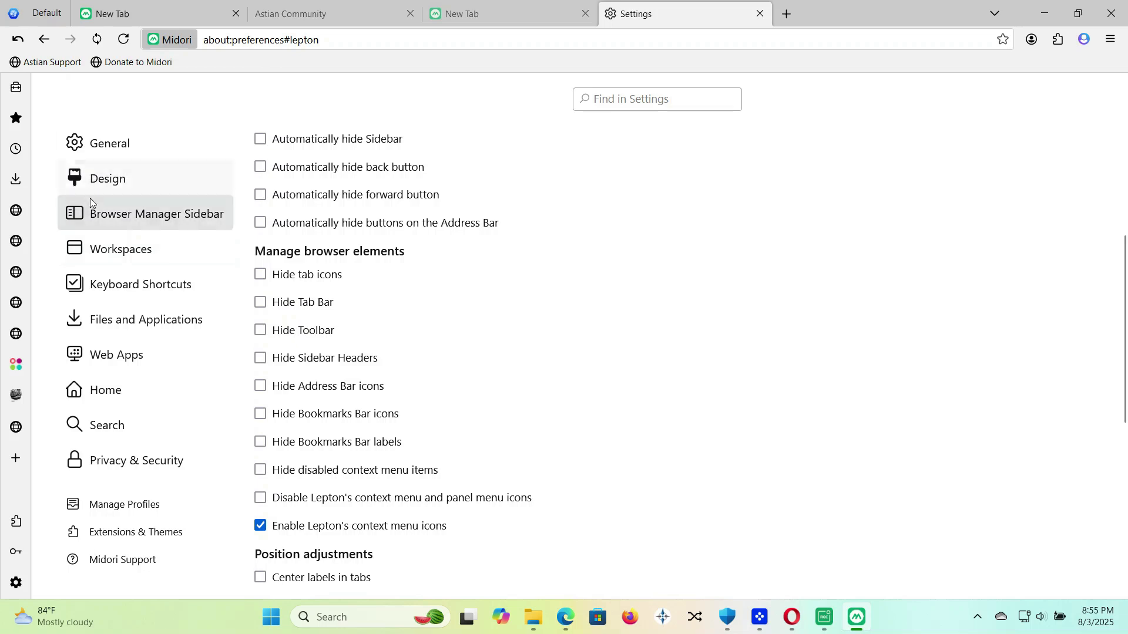
click(120, 248)
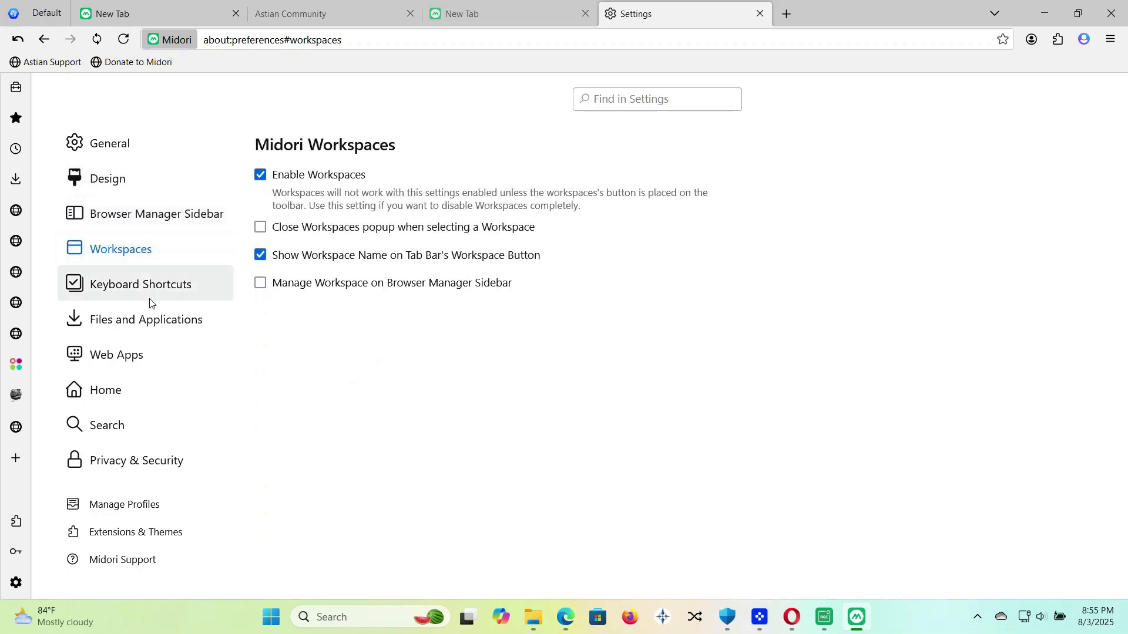
Keep Midori Home as the homepage in Home settings, then switch to the New Tab.
click(105, 389)
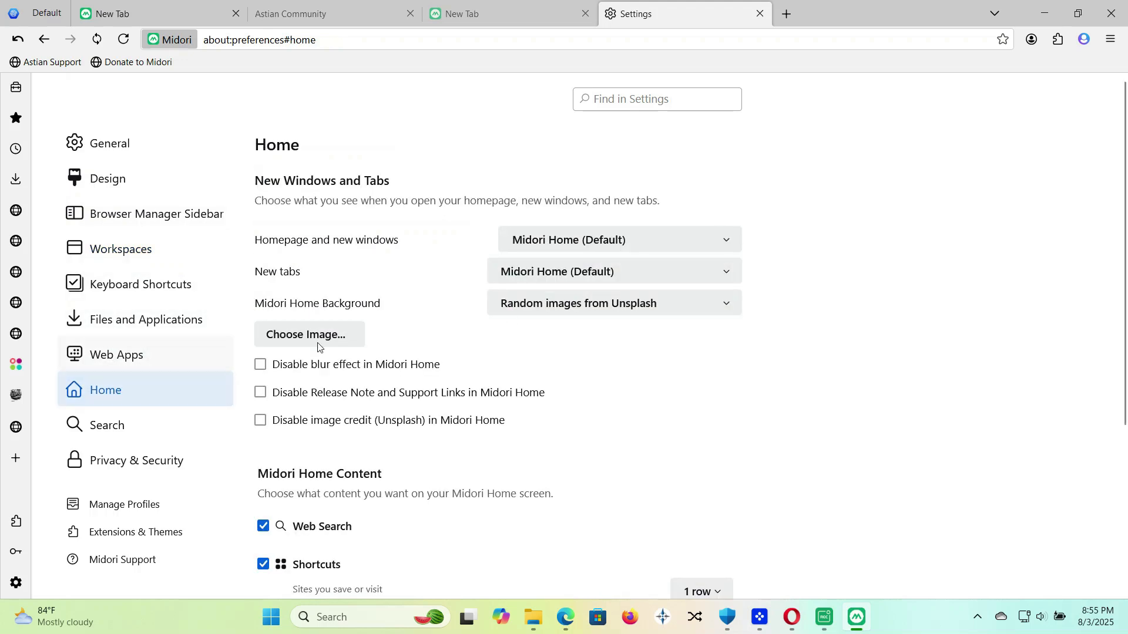
click(618, 239)
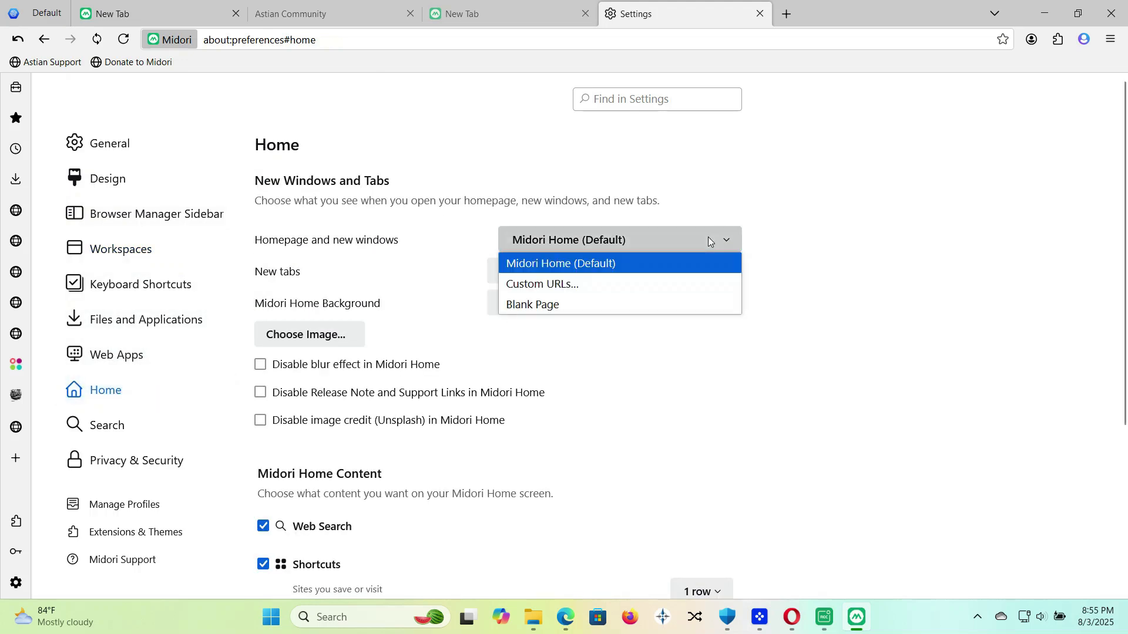
click(561, 263)
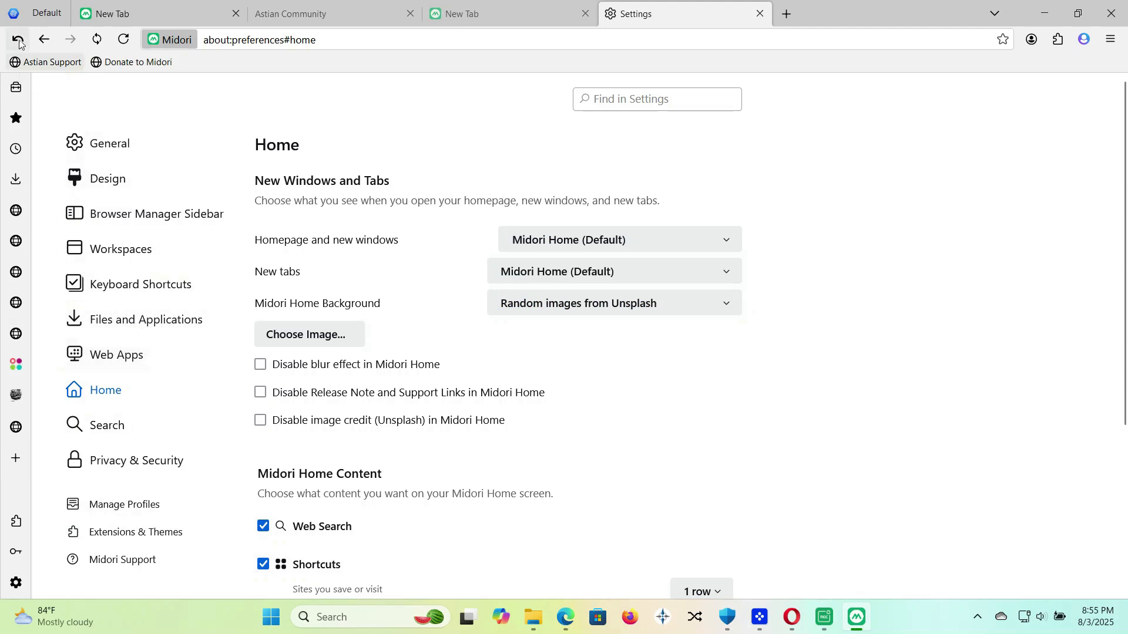
click(475, 14)
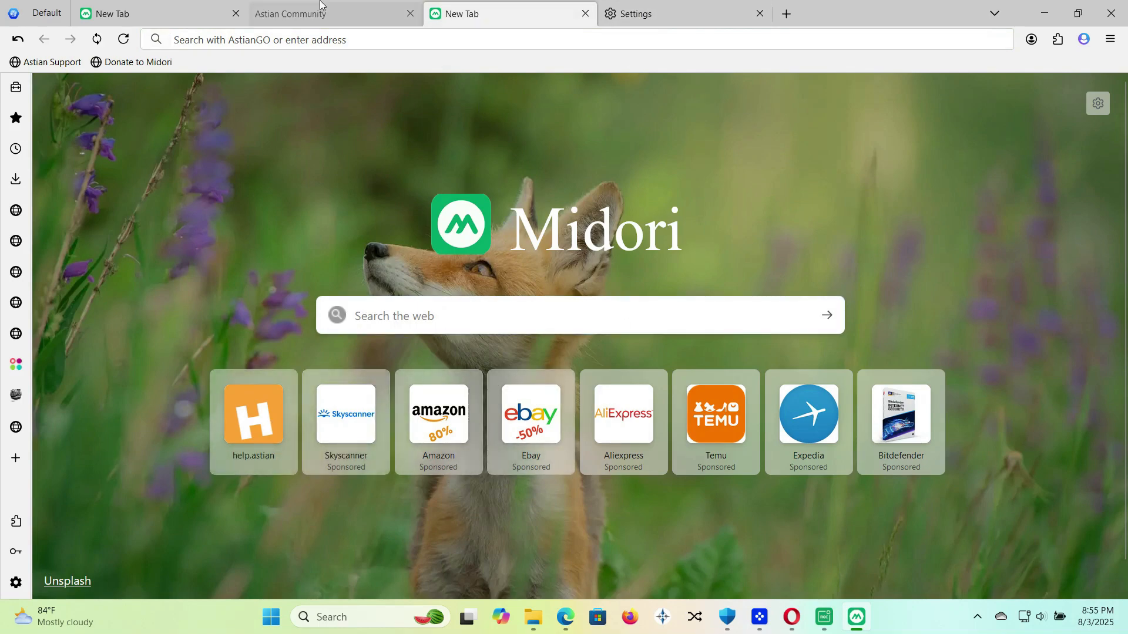
Open Amazon from the Midori Home tile and scroll to the kitchen and grocery best sellers.
click(323, 13)
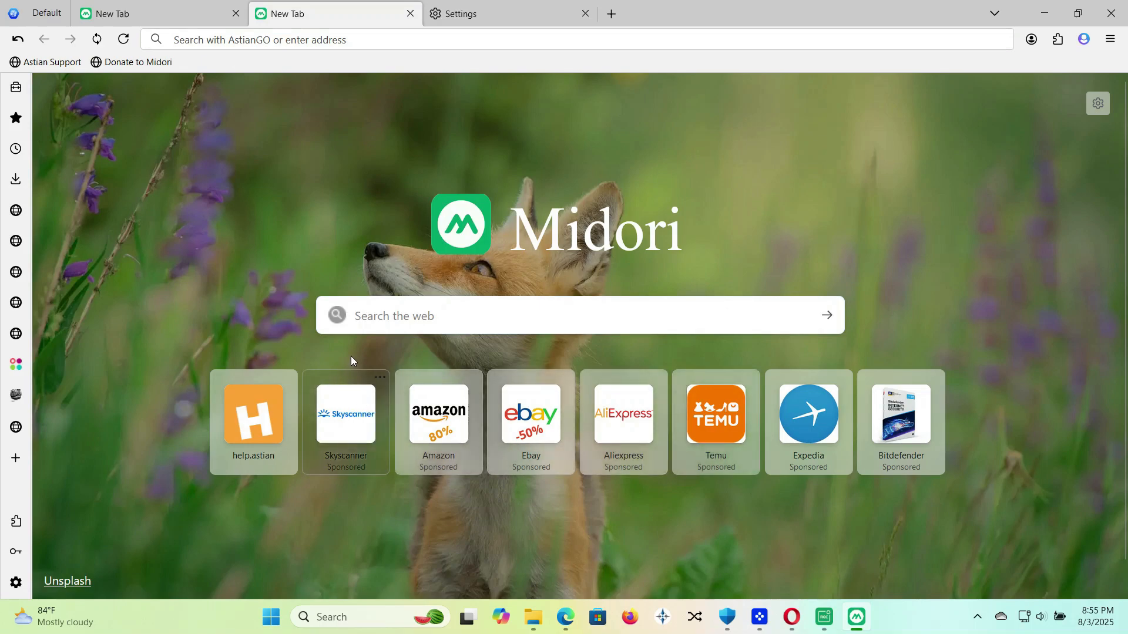
click(437, 420)
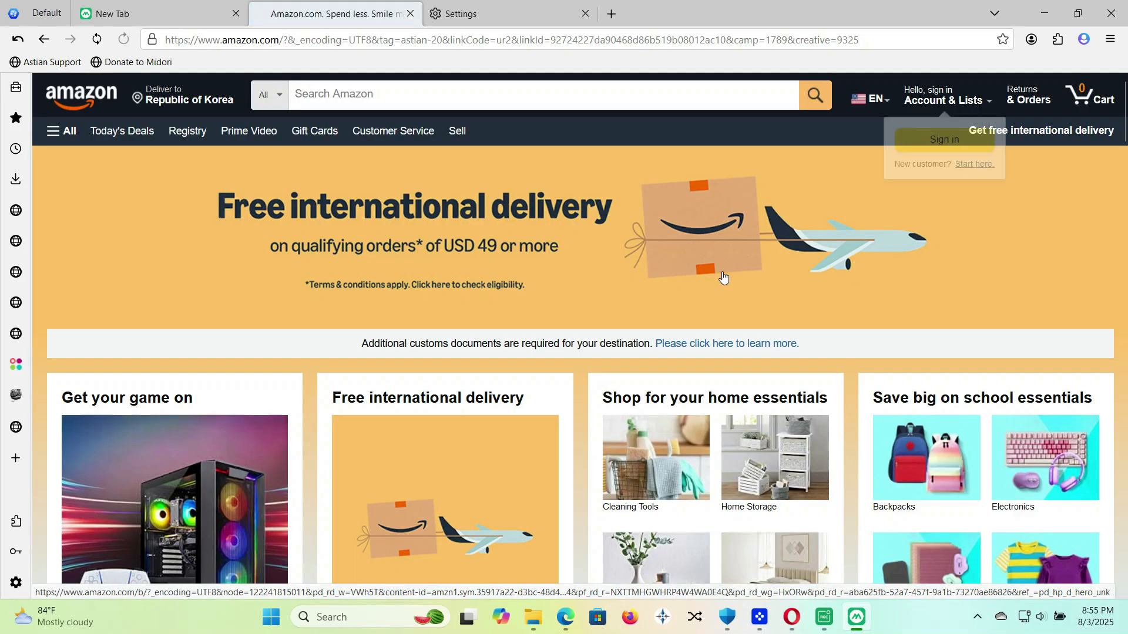
scroll(down, 3)
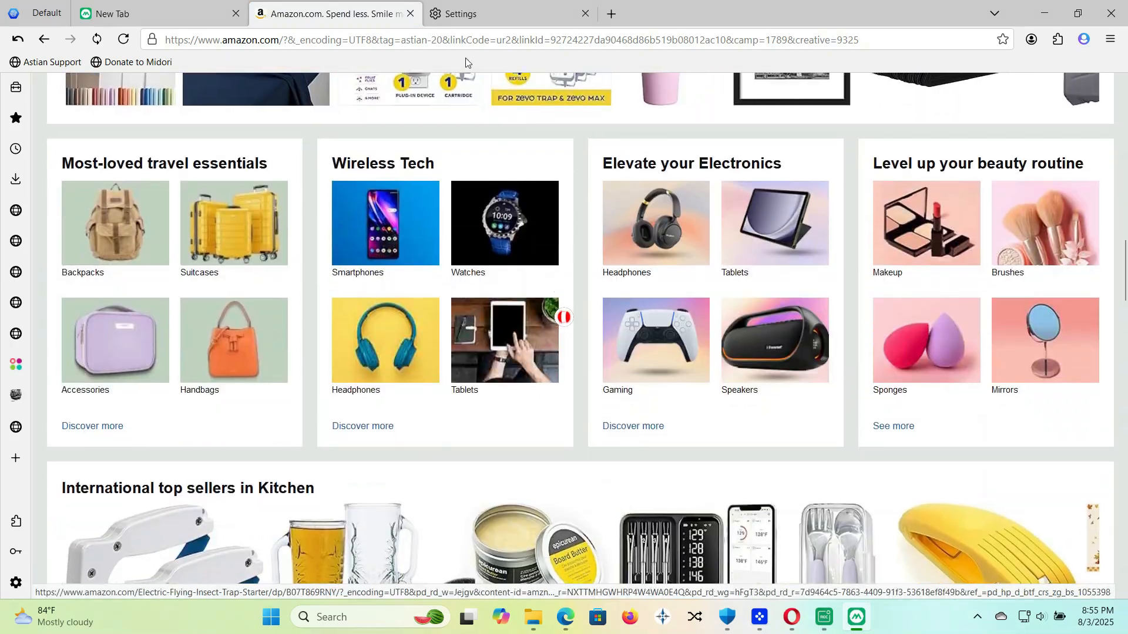
scroll(down, 3)
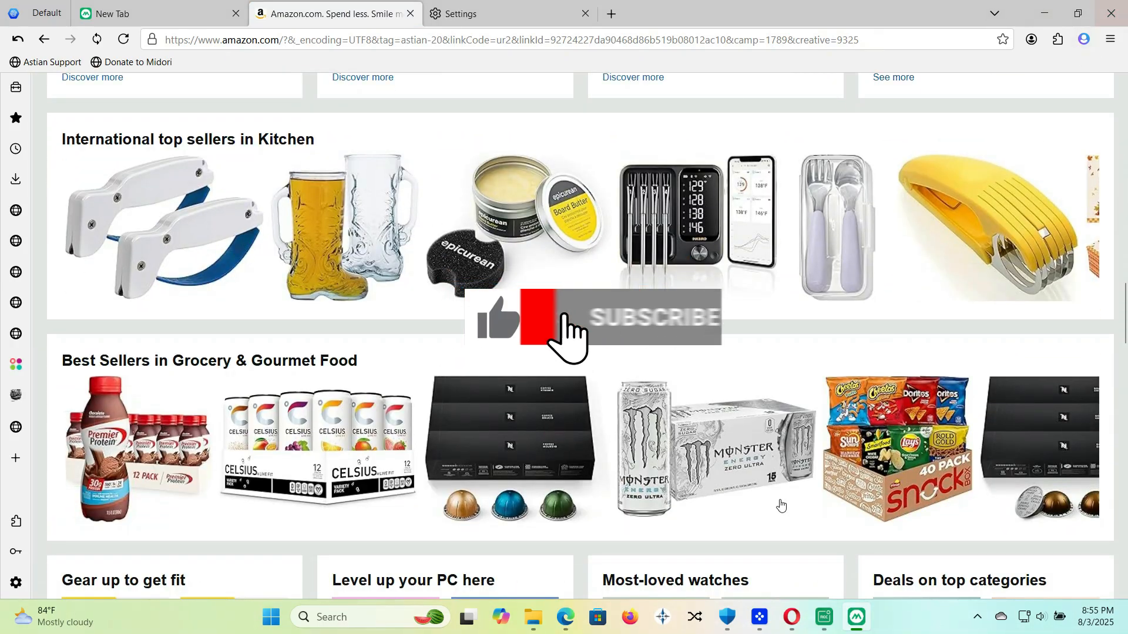